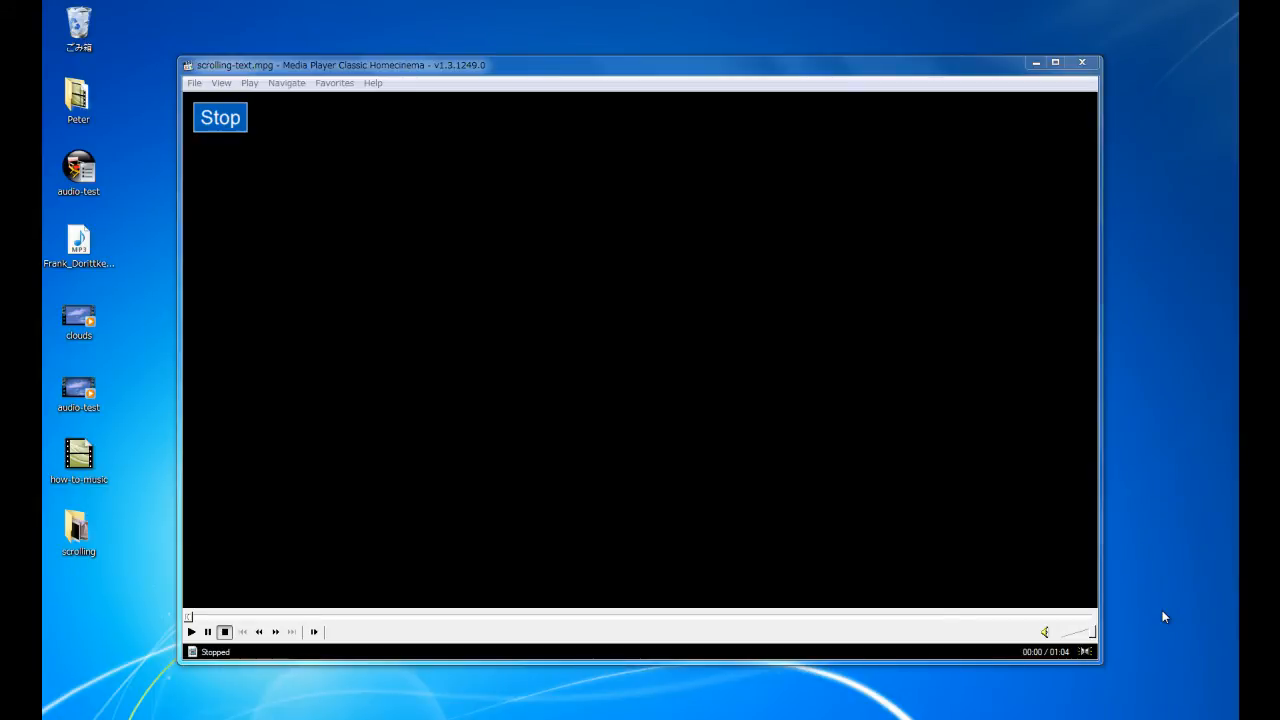
mouse_move(1178, 616)
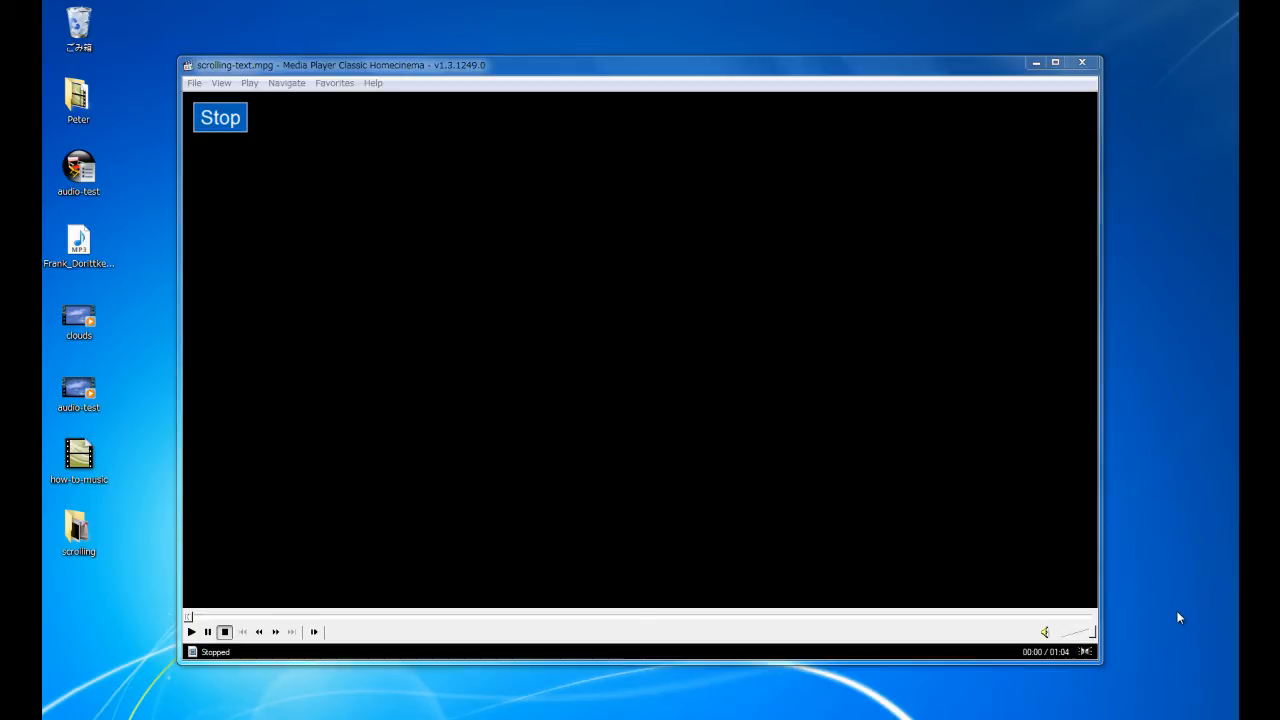
mouse_move(1086, 582)
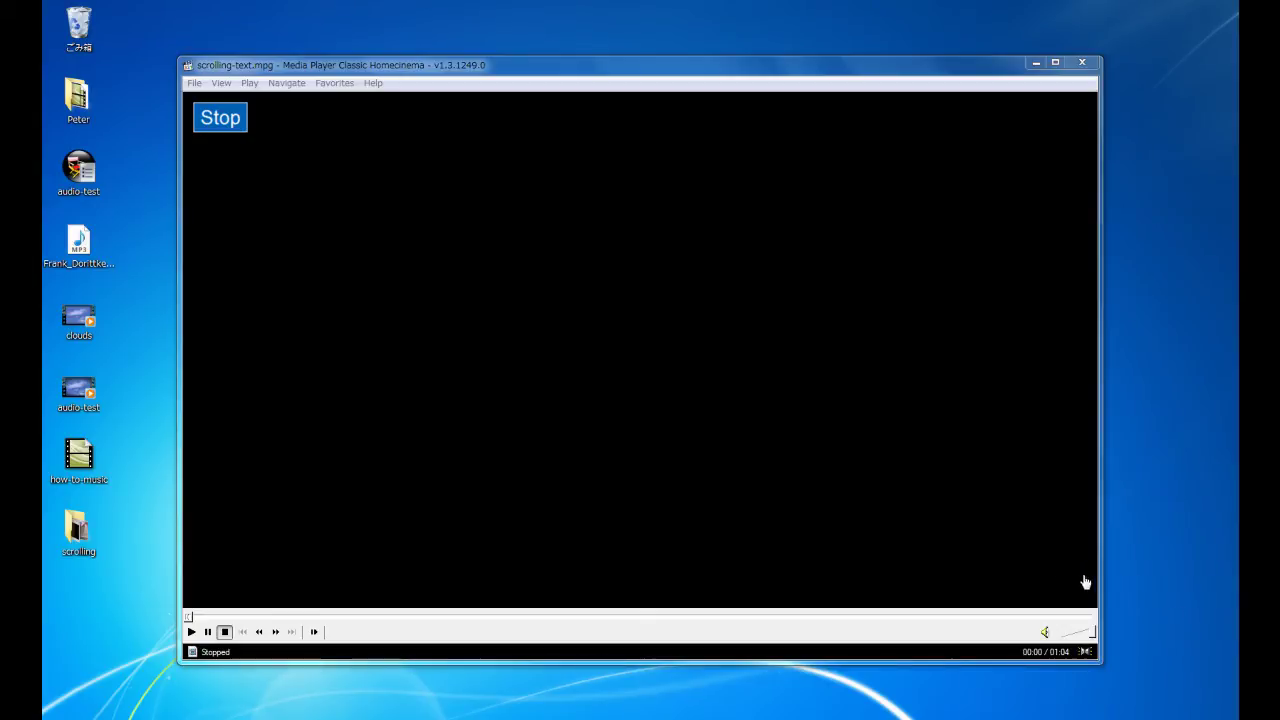
mouse_move(160, 586)
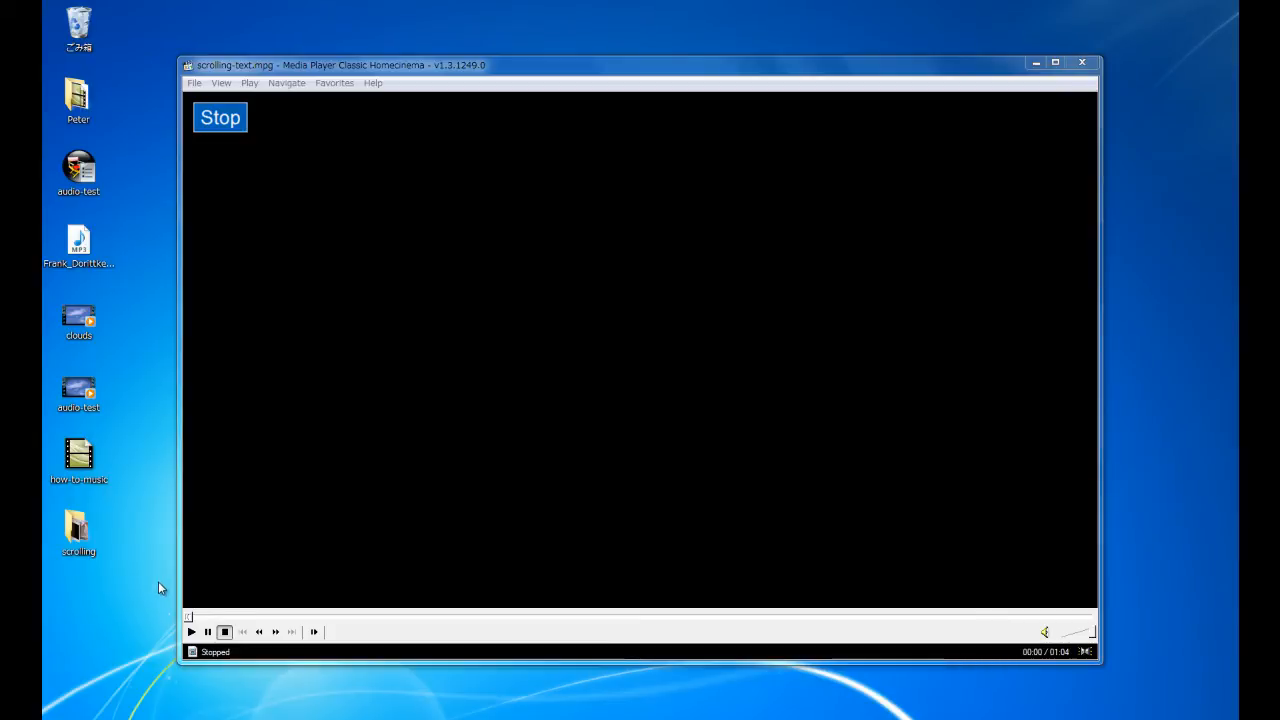
mouse_move(184, 630)
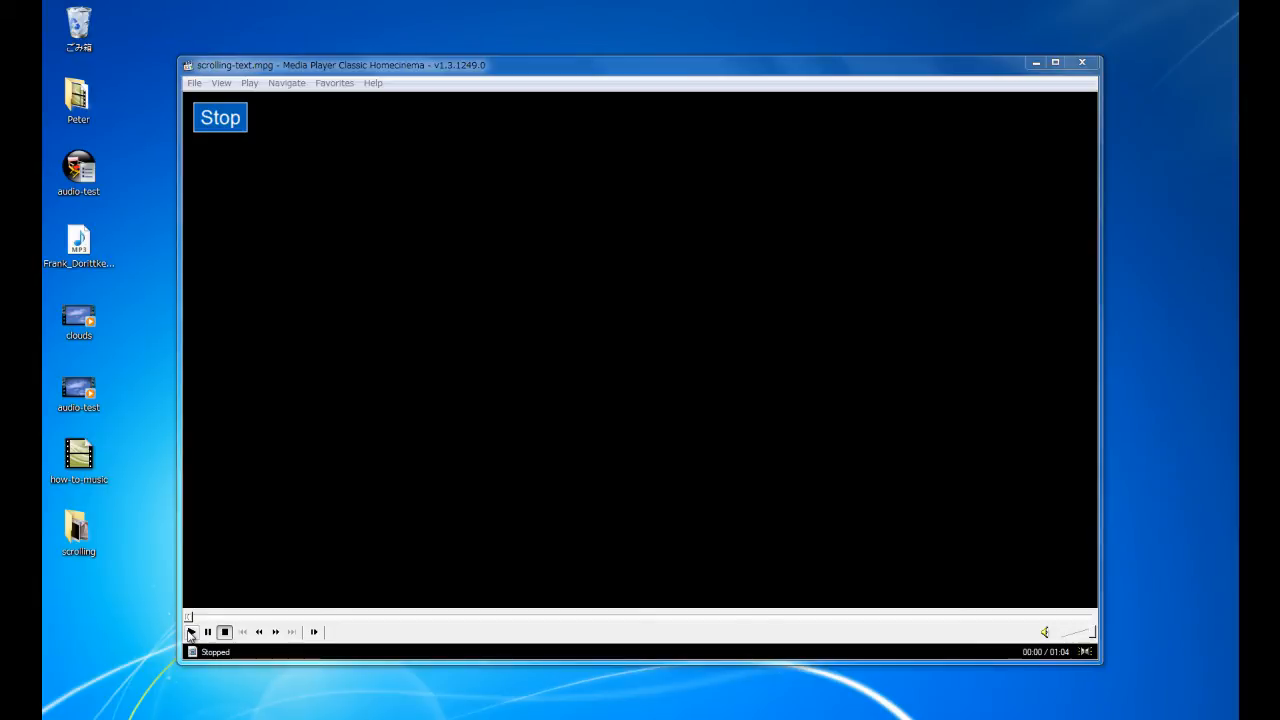
Step: Import unboxing.MTS from the scrolling folder and place it on the video track
left_click(192, 632)
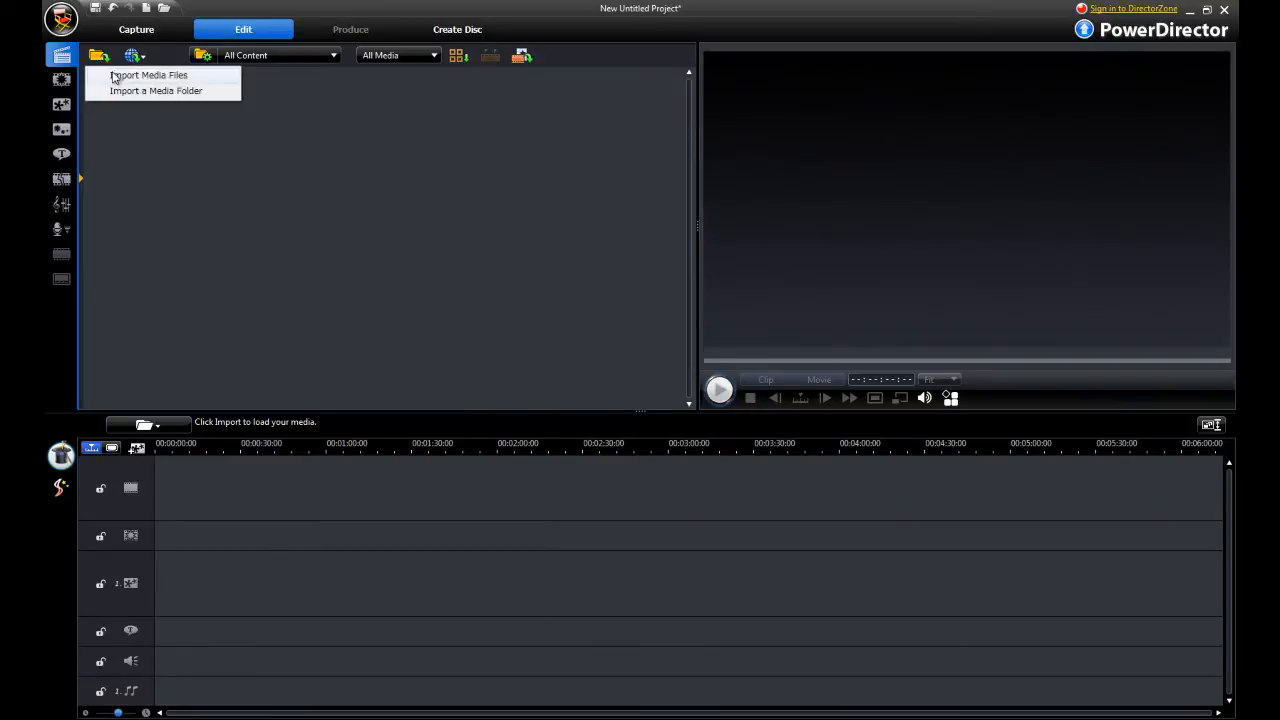
left_click(148, 76)
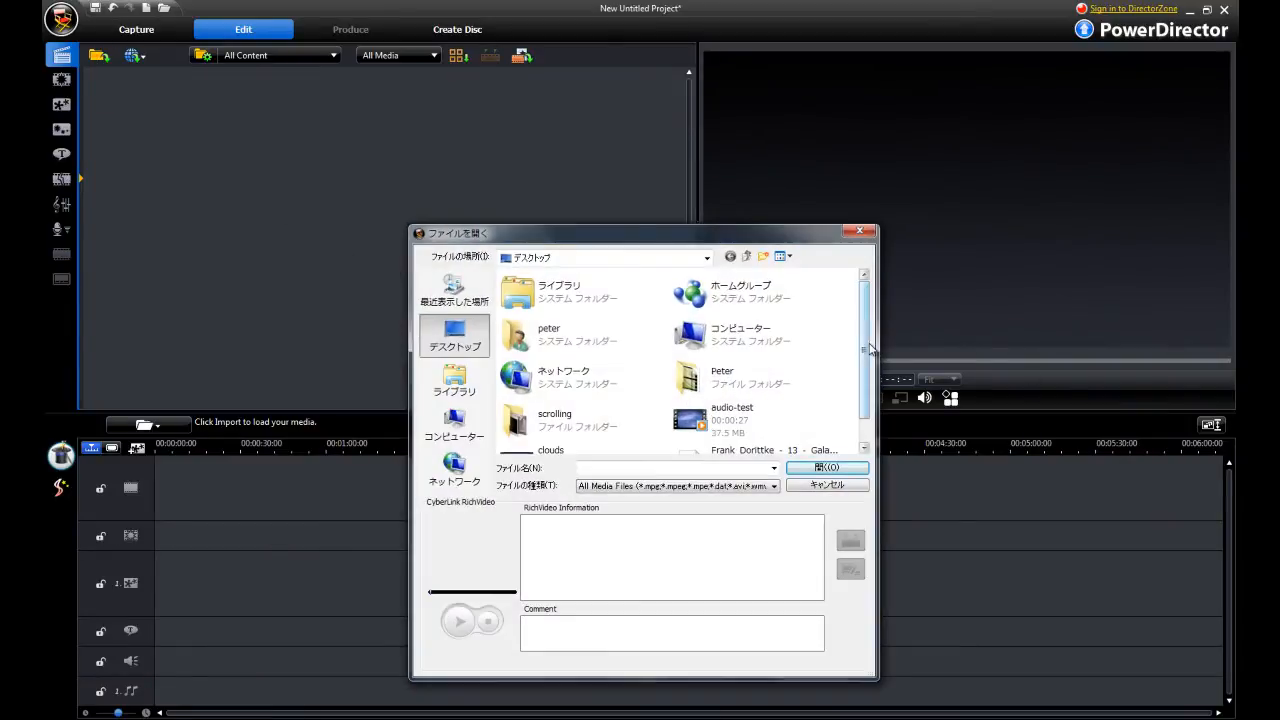
double_click(554, 420)
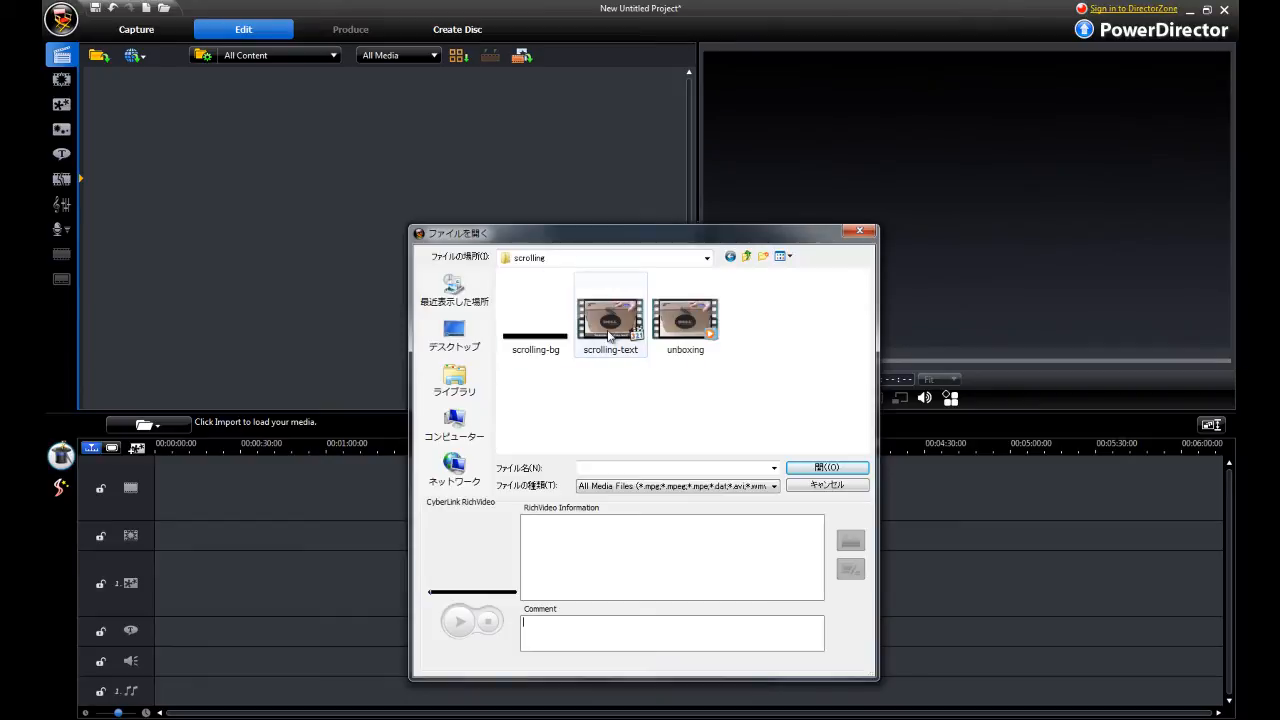
left_click(828, 468)
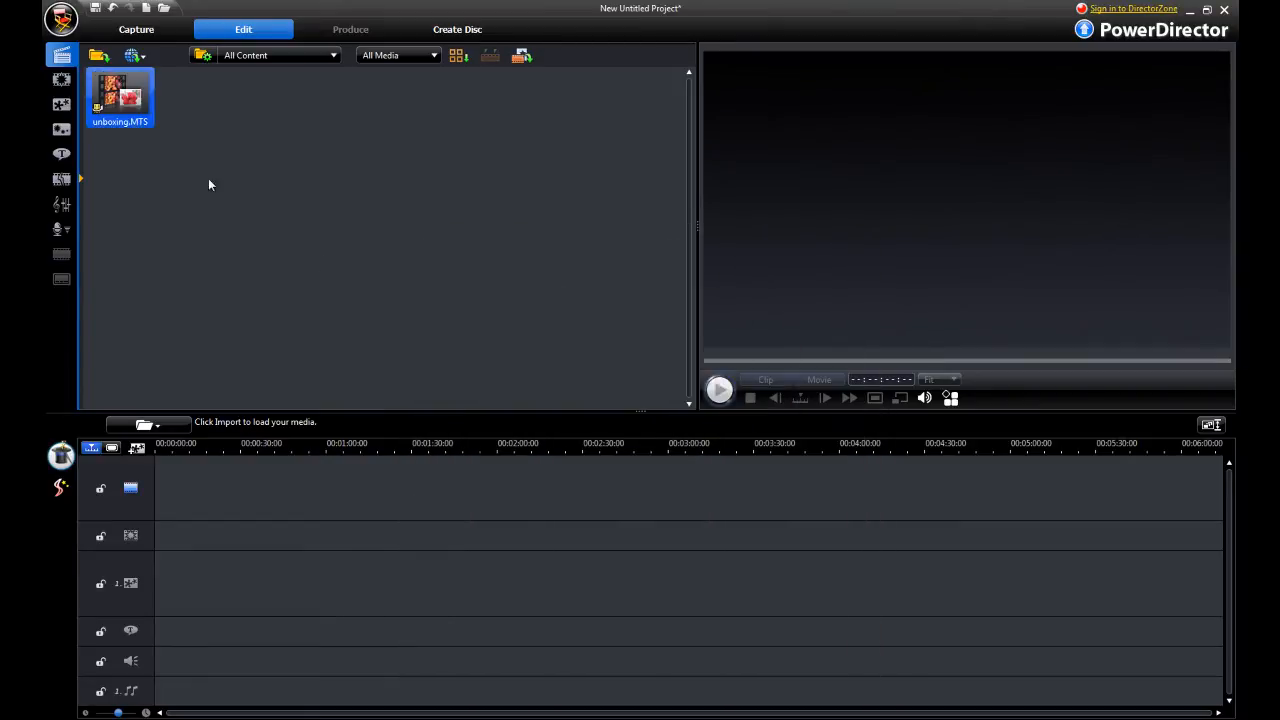
left_click_drag(120, 96, 196, 488)
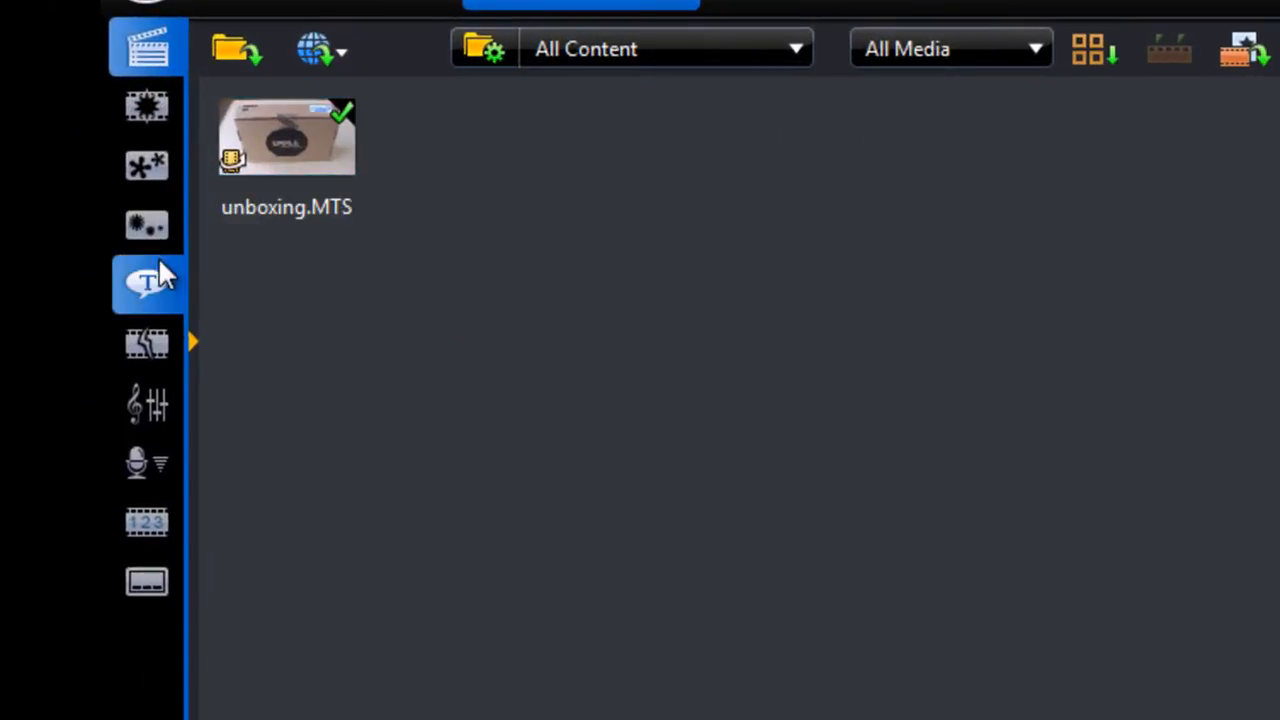
mouse_move(150, 284)
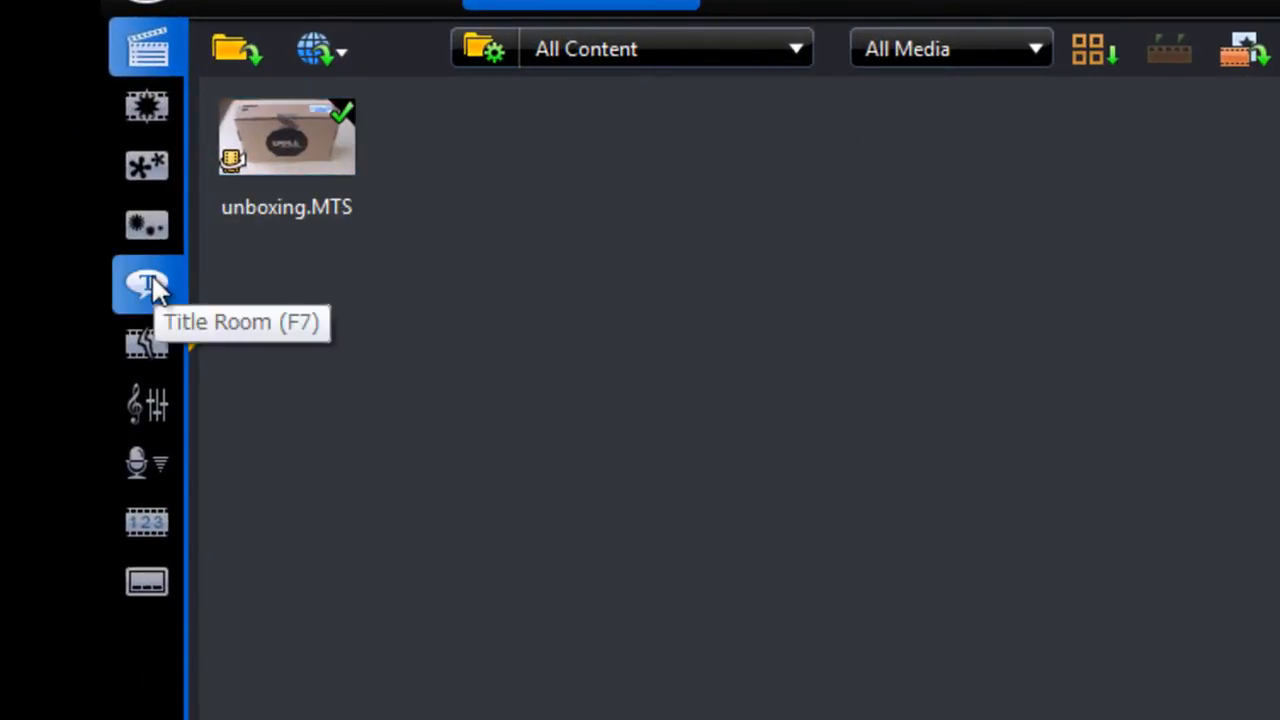
Step: Show the Title Room's collection of title templates
left_click(148, 284)
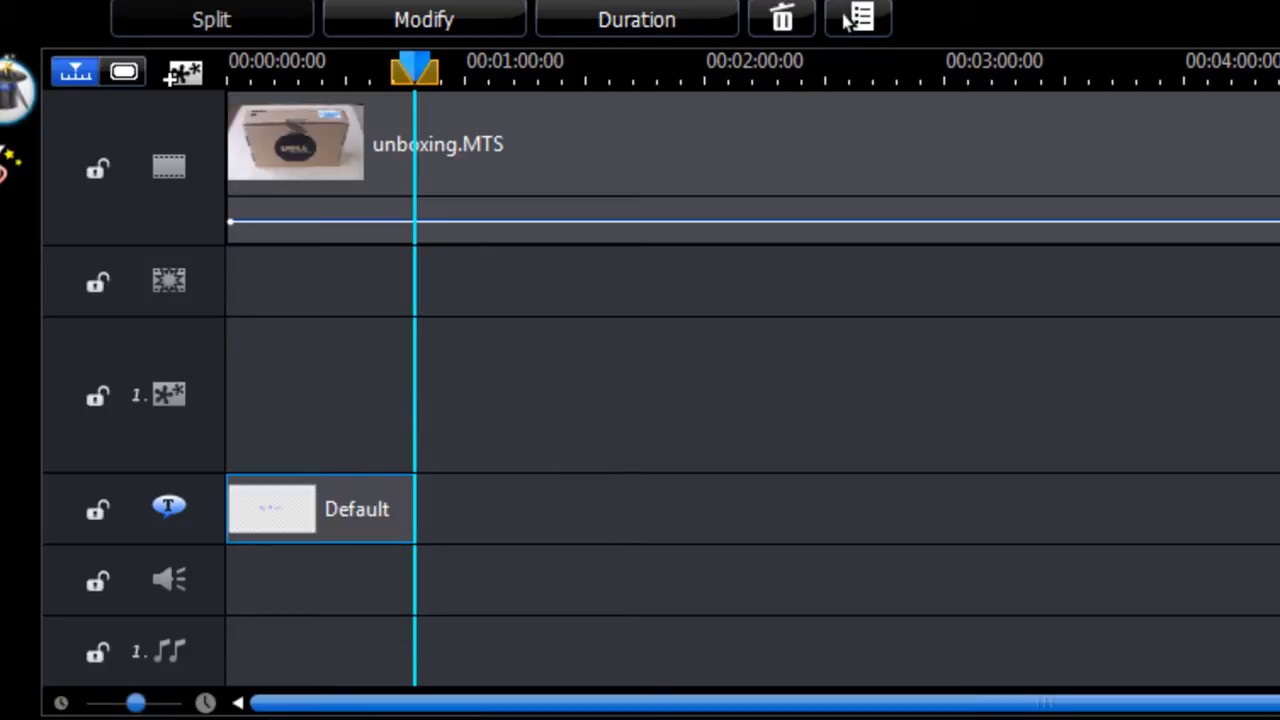
mouse_move(350, 510)
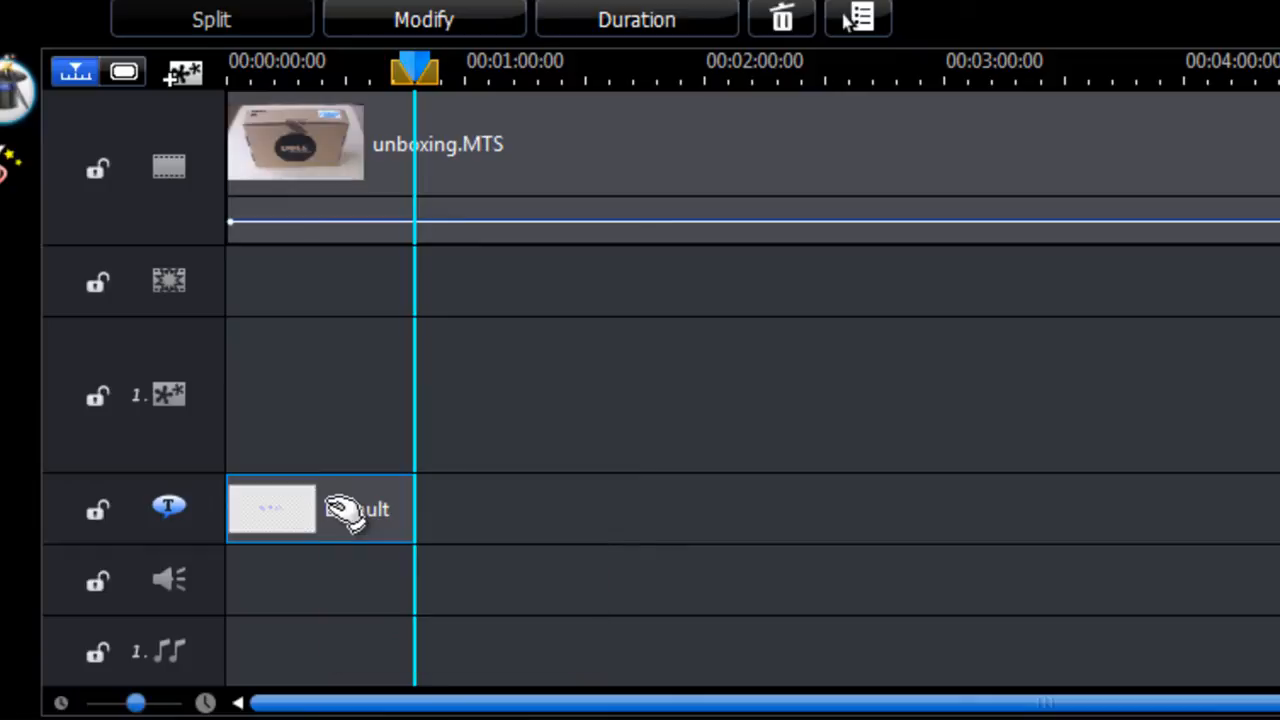
Step: Edit the My Title text in Title Designer: font Verdana, bold, and a new font size
double_click(272, 510)
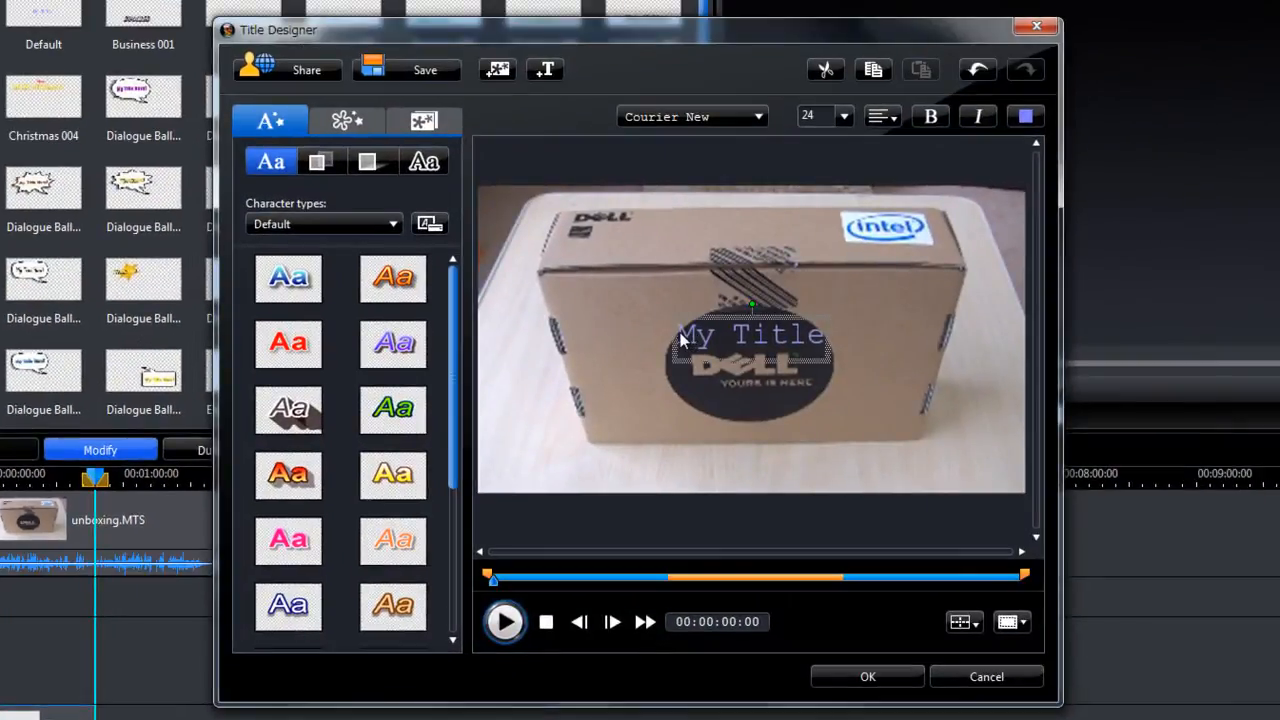
left_click(372, 160)
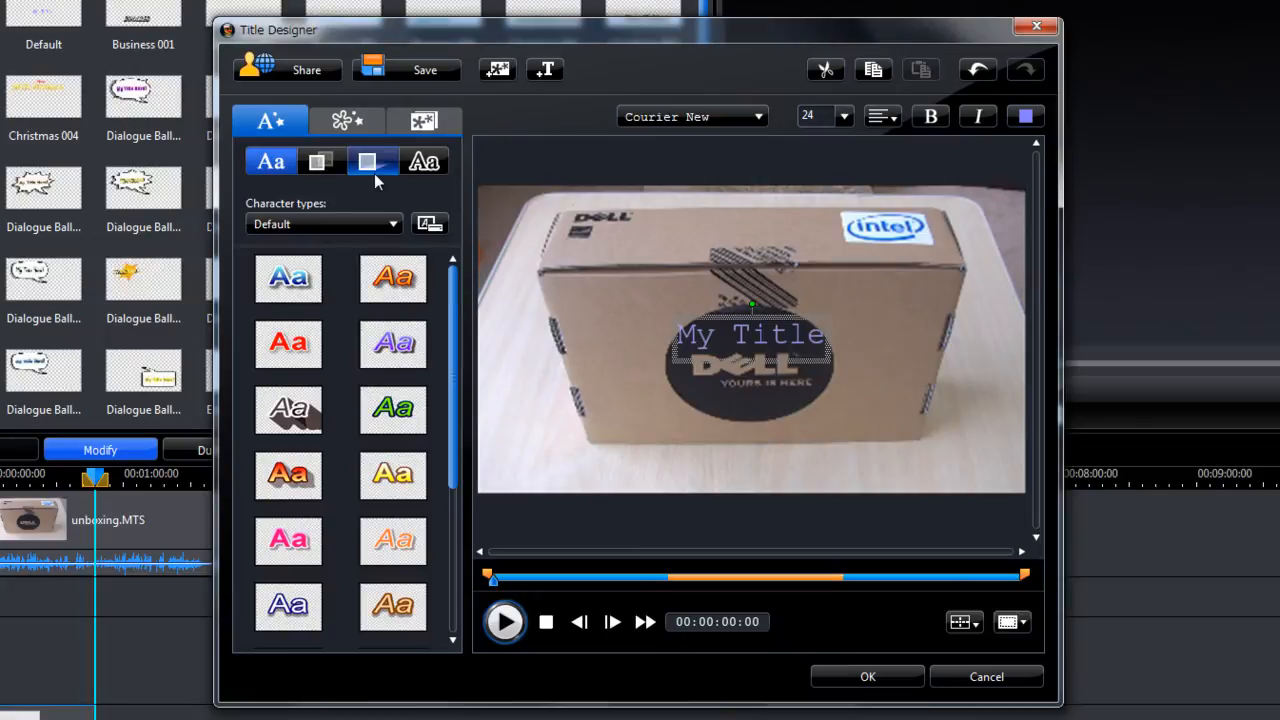
left_click(372, 160)
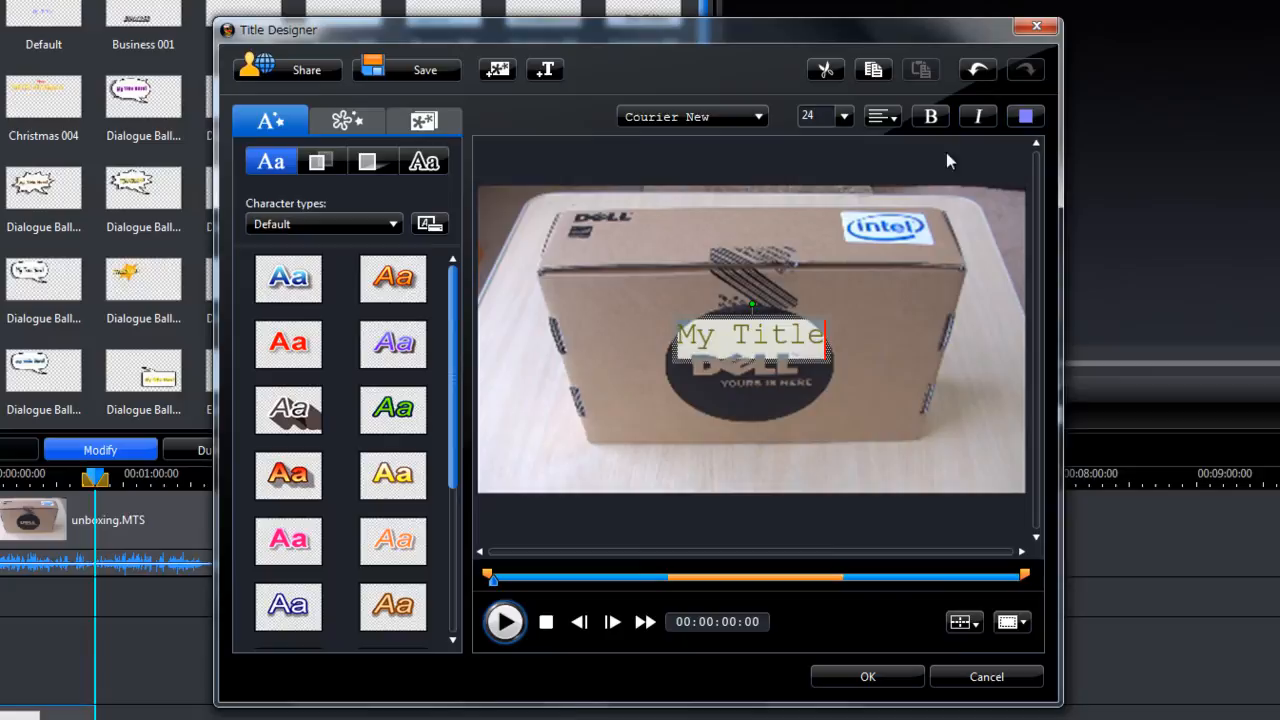
mouse_move(740, 248)
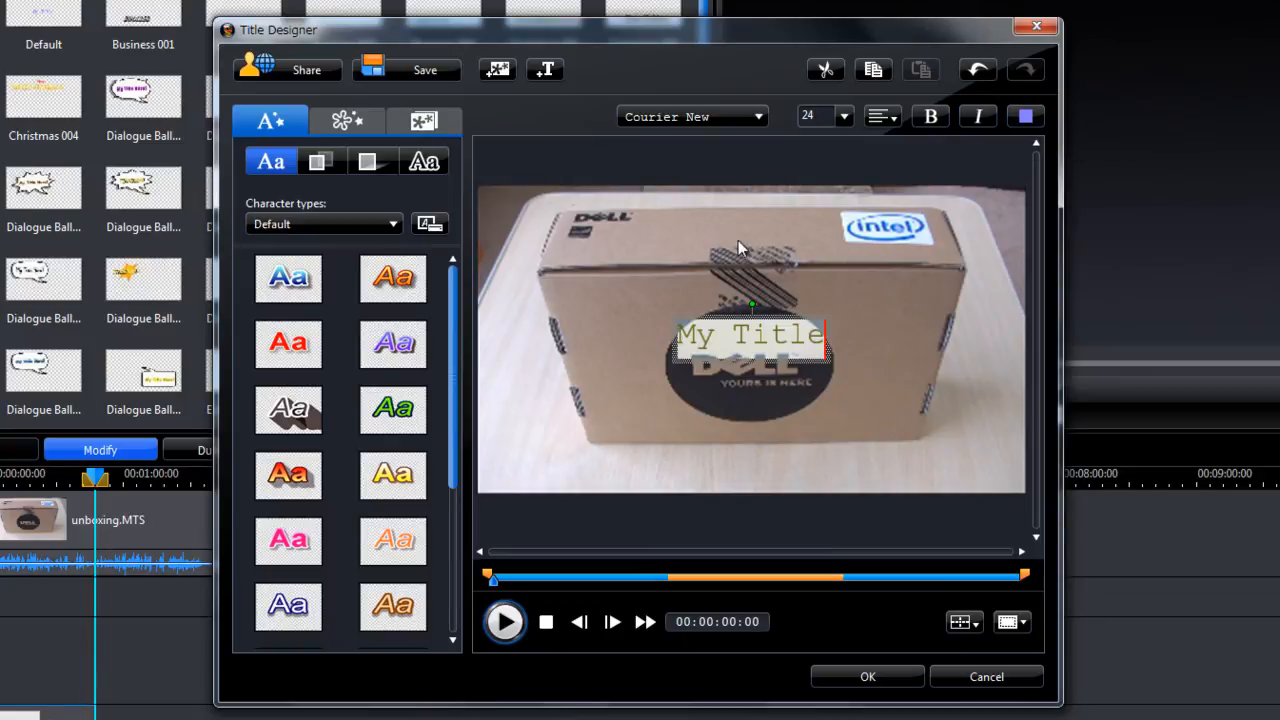
mouse_move(702, 308)
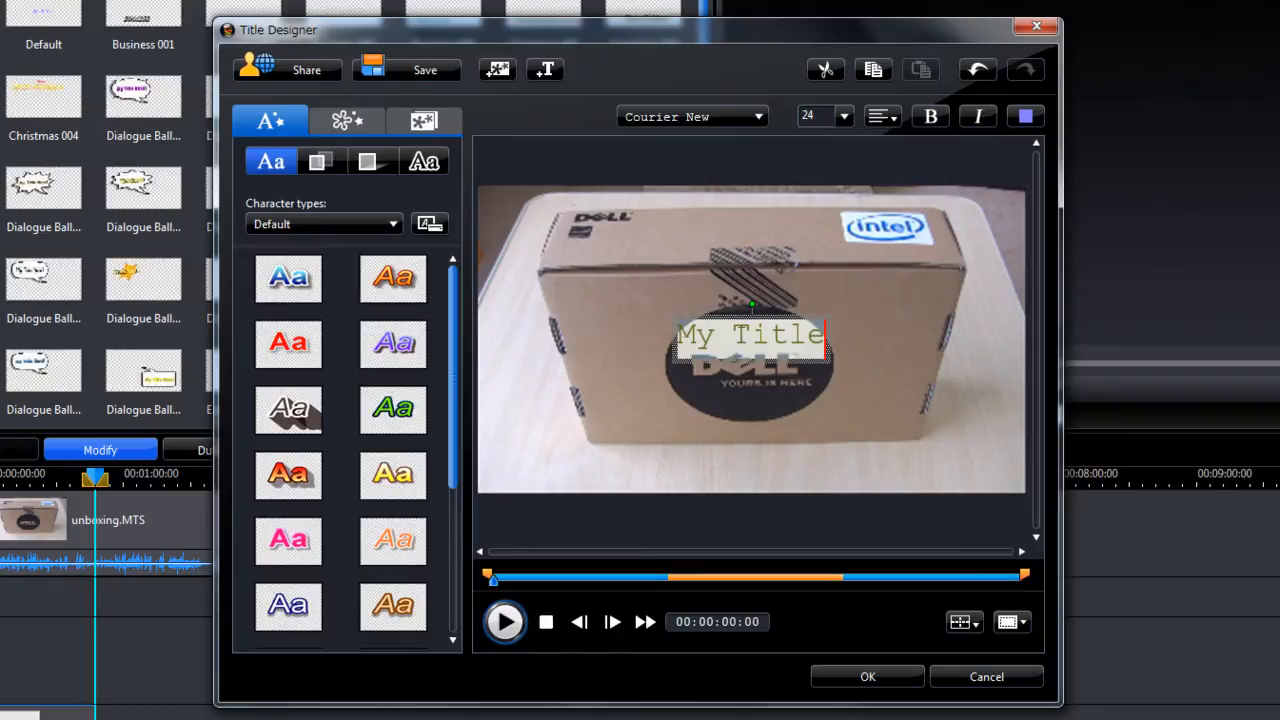
mouse_move(718, 318)
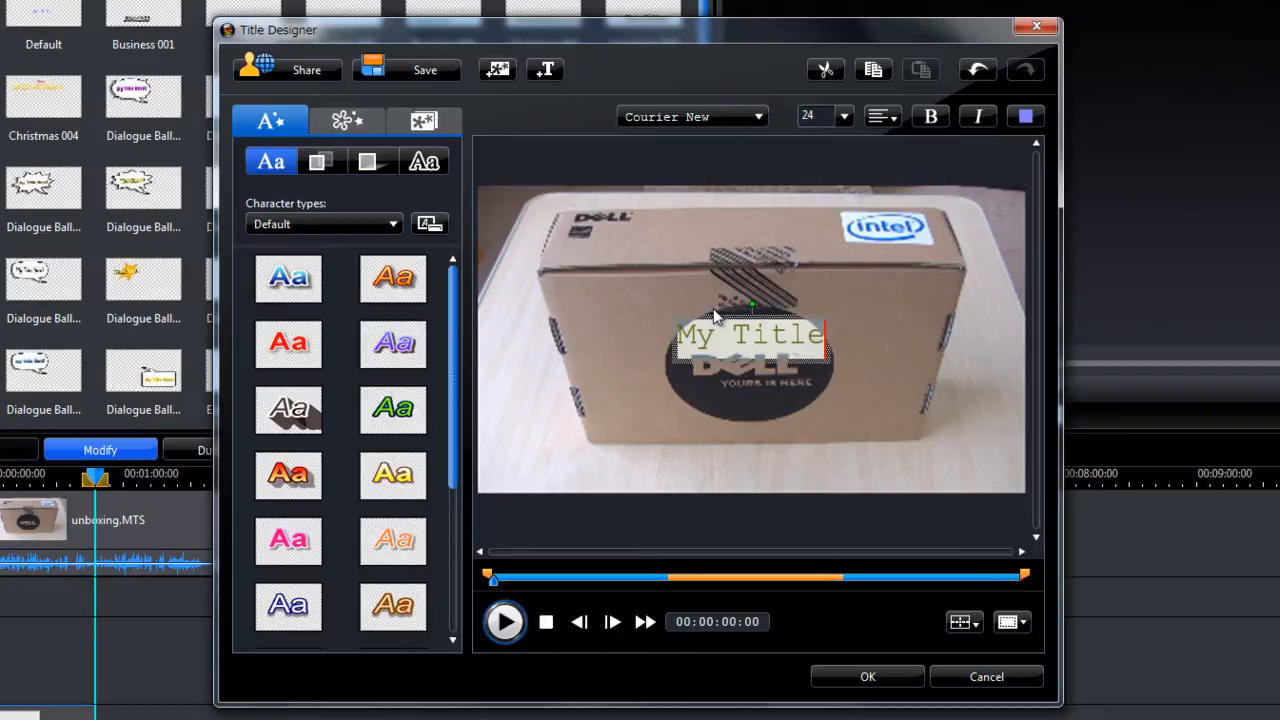
mouse_move(976, 148)
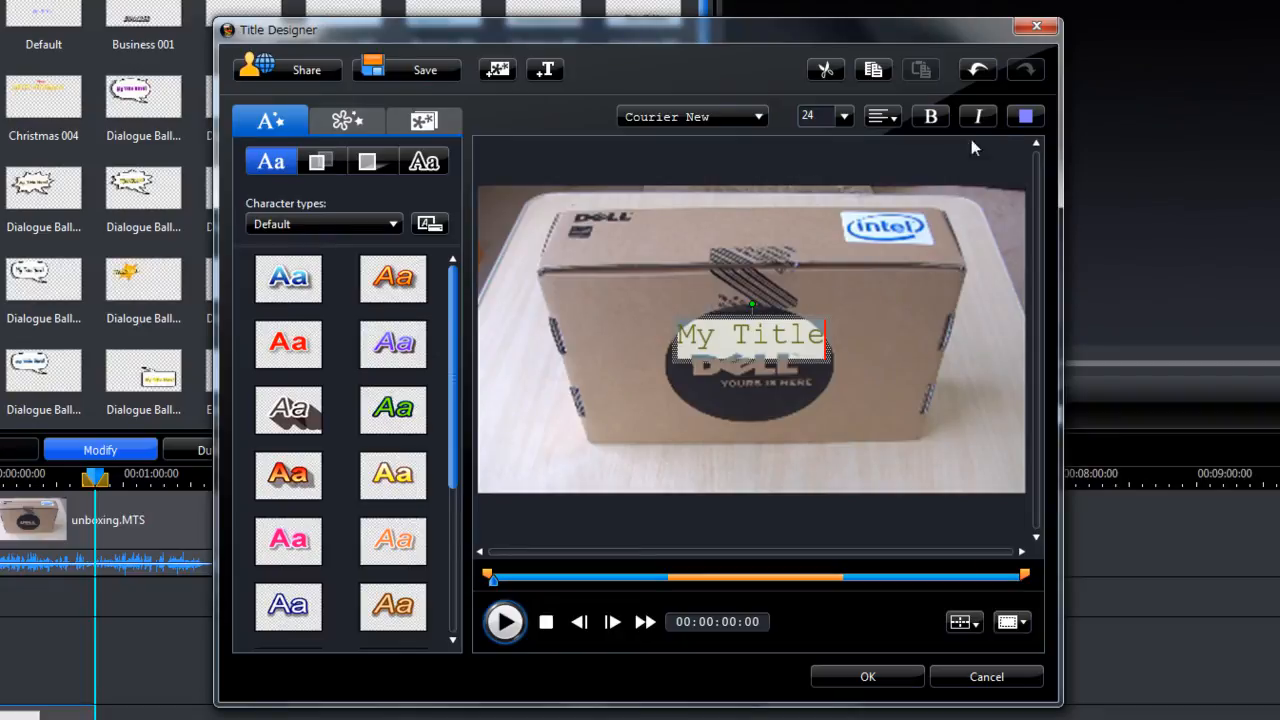
left_click(1024, 116)
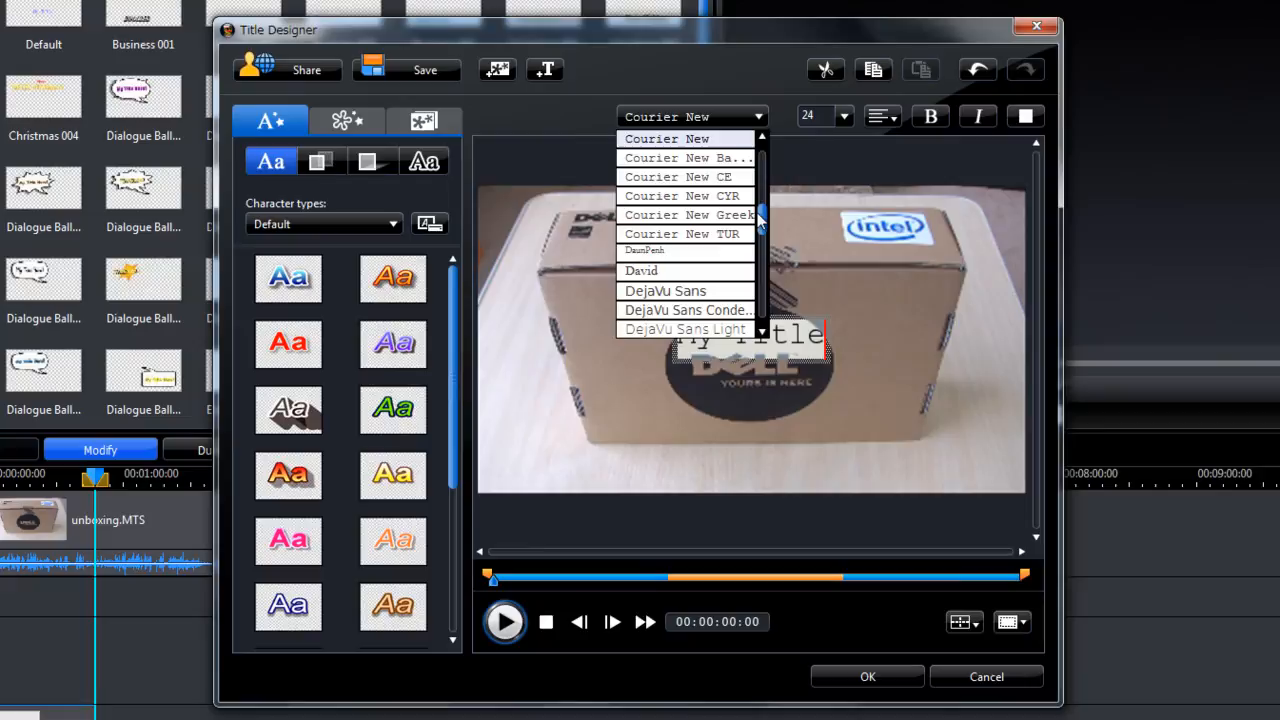
scroll("down", 3)
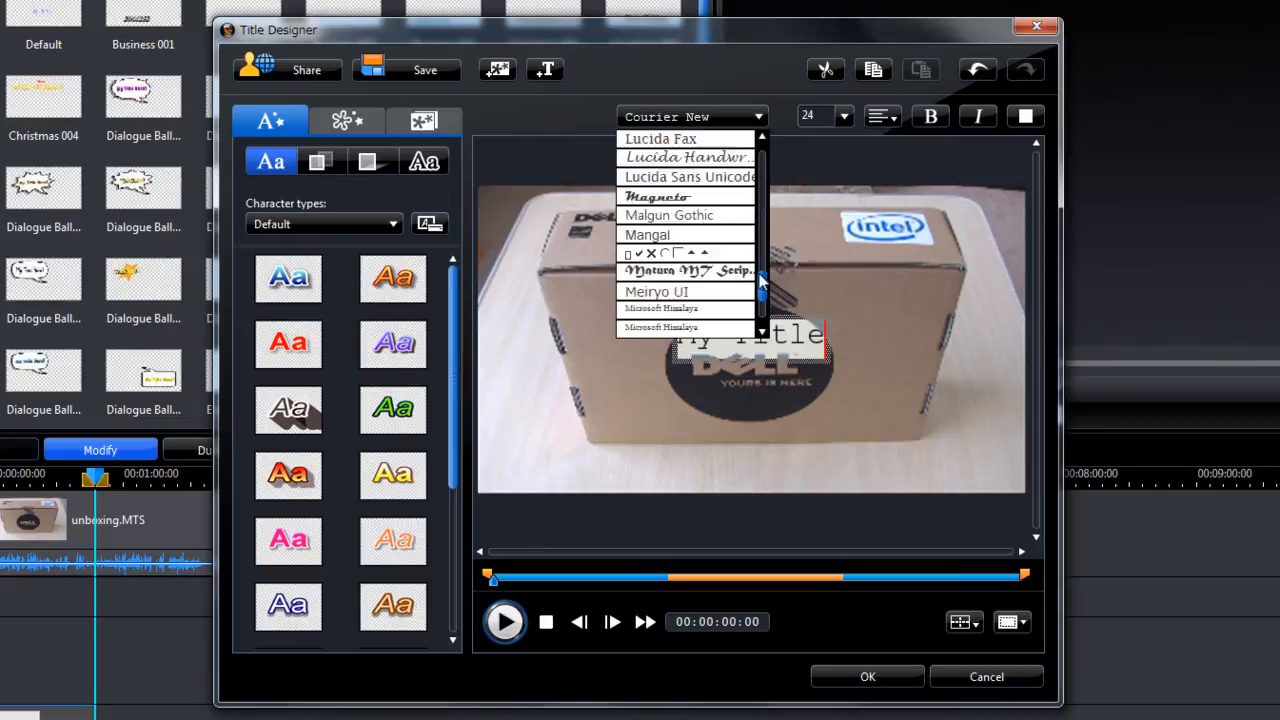
scroll("down", 3)
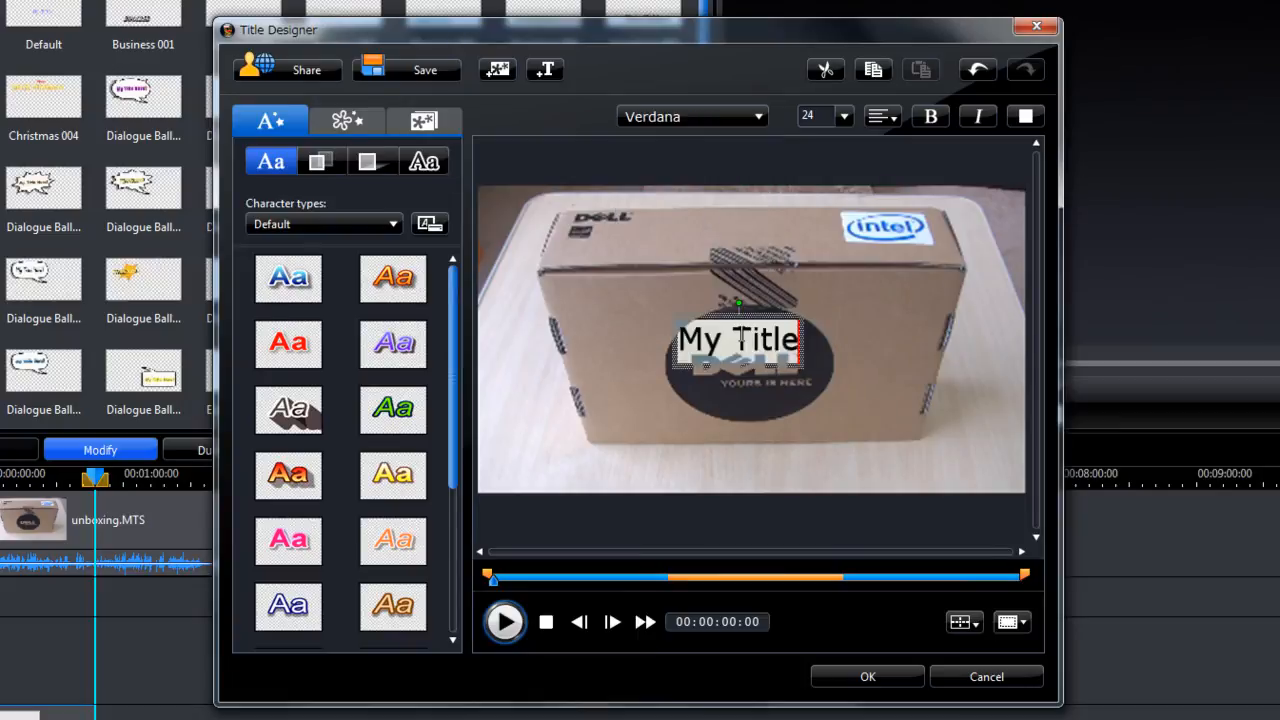
left_click(928, 116)
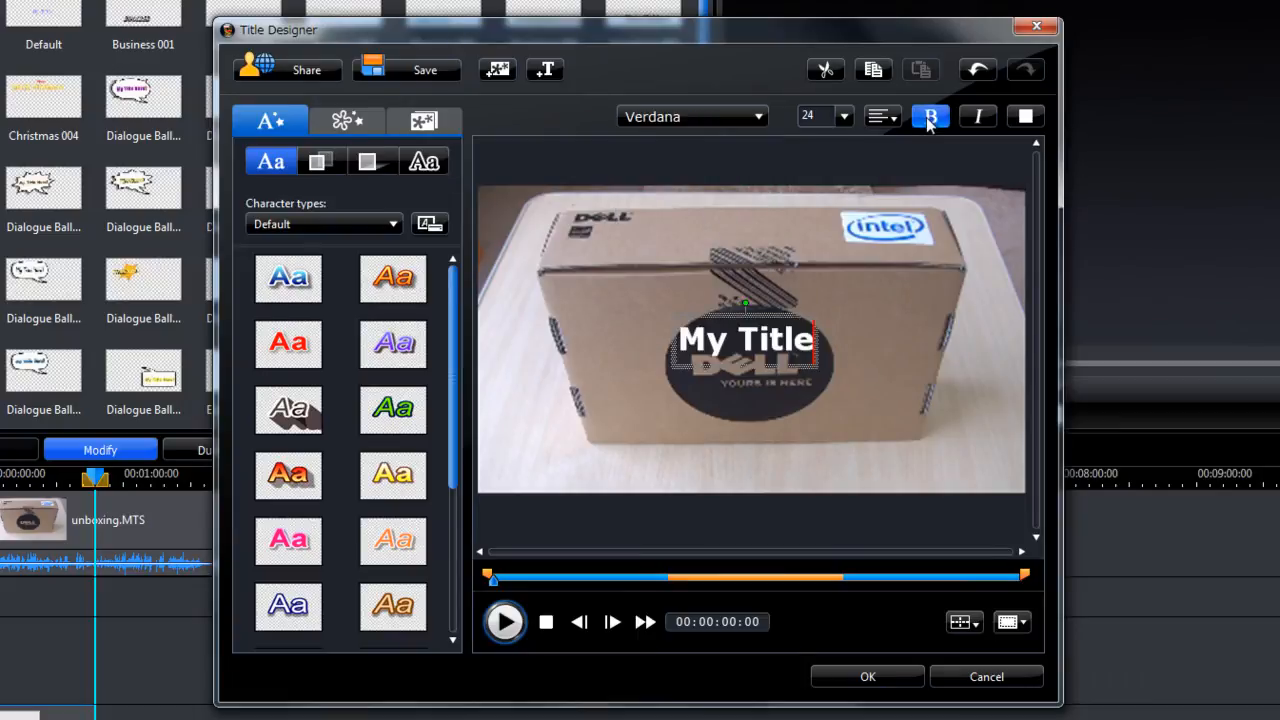
left_click(930, 116)
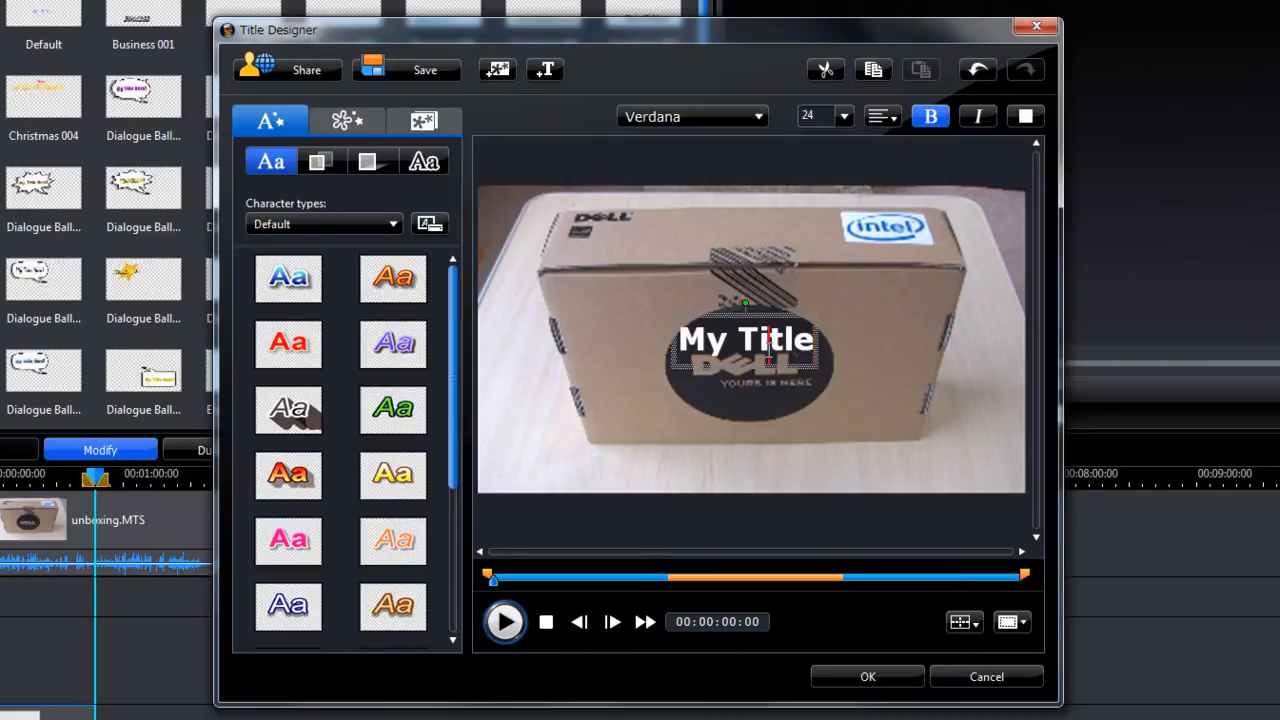
left_click(844, 116)
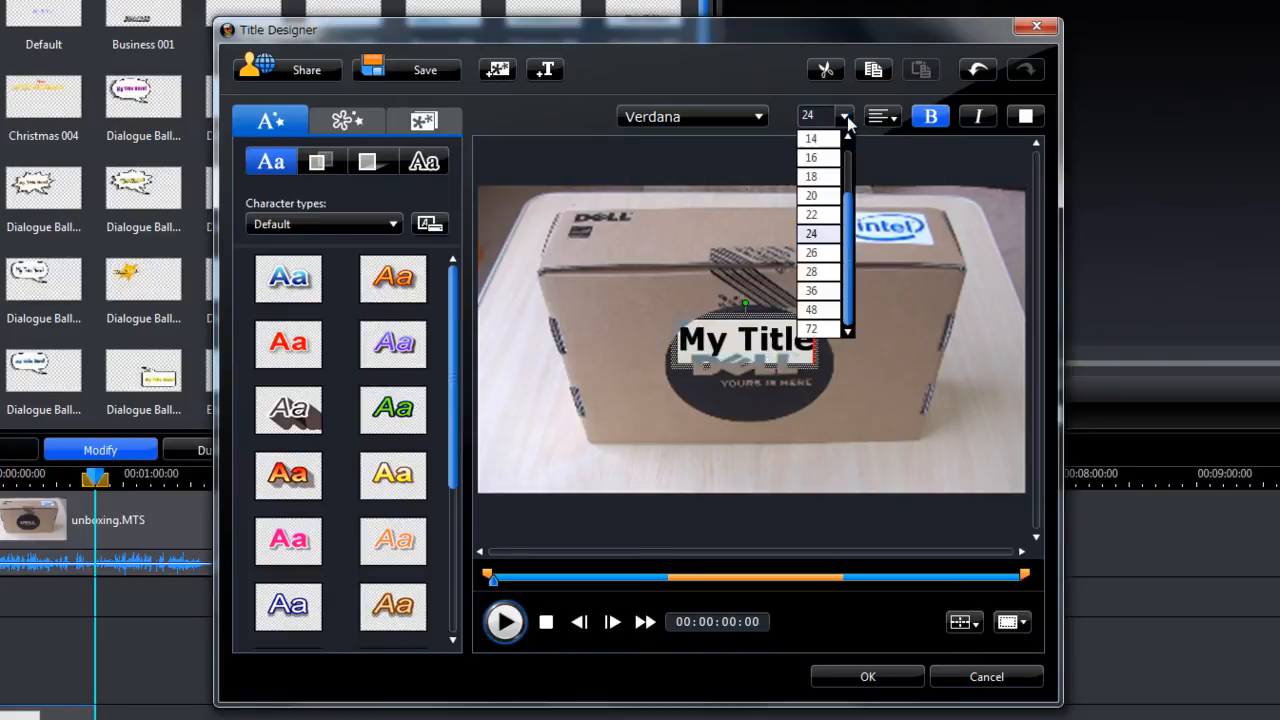
left_click(810, 176)
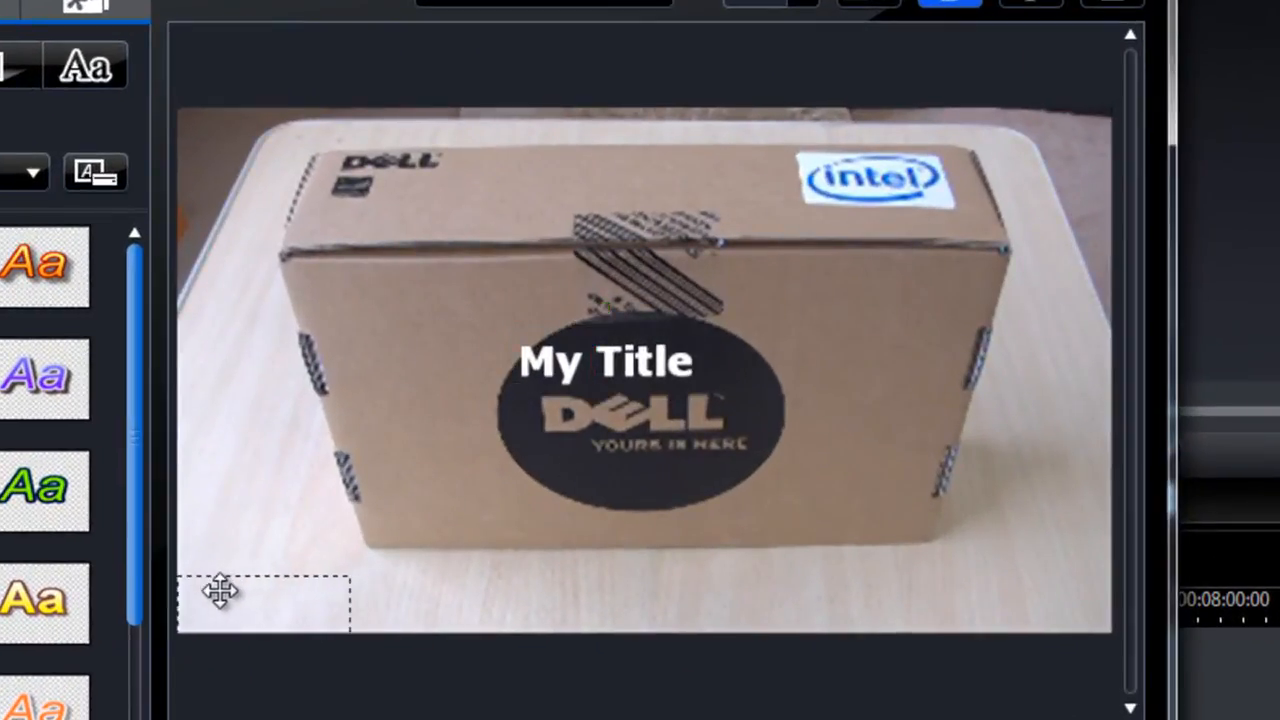
Step: Move the title to the bottom and replace its text with 'This is a scrolling news ticker.'
left_click_drag(604, 360, 264, 604)
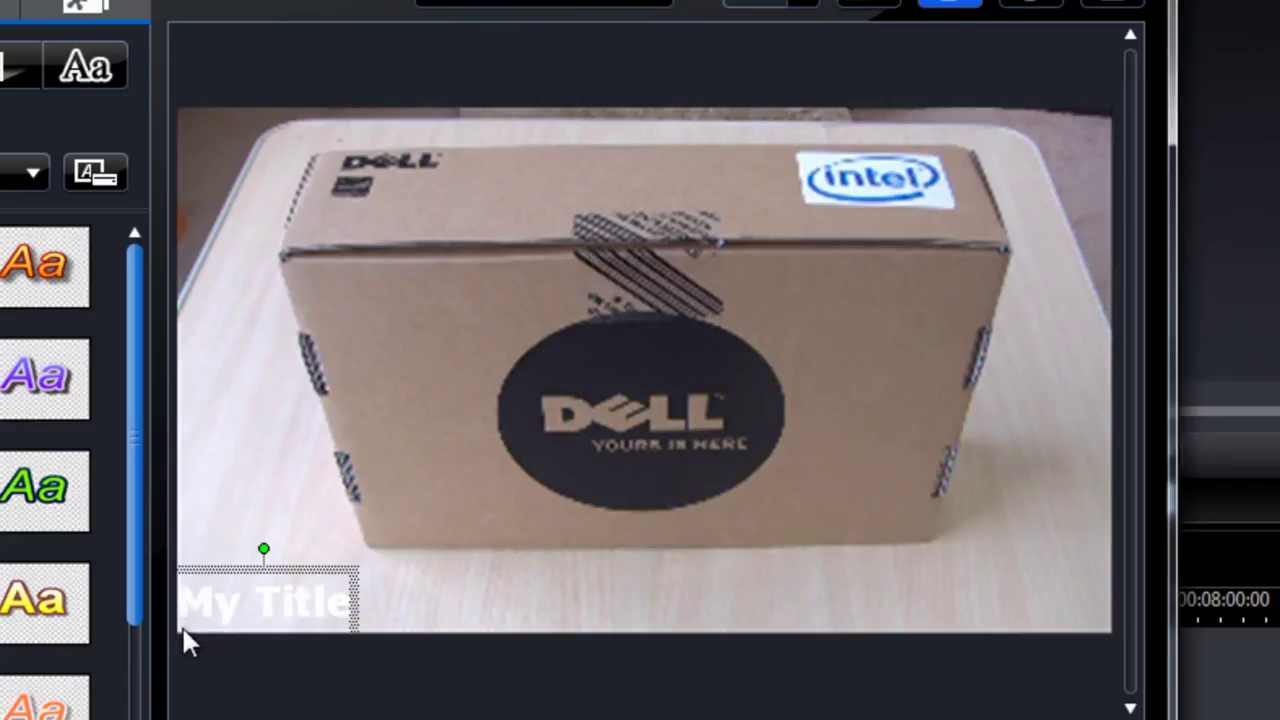
mouse_move(324, 570)
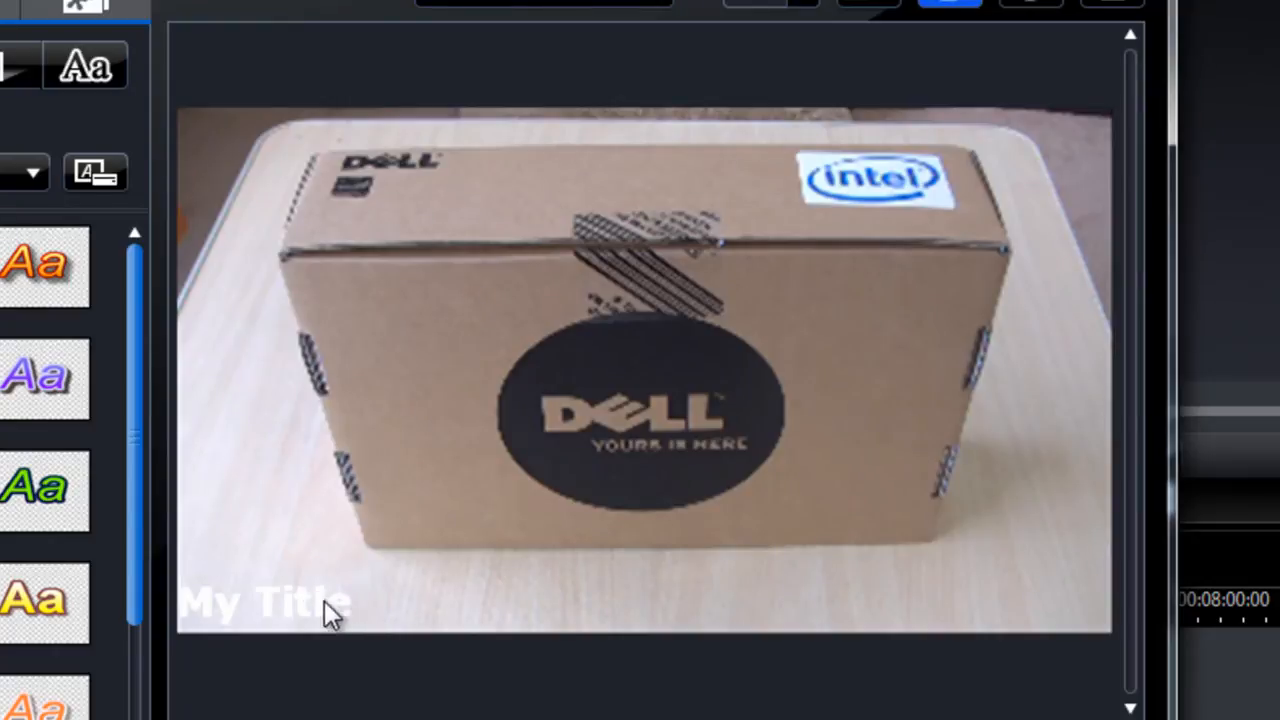
left_click(264, 600)
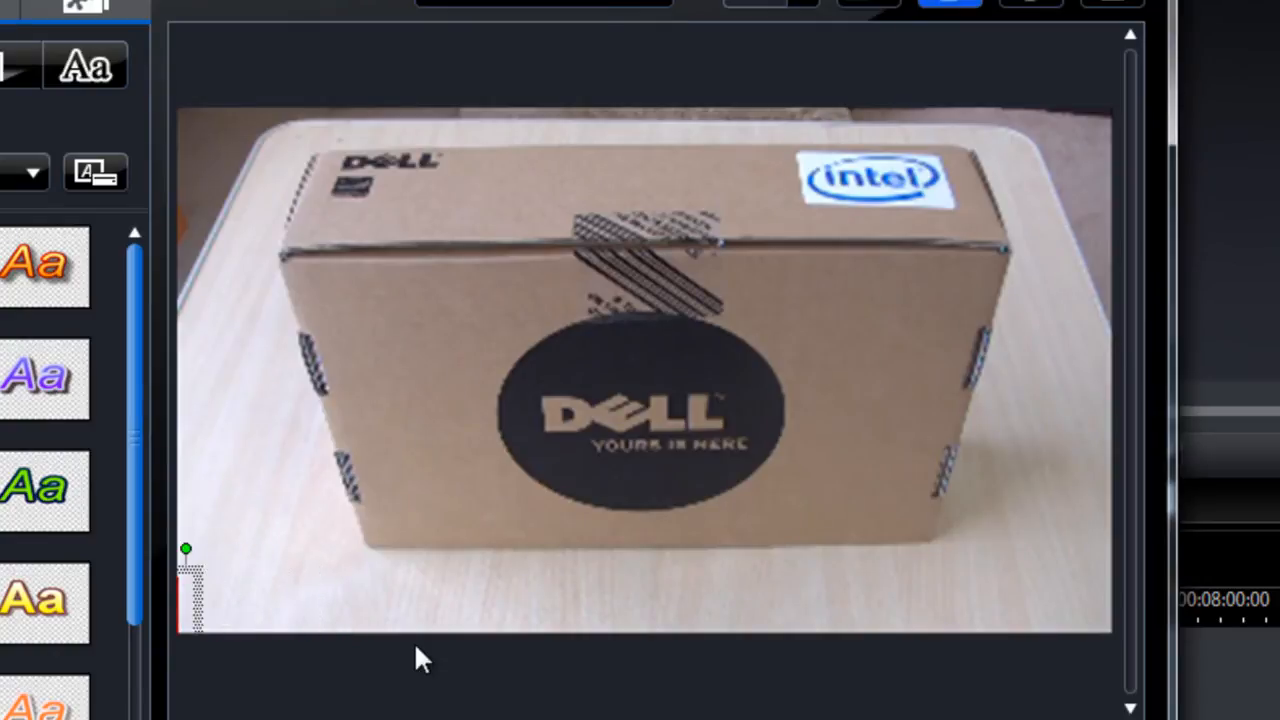
type("This is")
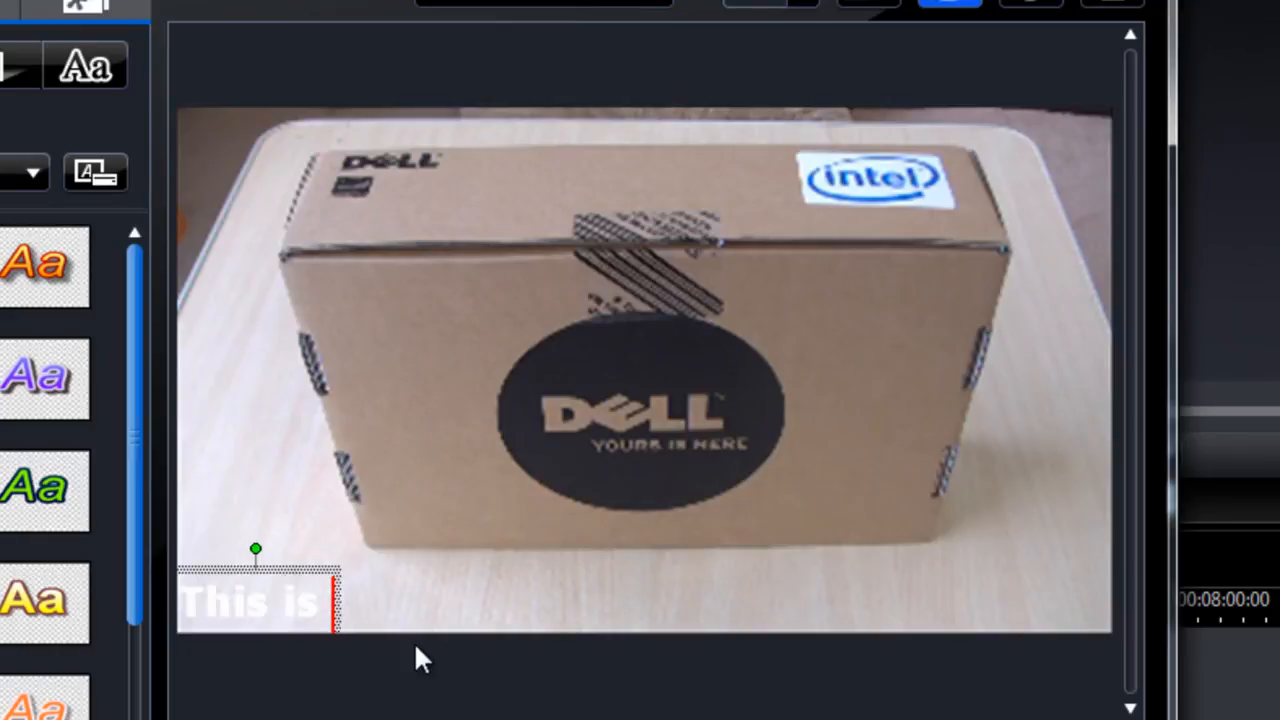
type("a scro")
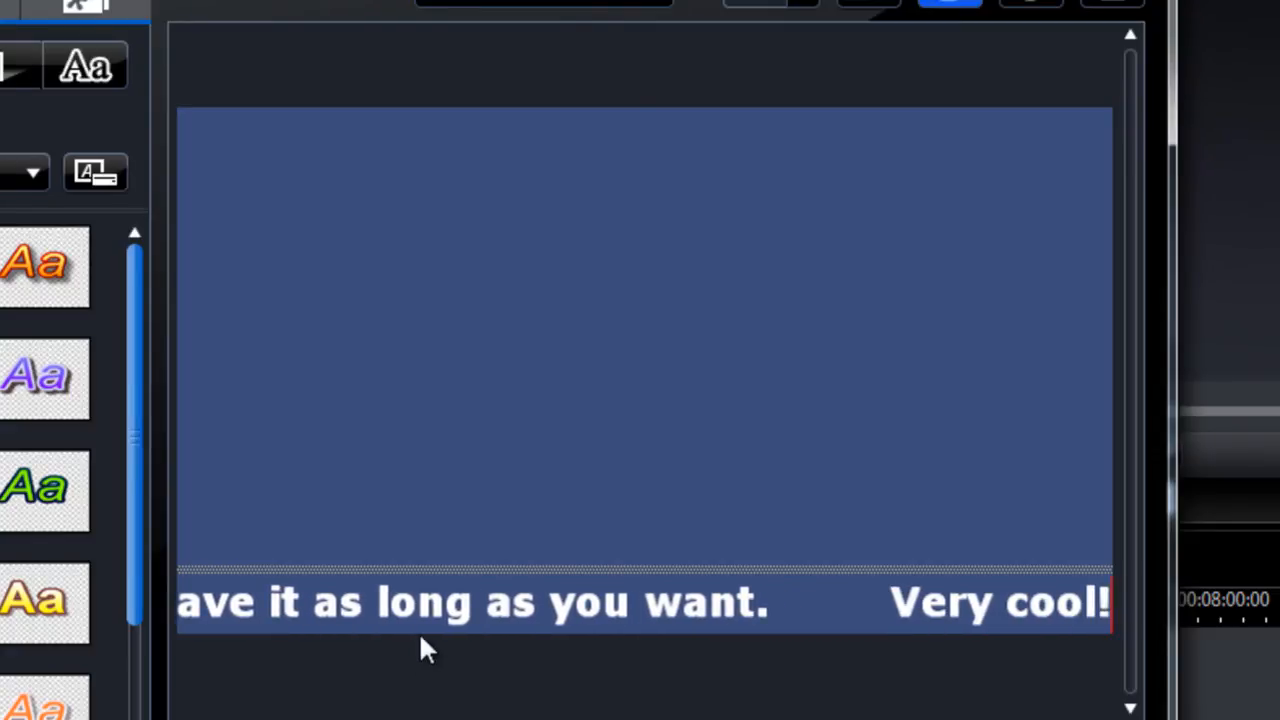
mouse_move(372, 384)
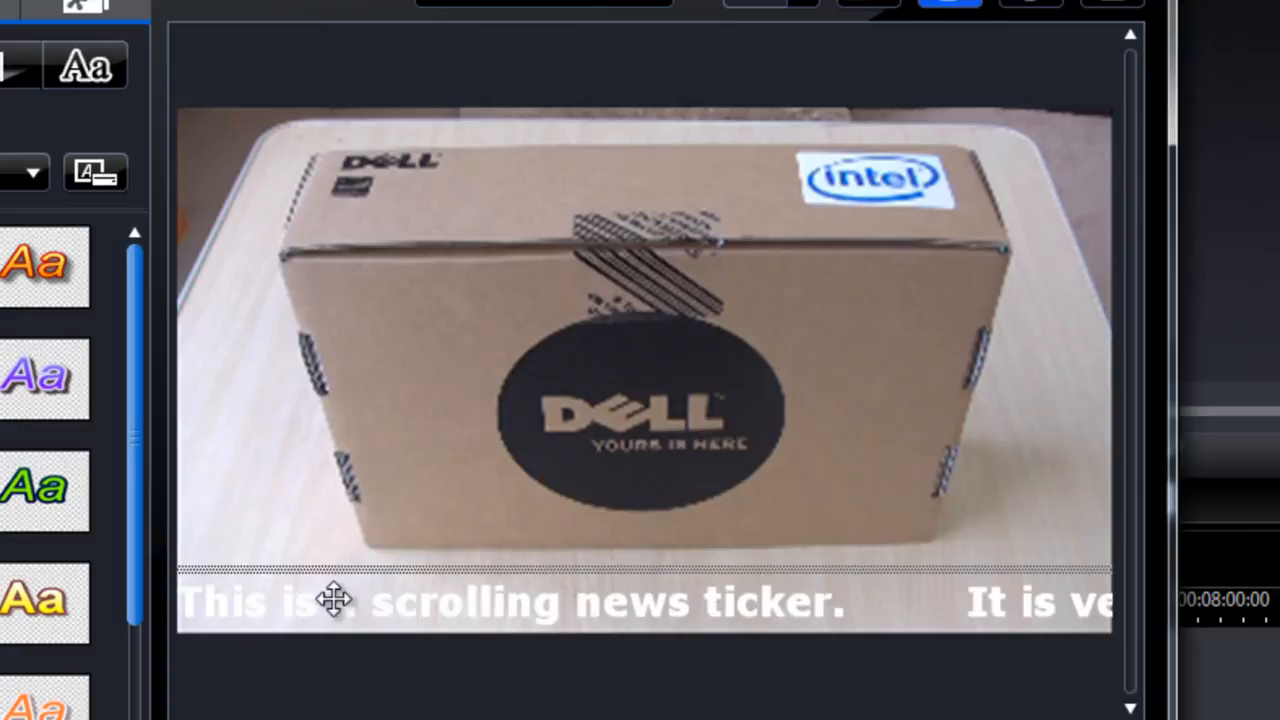
mouse_move(244, 520)
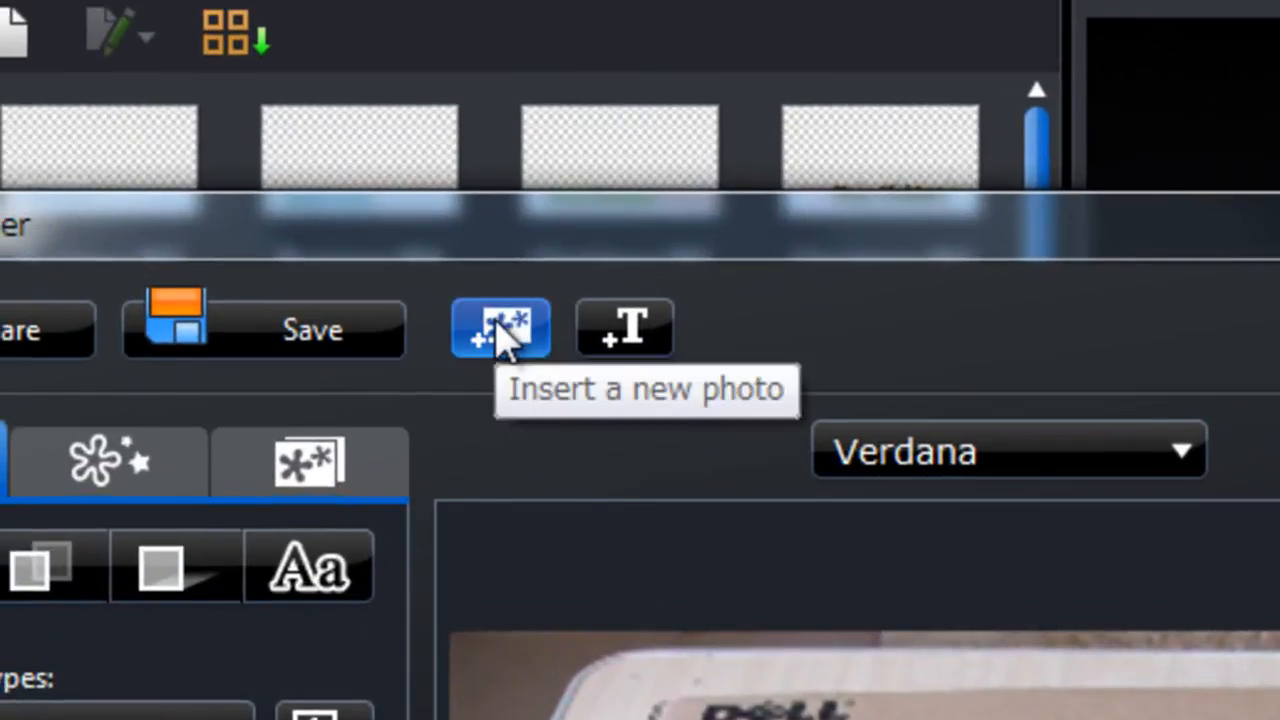
mouse_move(500, 360)
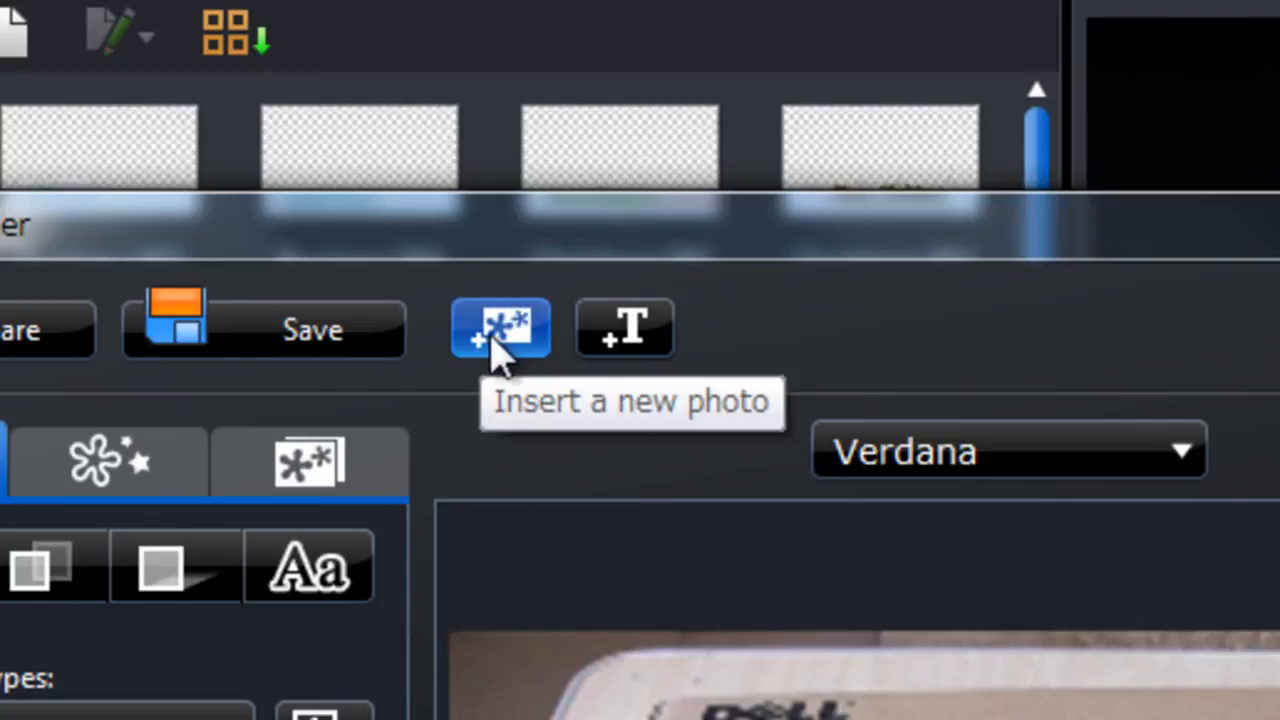
Step: Insert the scrolling-bg black bar image, stretch it to video width and move it to the bottom
left_click(500, 328)
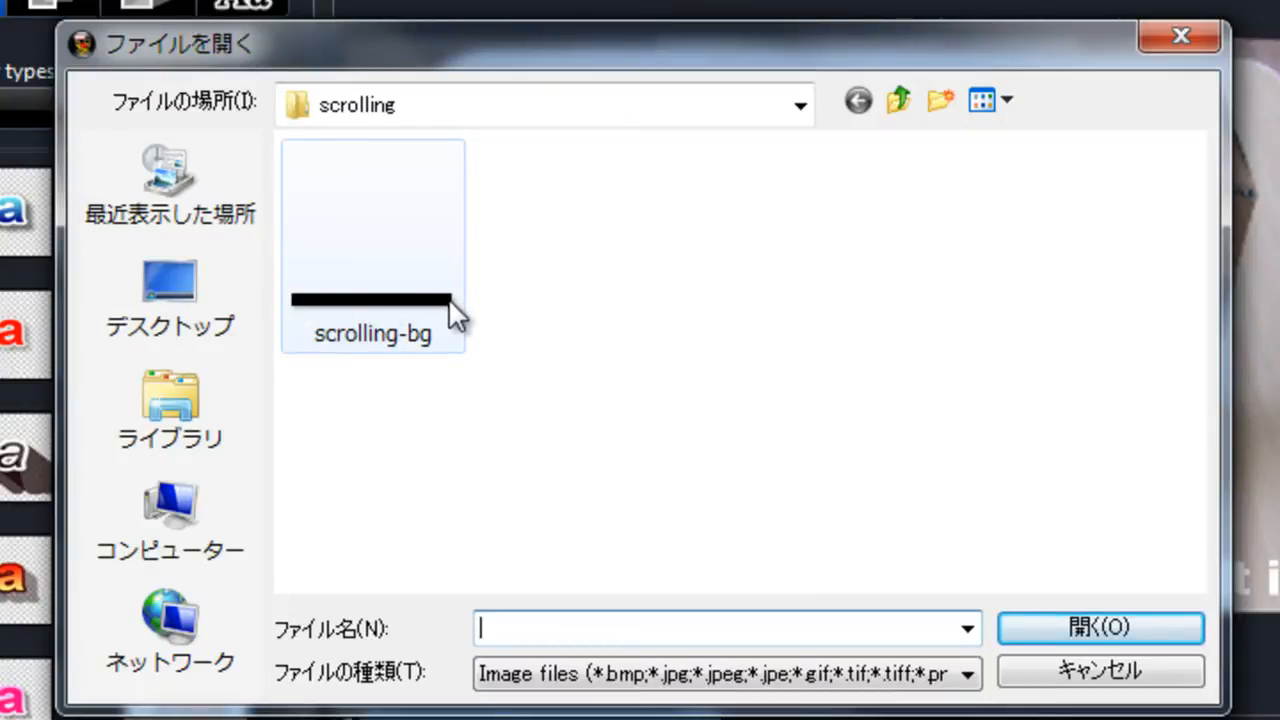
mouse_move(340, 310)
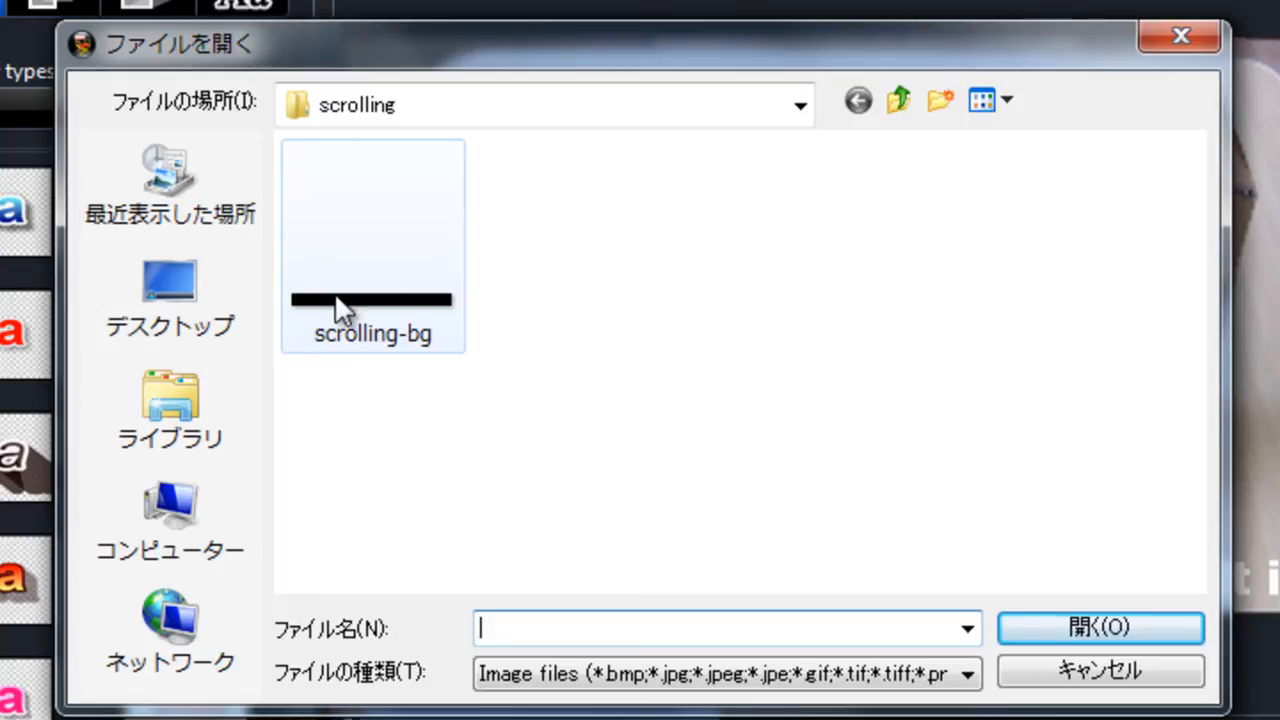
mouse_move(370, 316)
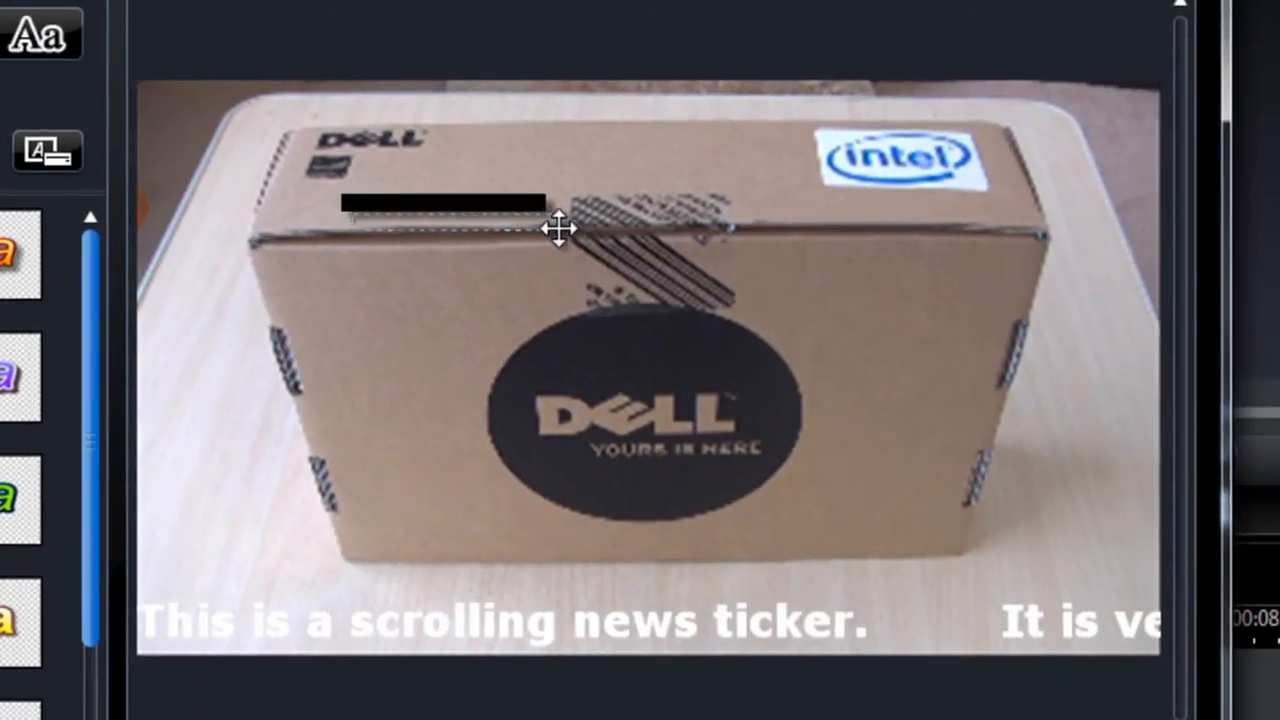
left_click_drag(456, 204, 368, 306)
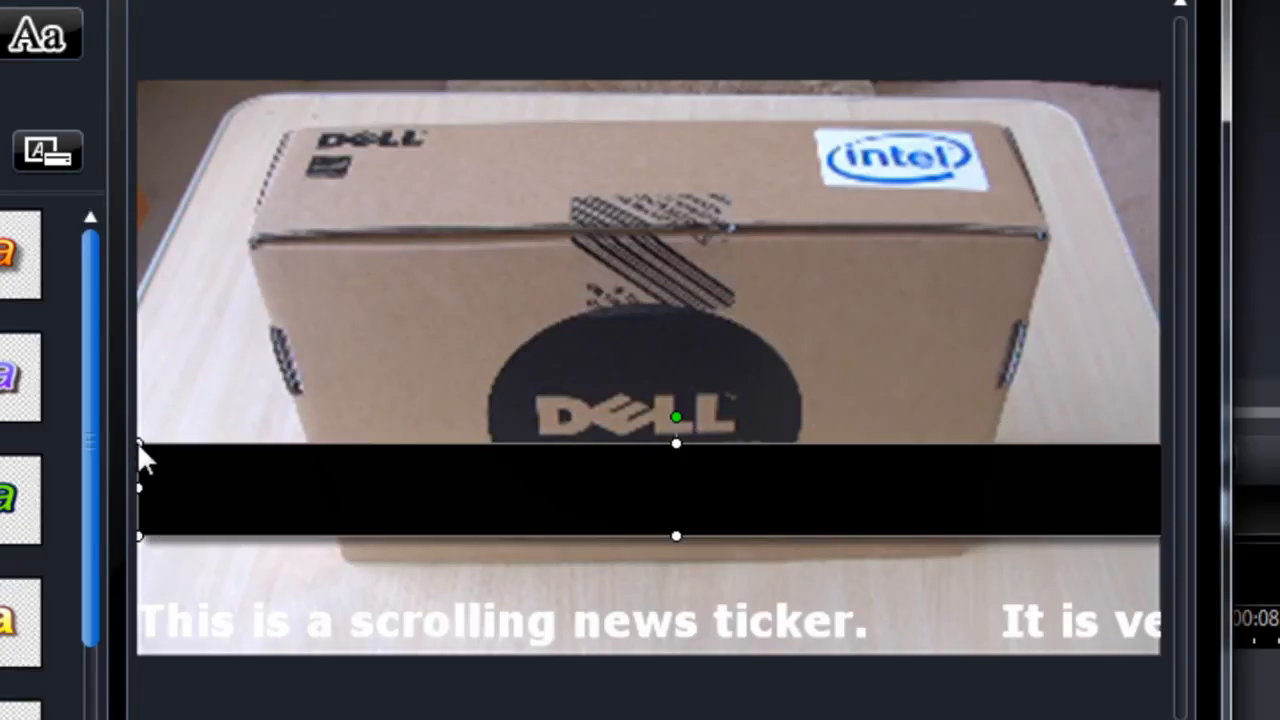
mouse_move(208, 472)
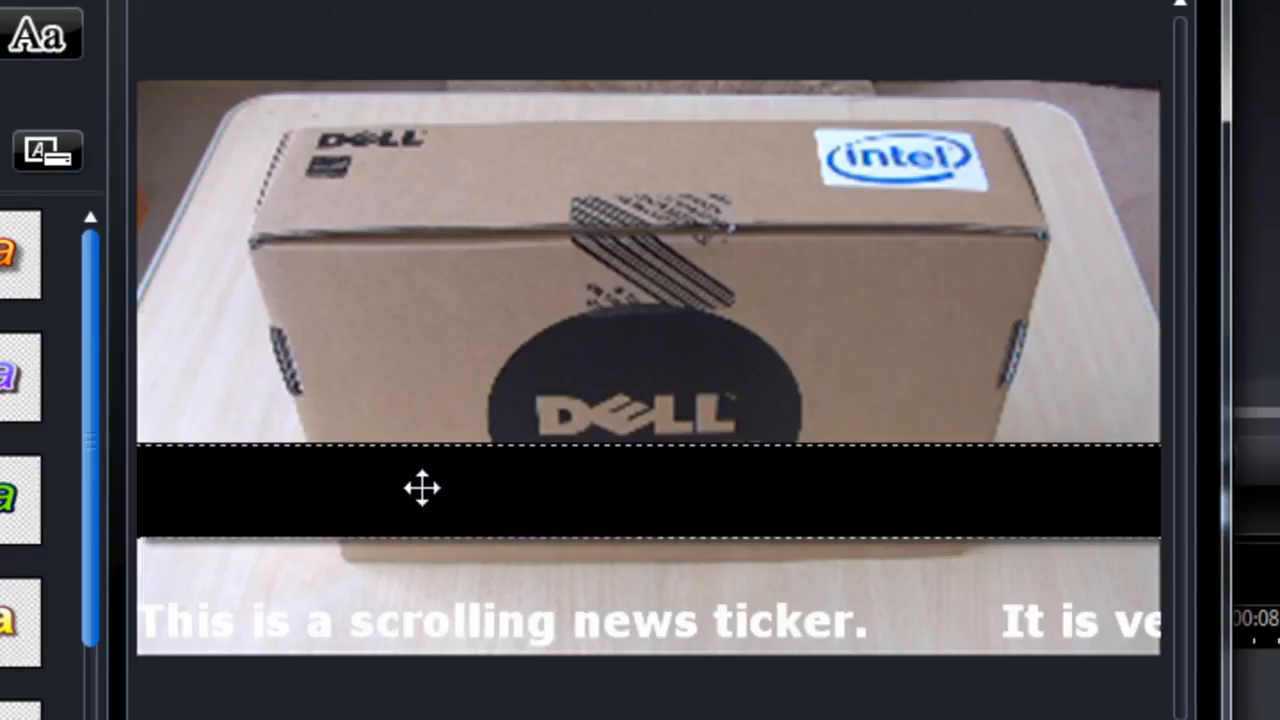
left_click_drag(420, 488, 456, 622)
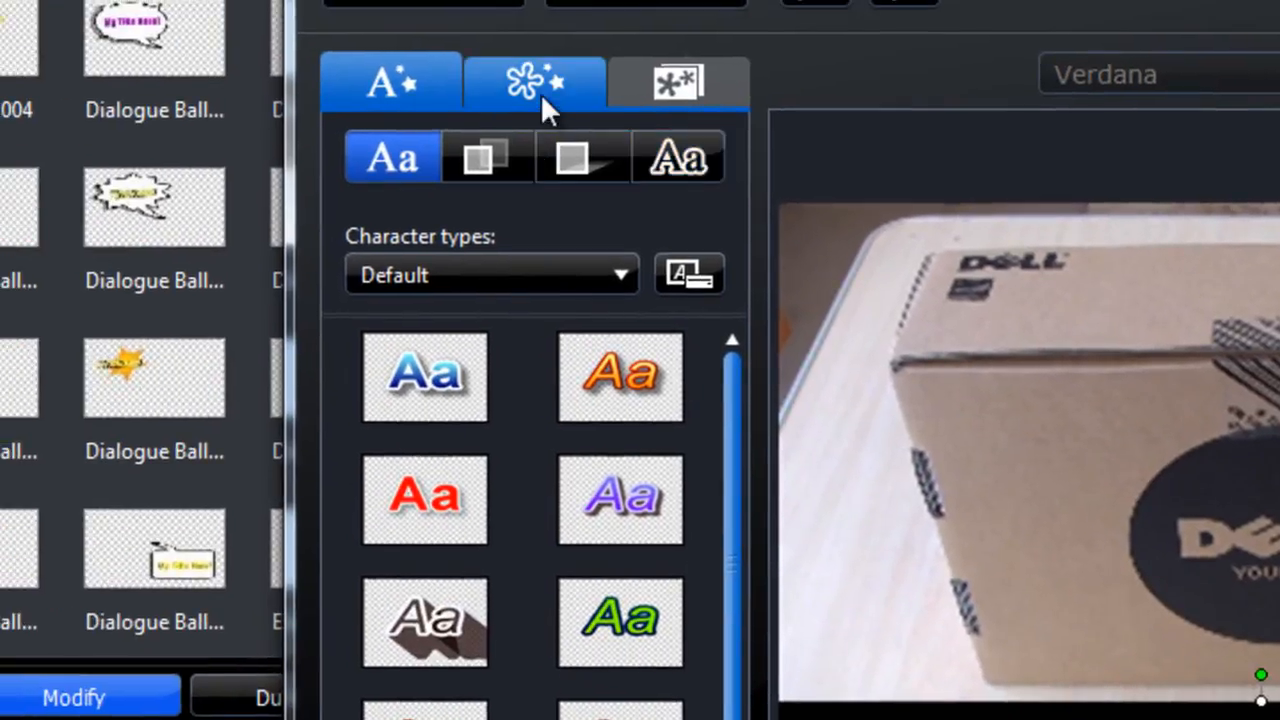
Step: Show the title's object list with the ticker text and scrolling-bg.png bar
left_click(536, 80)
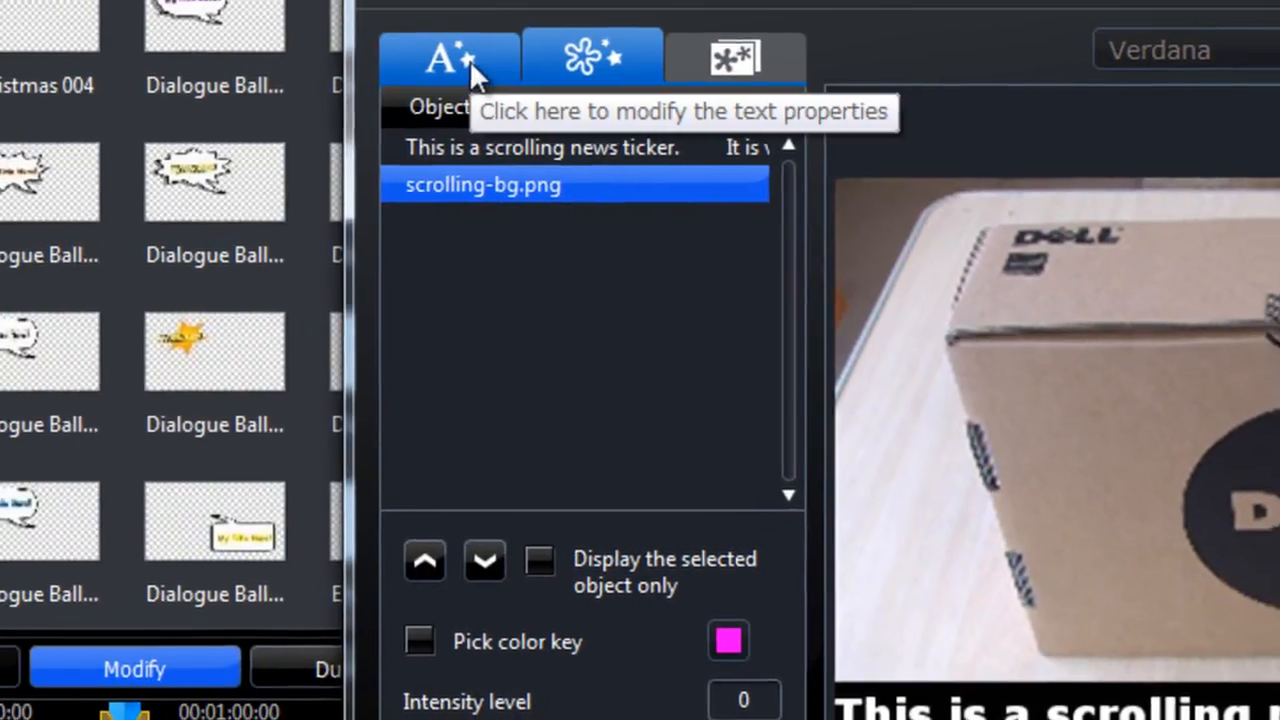
Step: Set the ticker text's face transparency to 31% in the Font face settings
left_click(448, 56)
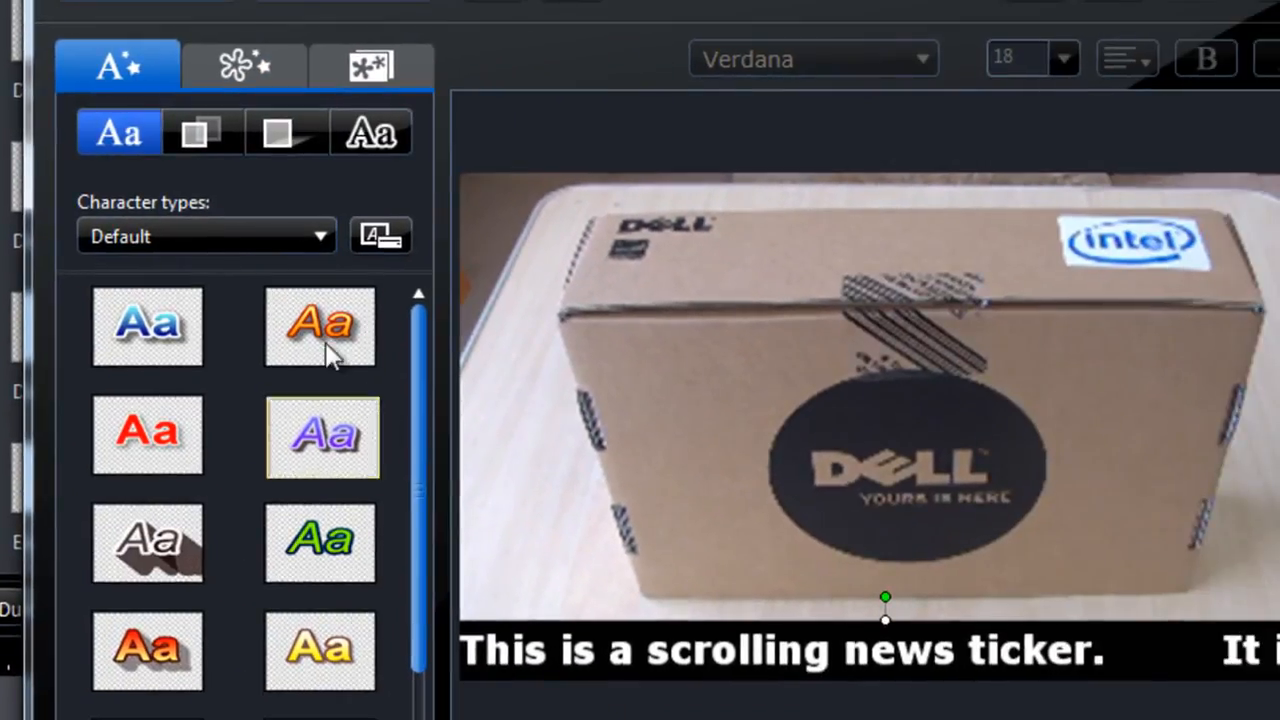
left_click(204, 132)
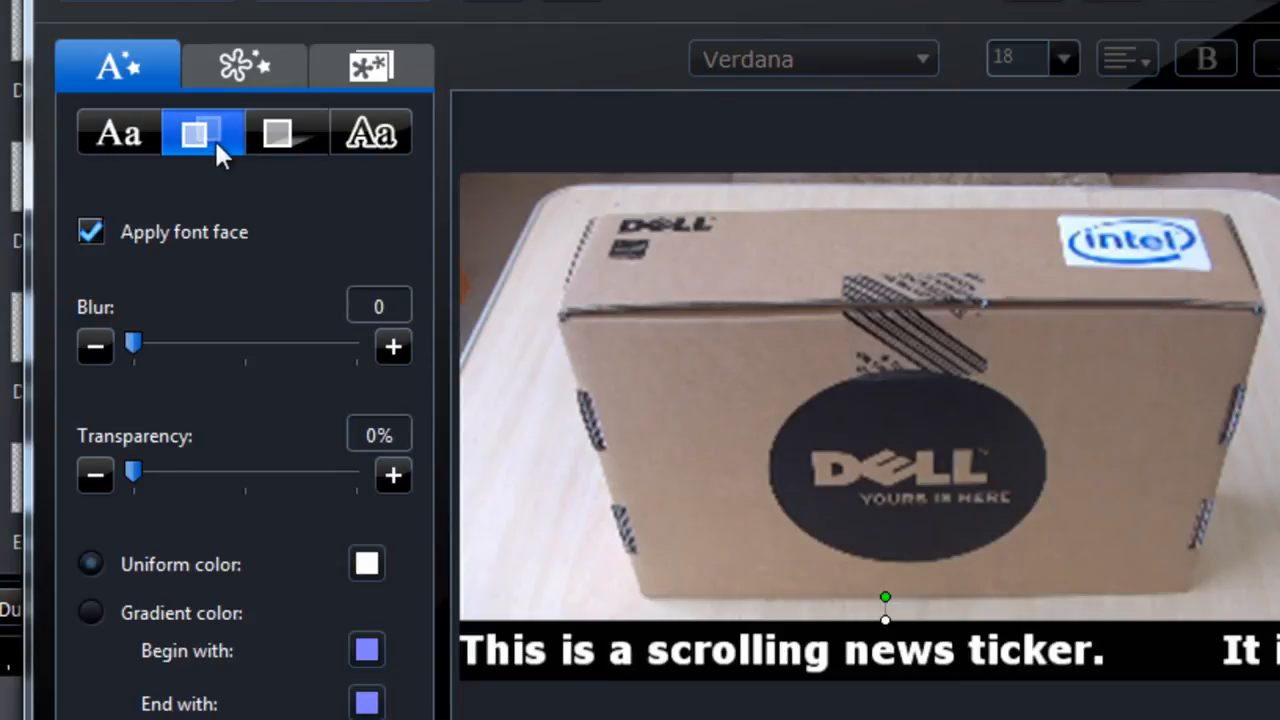
mouse_move(204, 132)
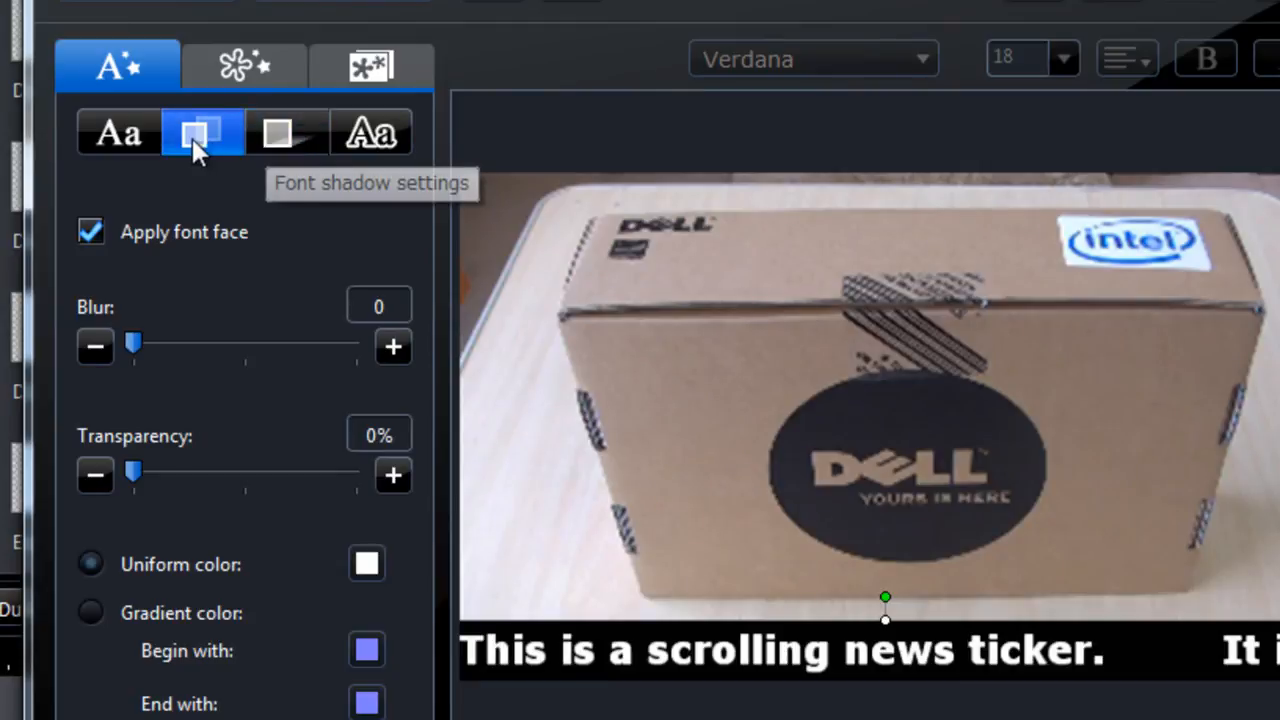
left_click_drag(132, 472, 192, 472)
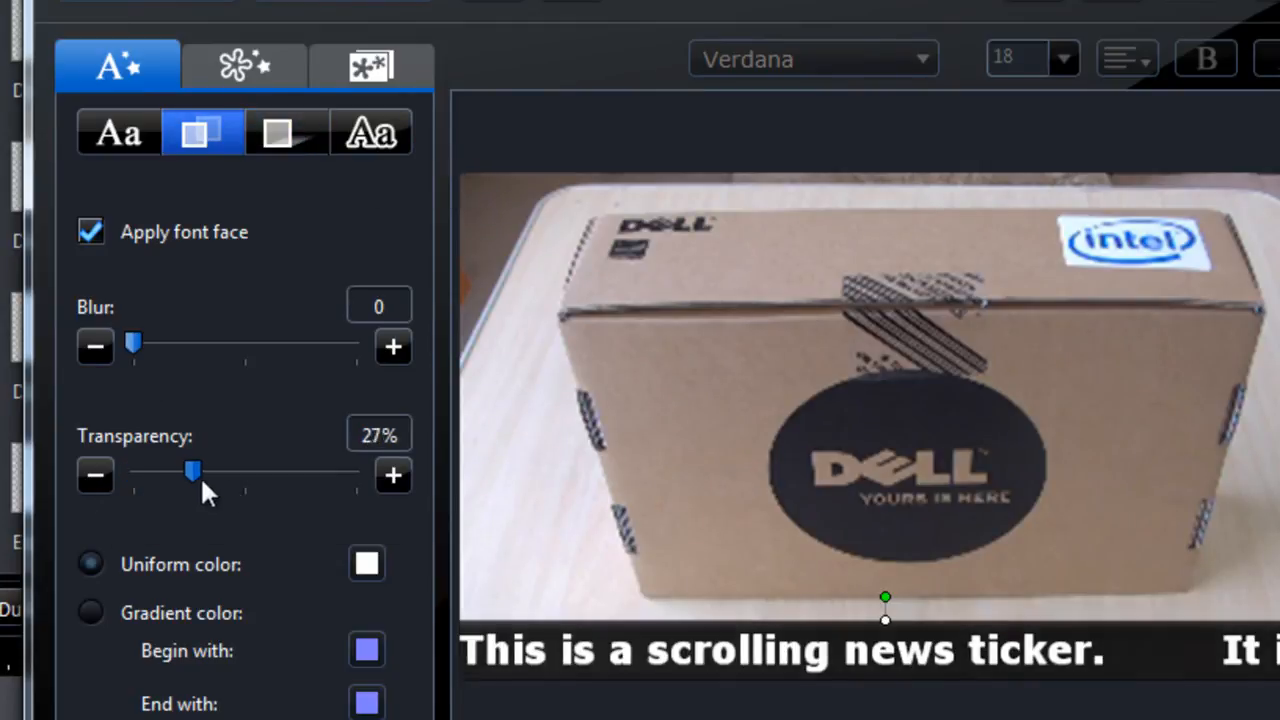
left_click_drag(192, 470, 276, 470)
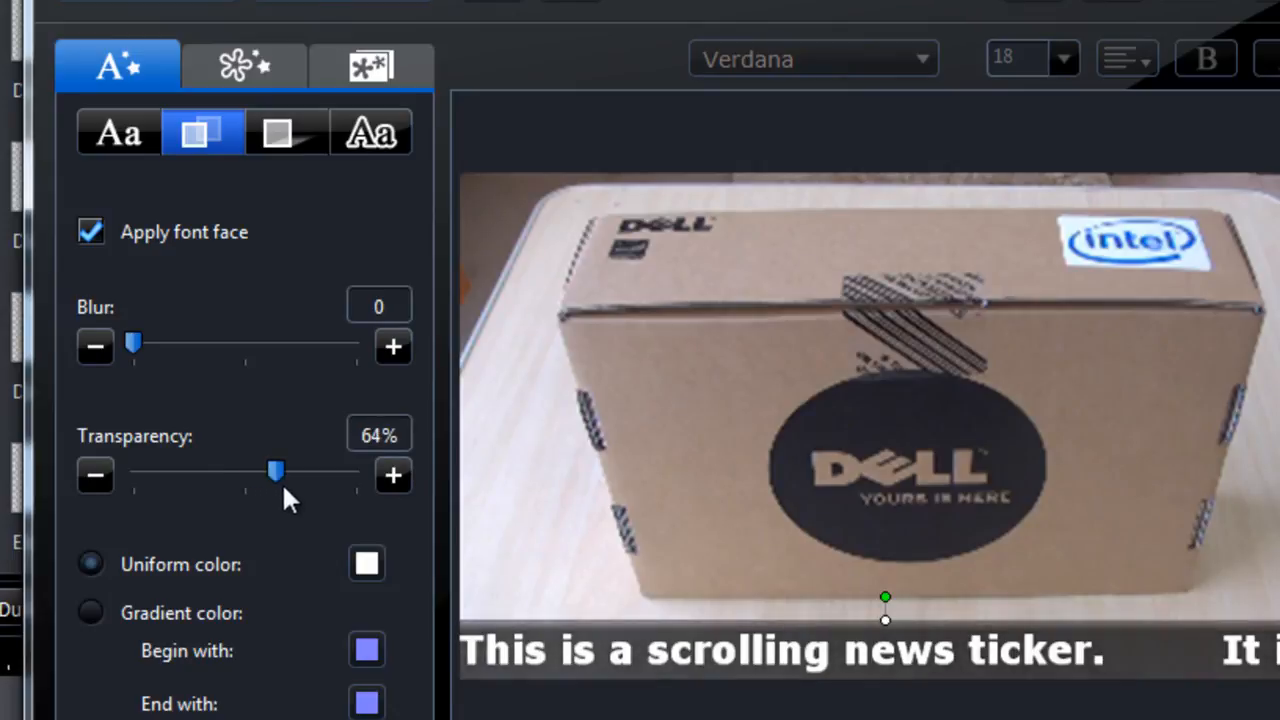
mouse_move(278, 132)
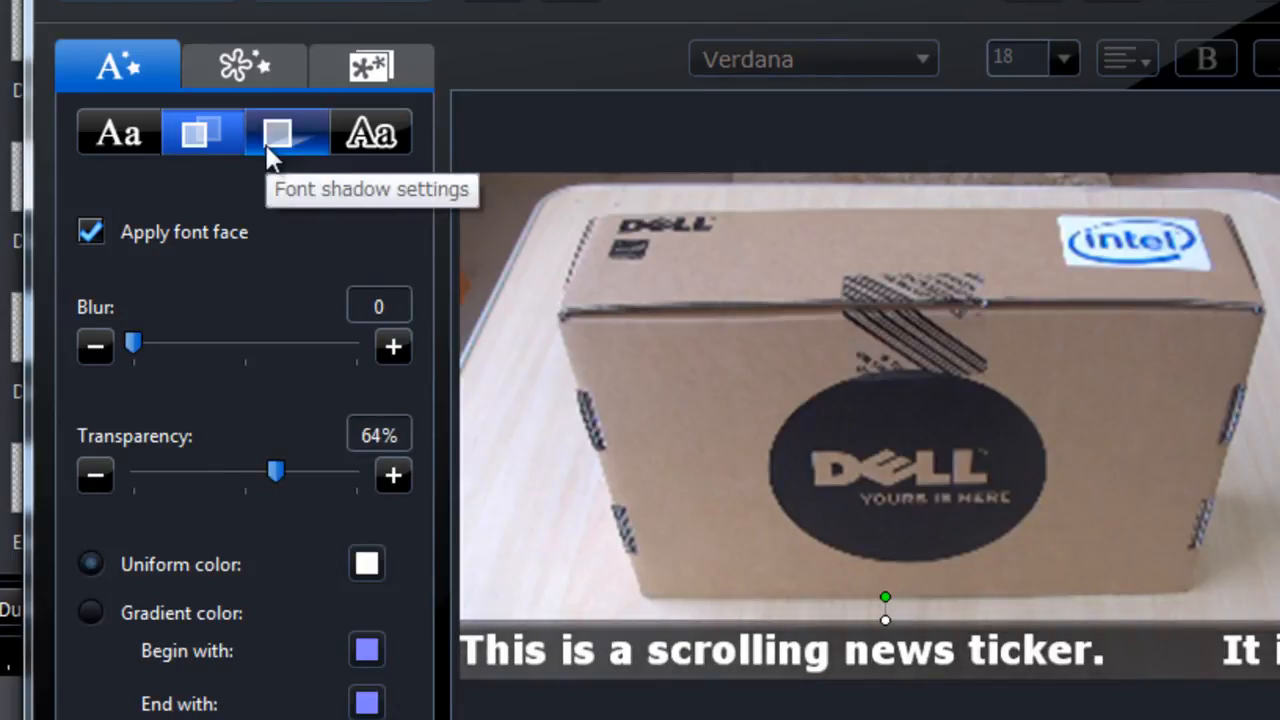
left_click(288, 132)
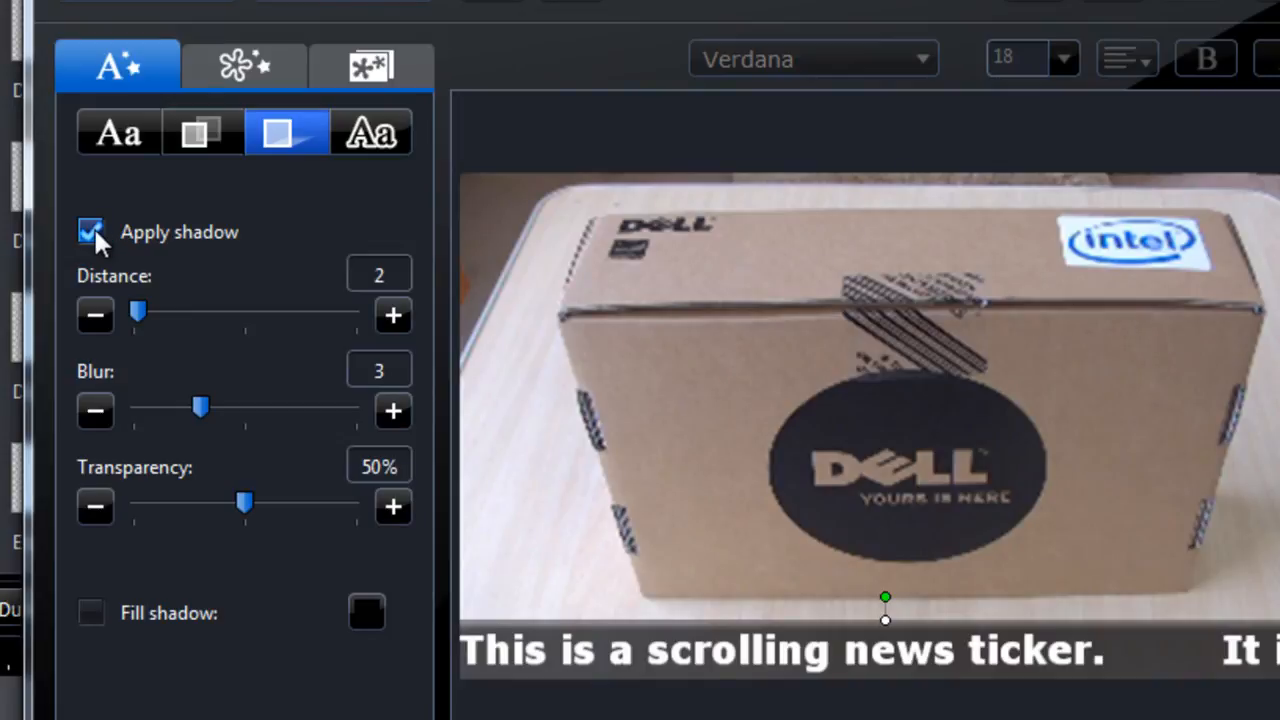
left_click(200, 132)
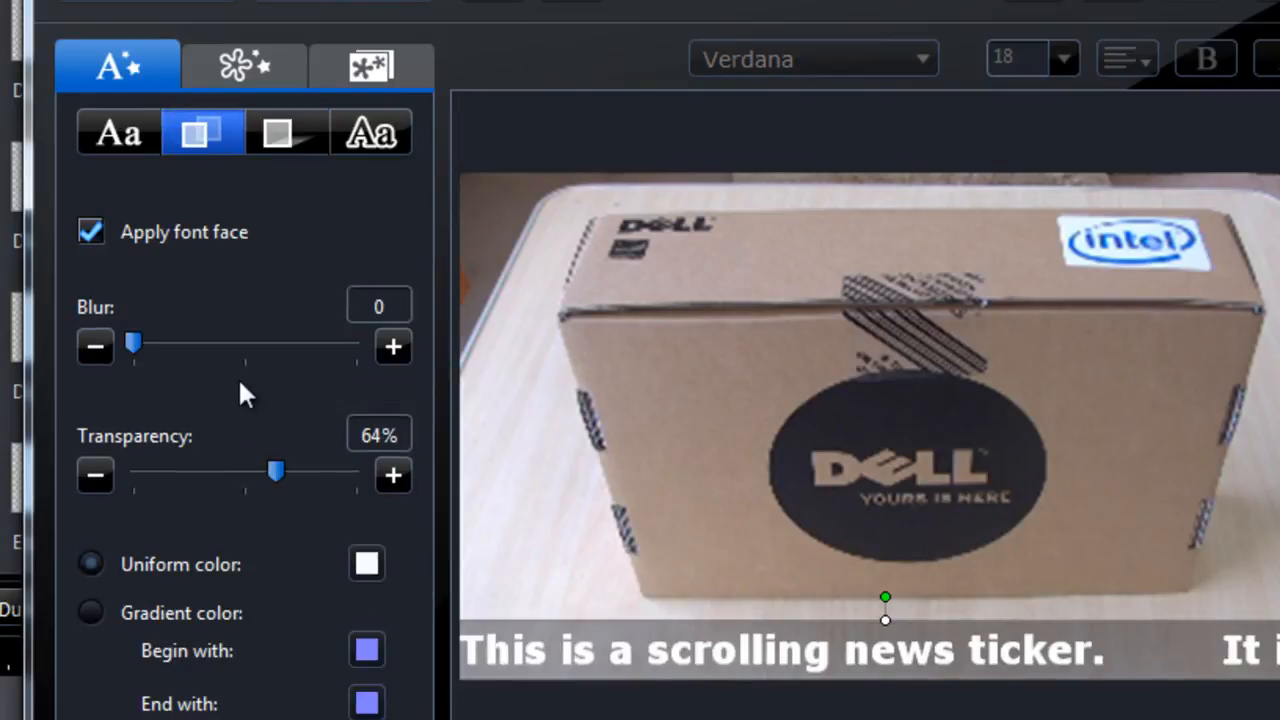
left_click_drag(276, 472, 224, 472)
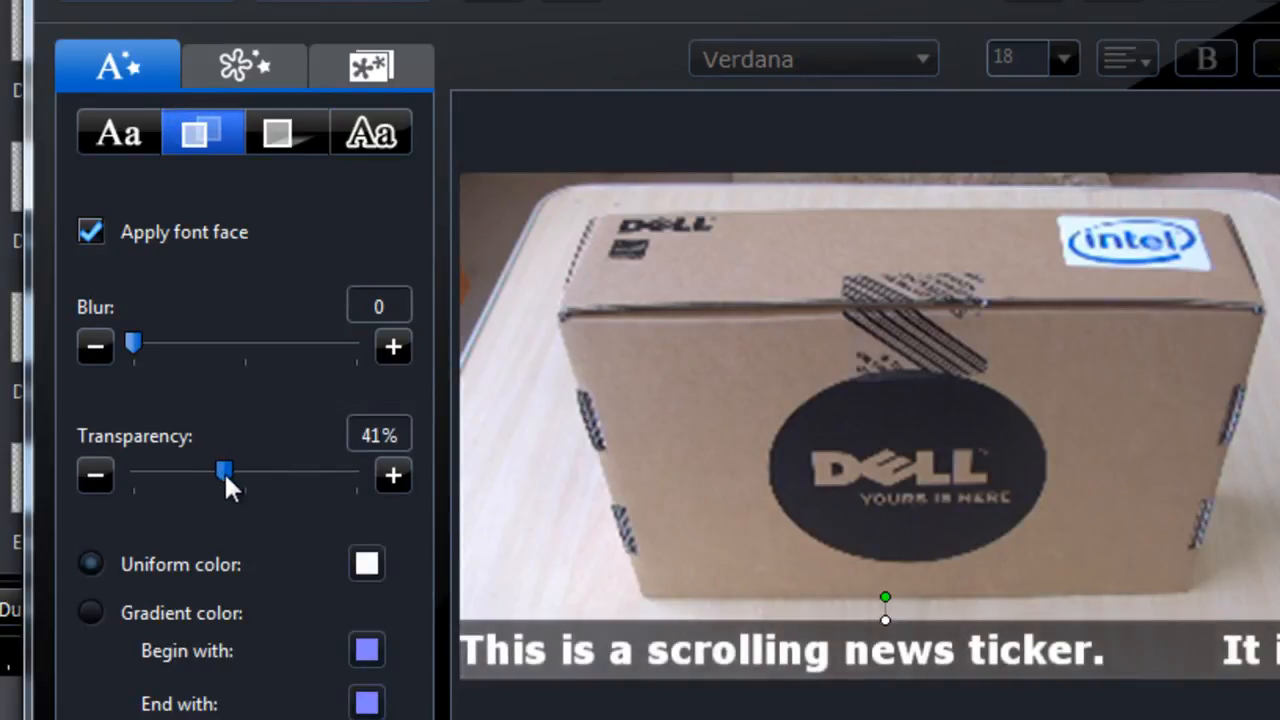
left_click_drag(224, 470, 202, 470)
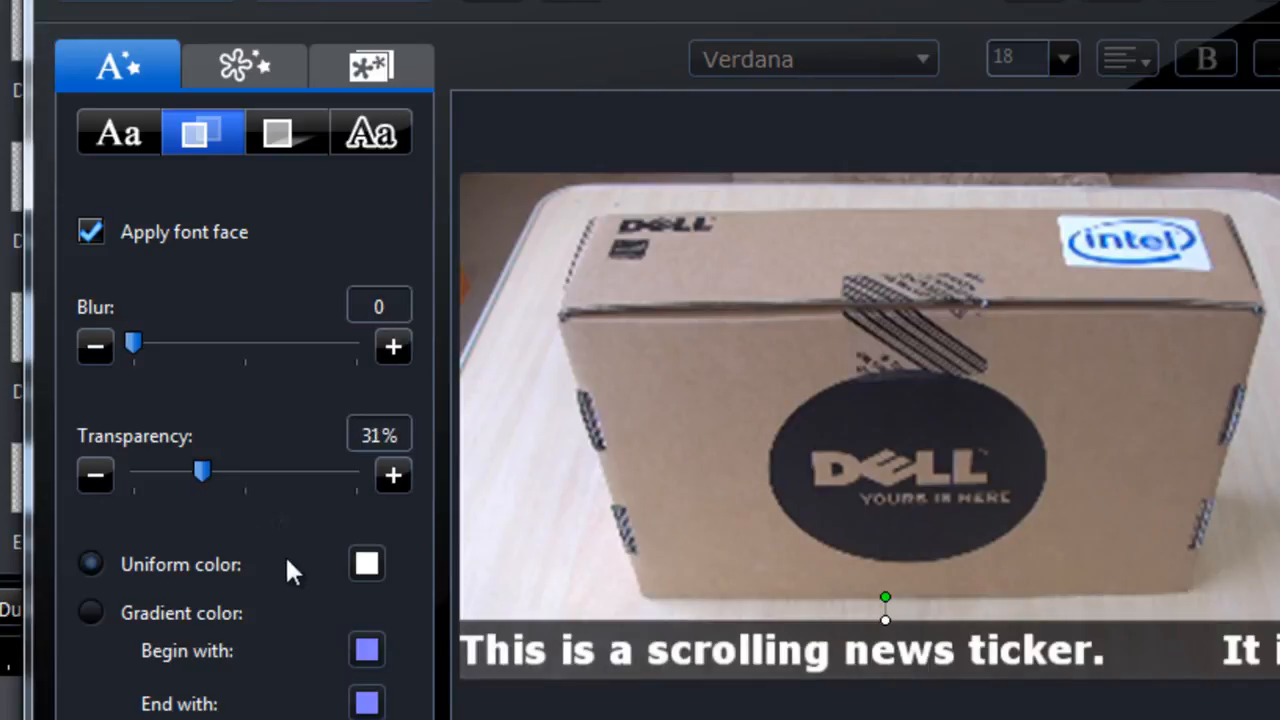
mouse_move(414, 308)
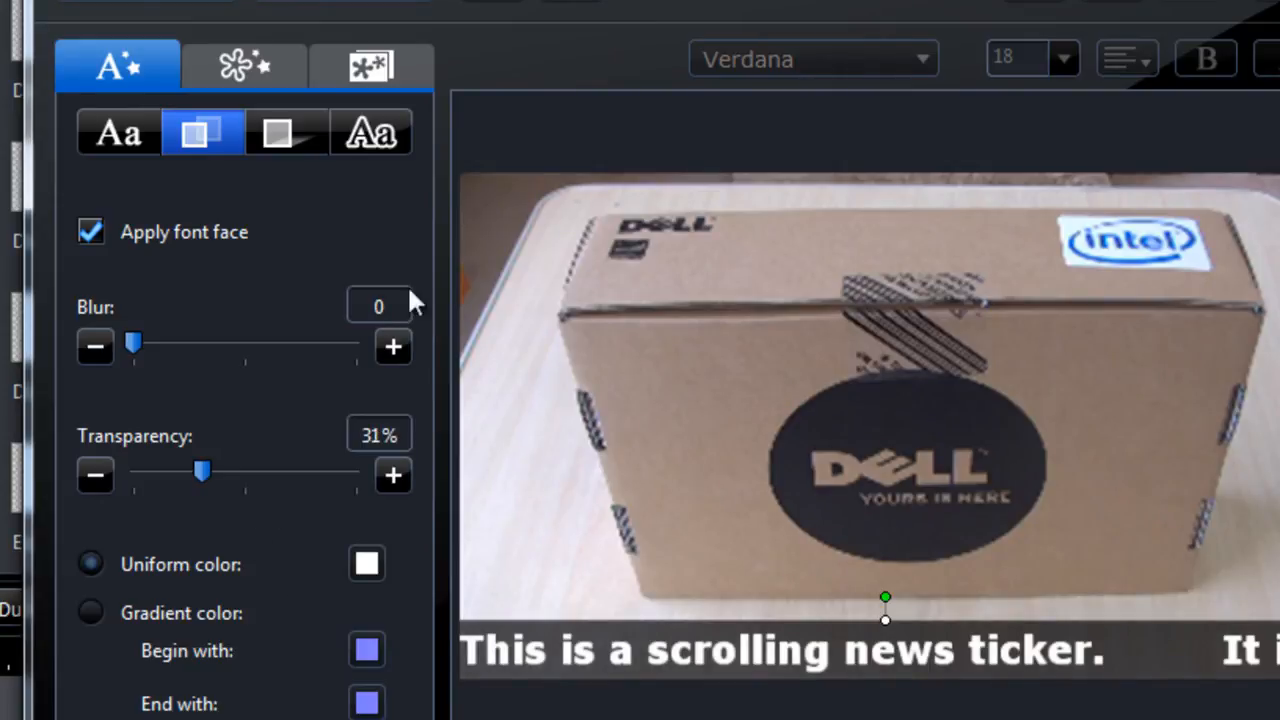
mouse_move(414, 304)
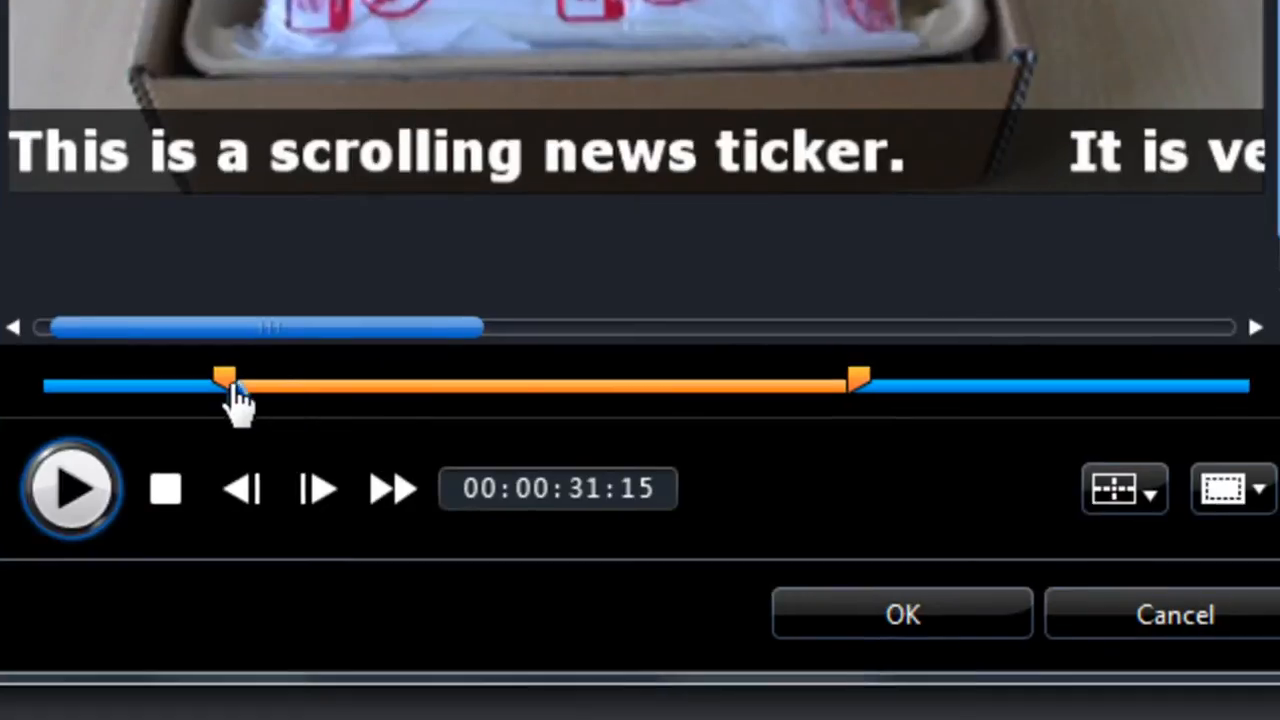
Step: Stretch the title's effect range from the start to the end of the title timeline
left_click_drag(224, 384, 62, 384)
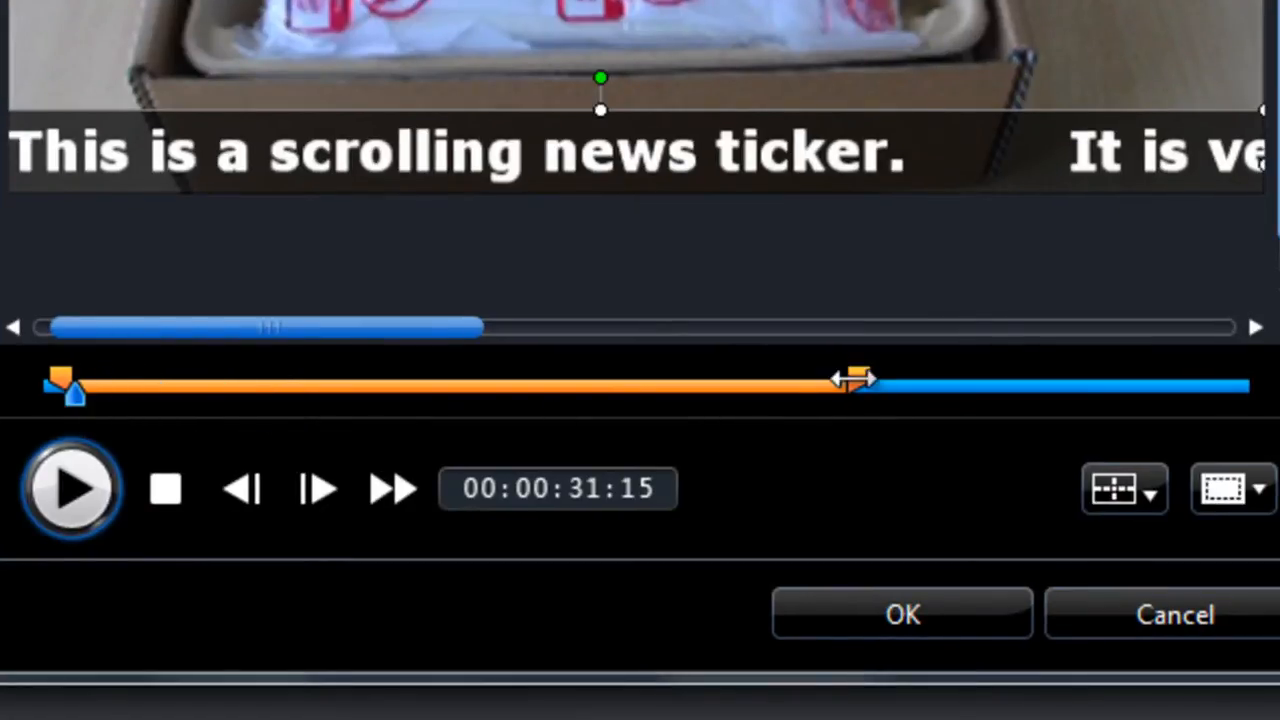
left_click_drag(856, 378, 1180, 384)
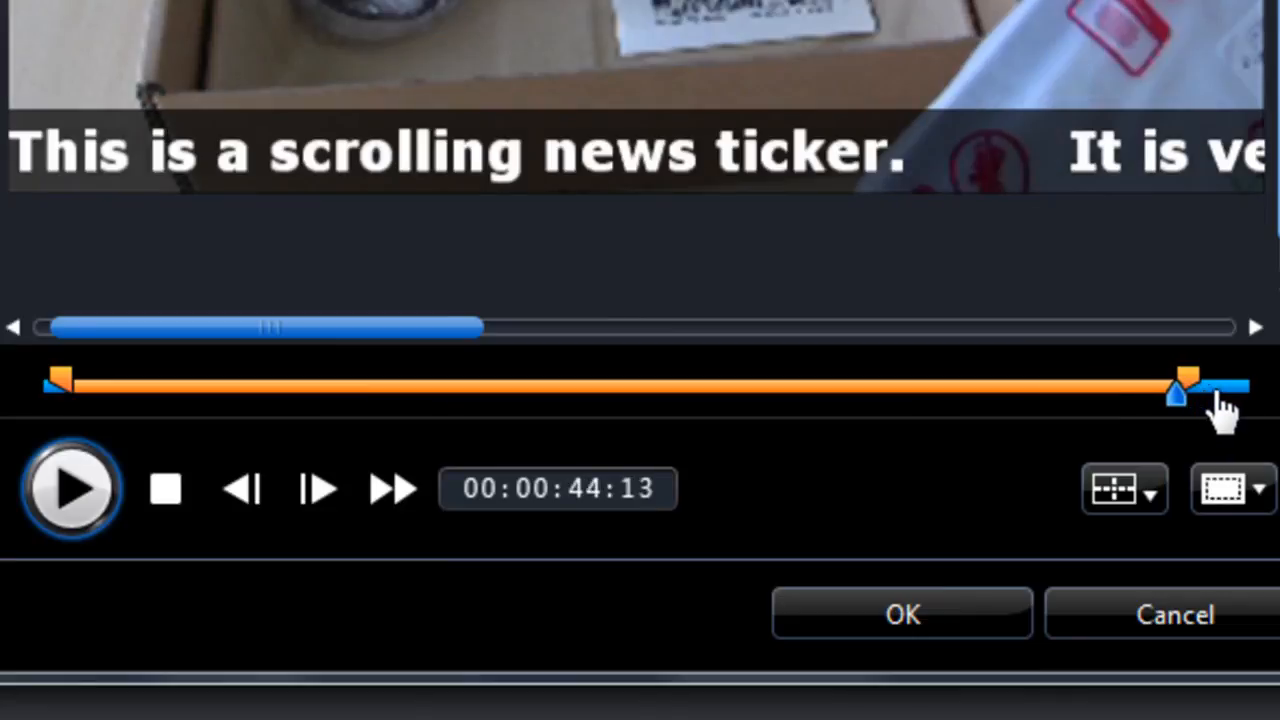
left_click_drag(1180, 384, 1224, 384)
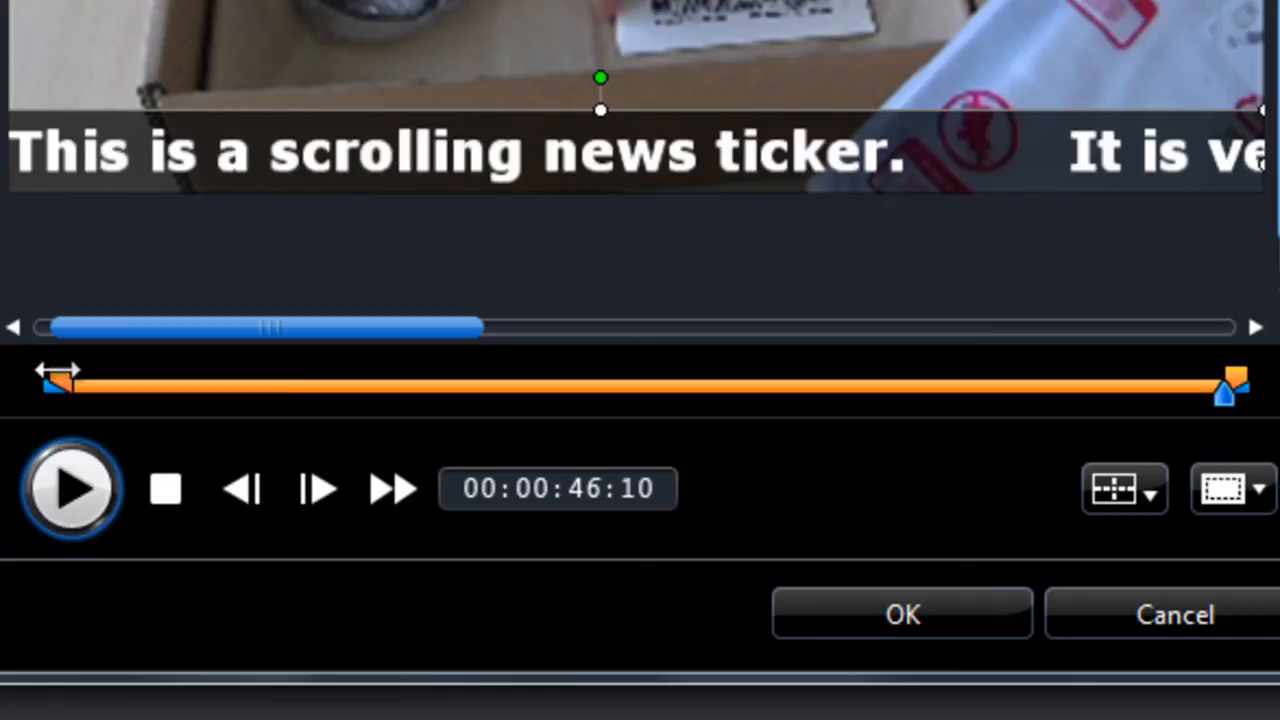
mouse_move(1224, 410)
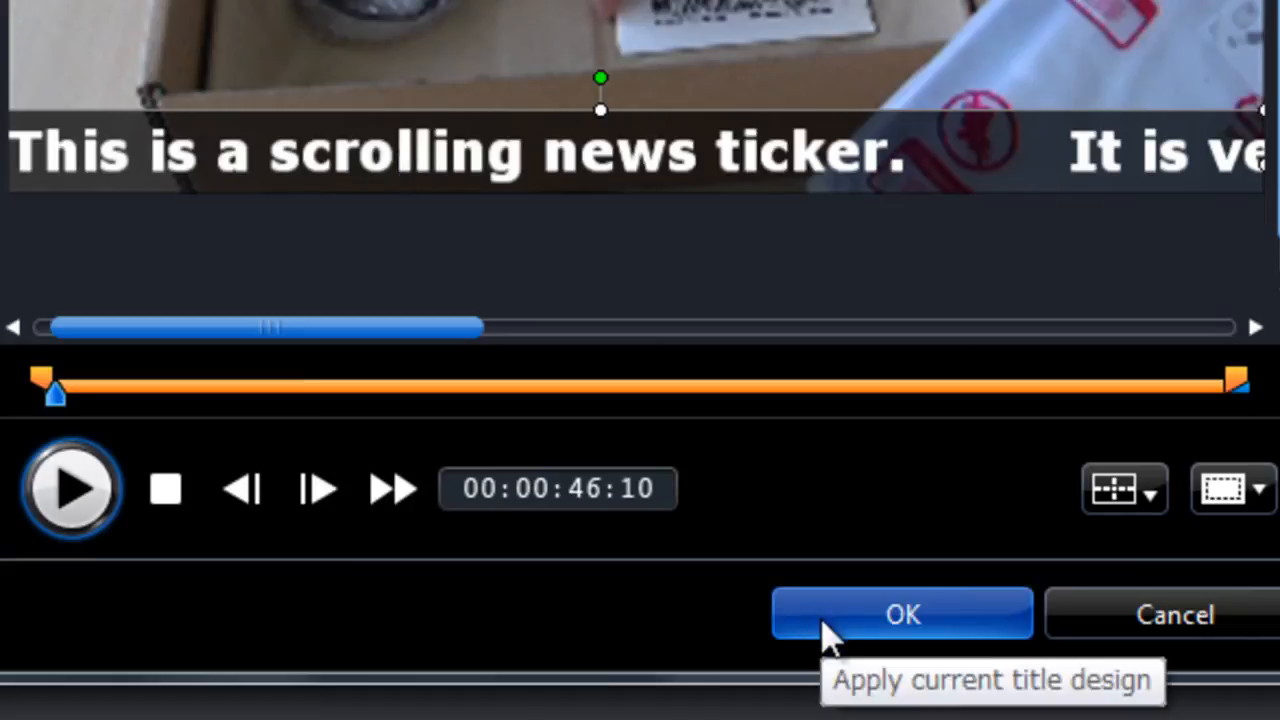
Step: Apply the title design with OK and preview the ticker over the unboxing footage
left_click(900, 614)
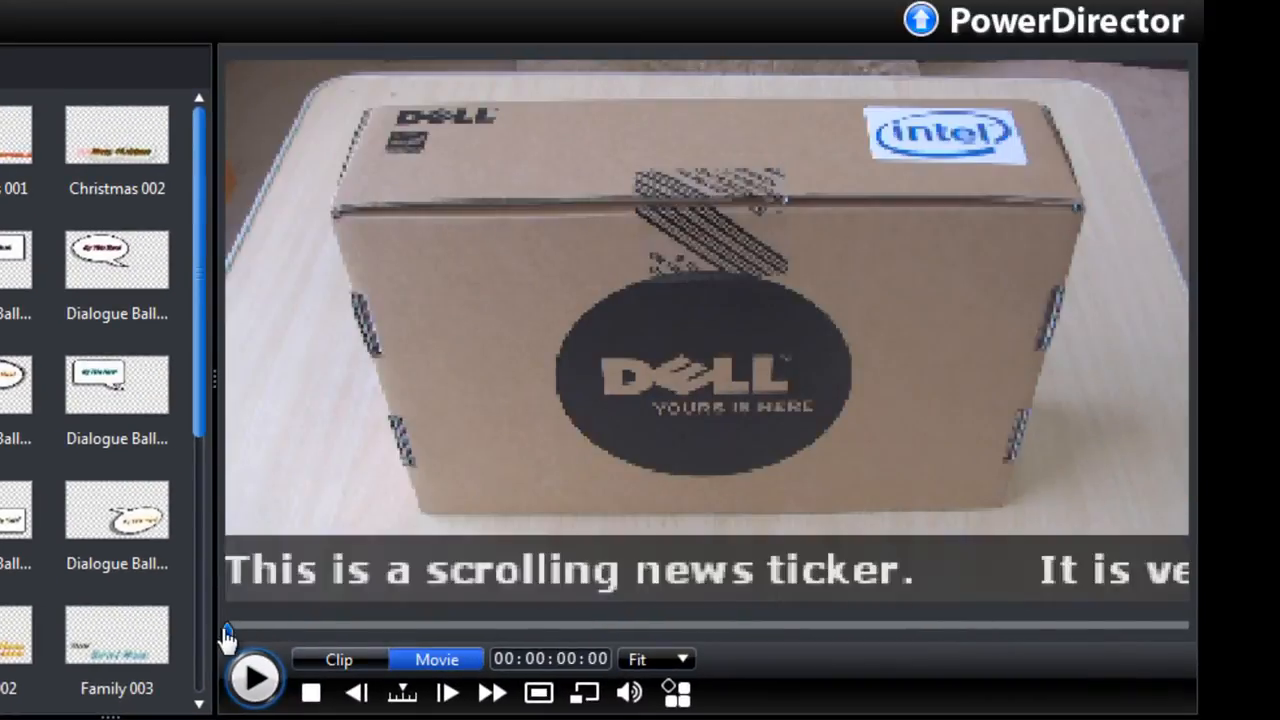
left_click(252, 680)
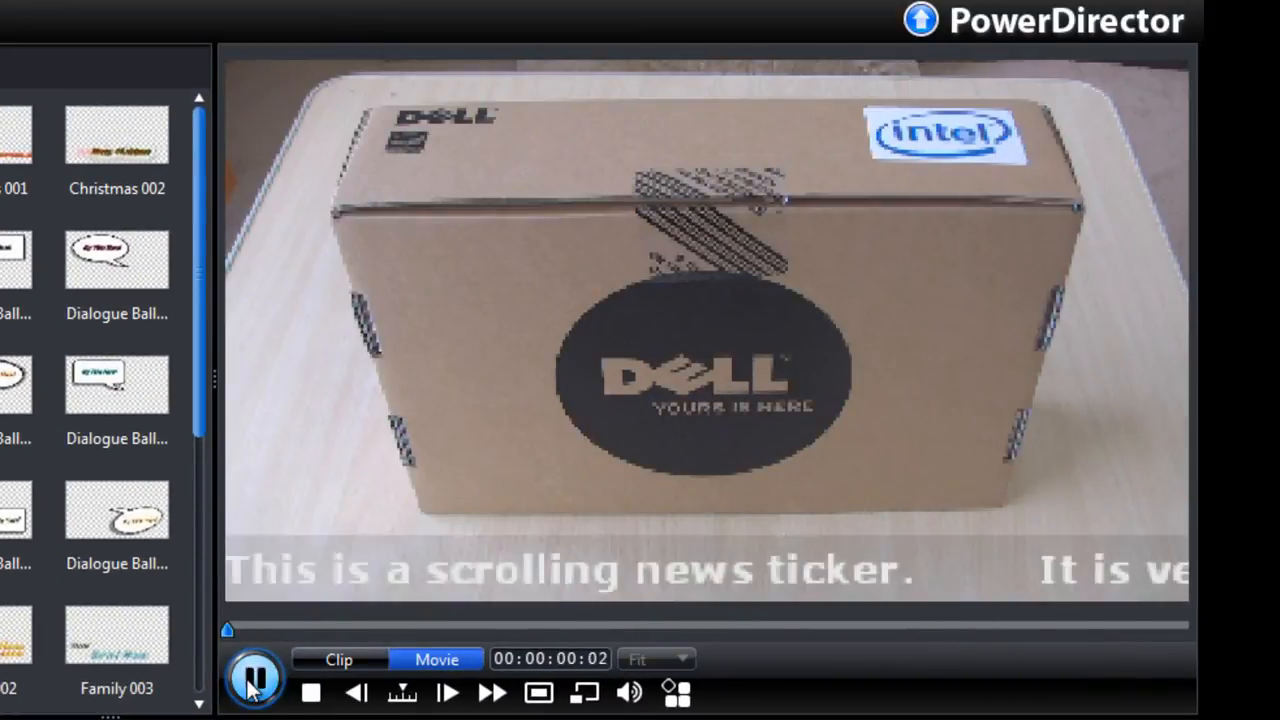
left_click(256, 678)
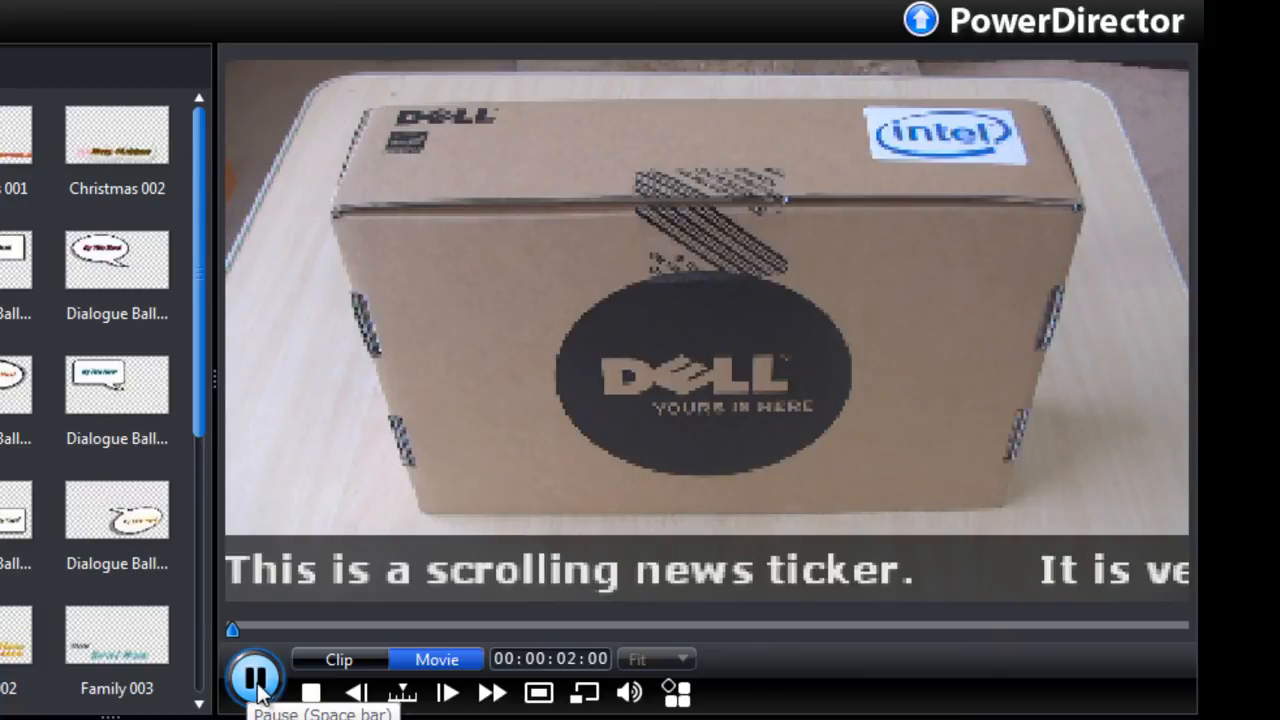
left_click(256, 680)
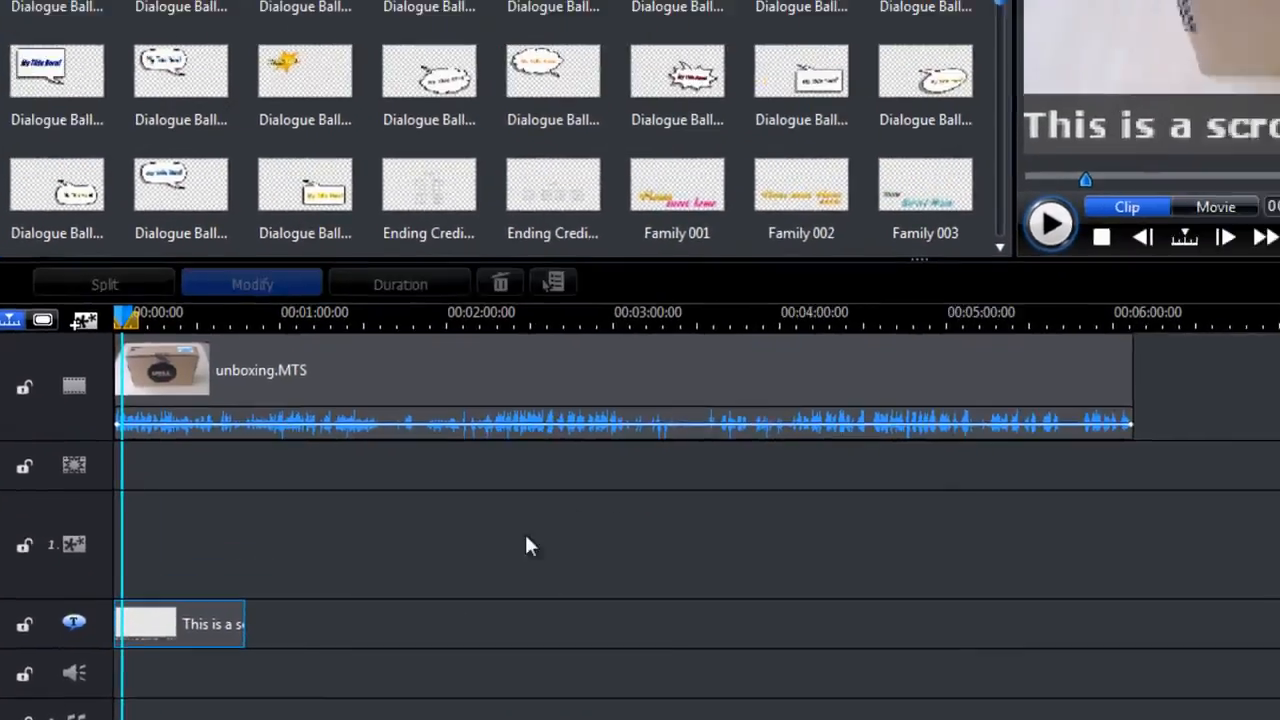
Step: Reopen the ticker title and browse the starting effects under the animation settings
double_click(180, 624)
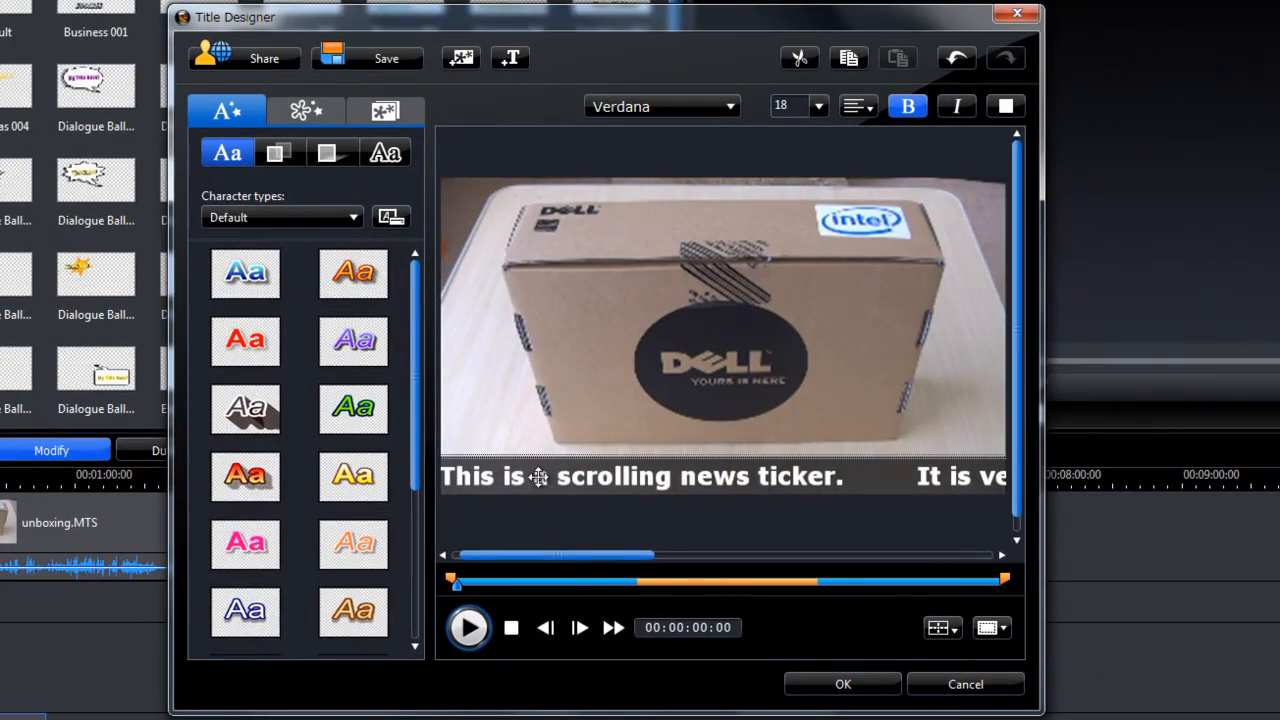
left_click(304, 110)
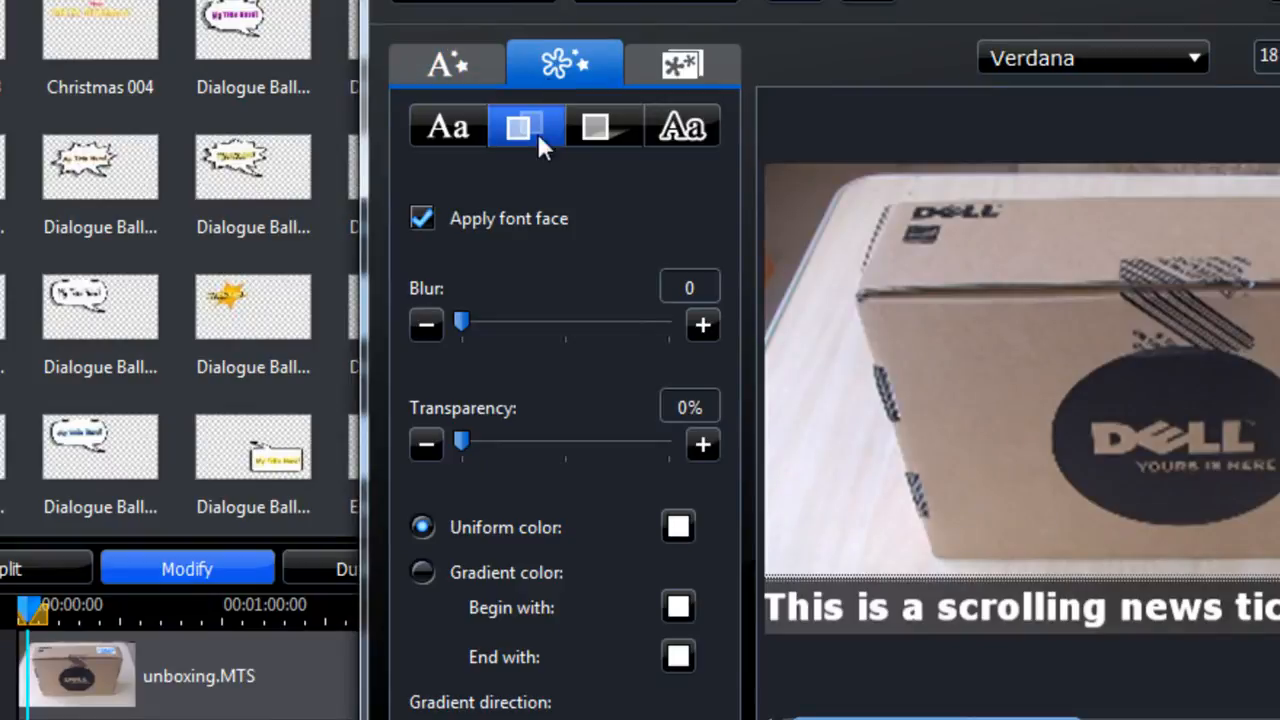
left_click(680, 62)
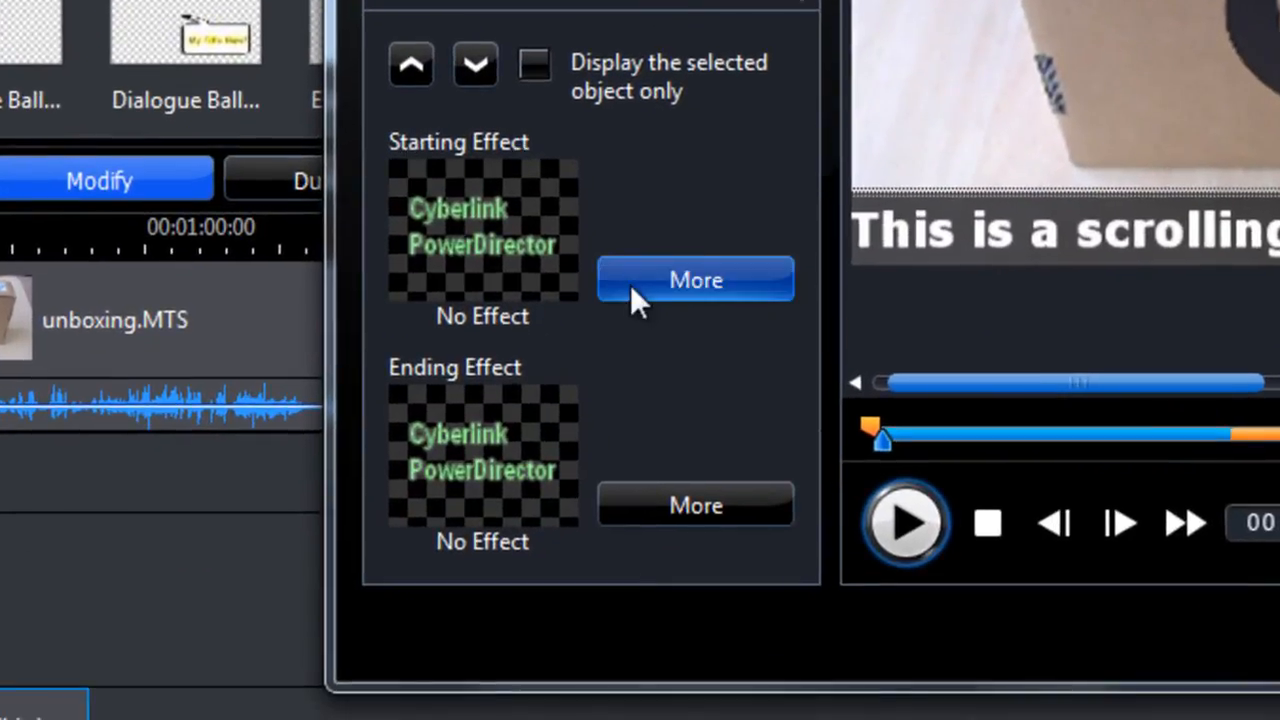
left_click(696, 280)
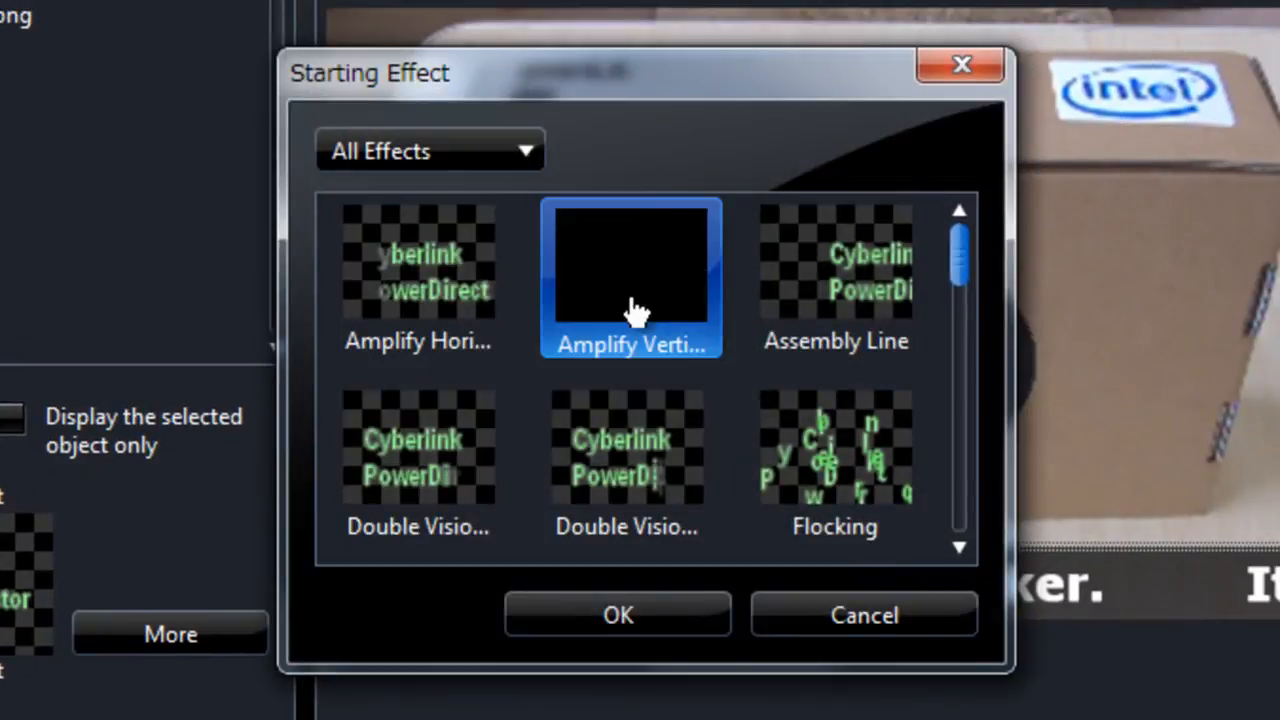
Step: Choose Scroll Left from the Roll and Crawl group as the starting effect and confirm
left_click(418, 260)
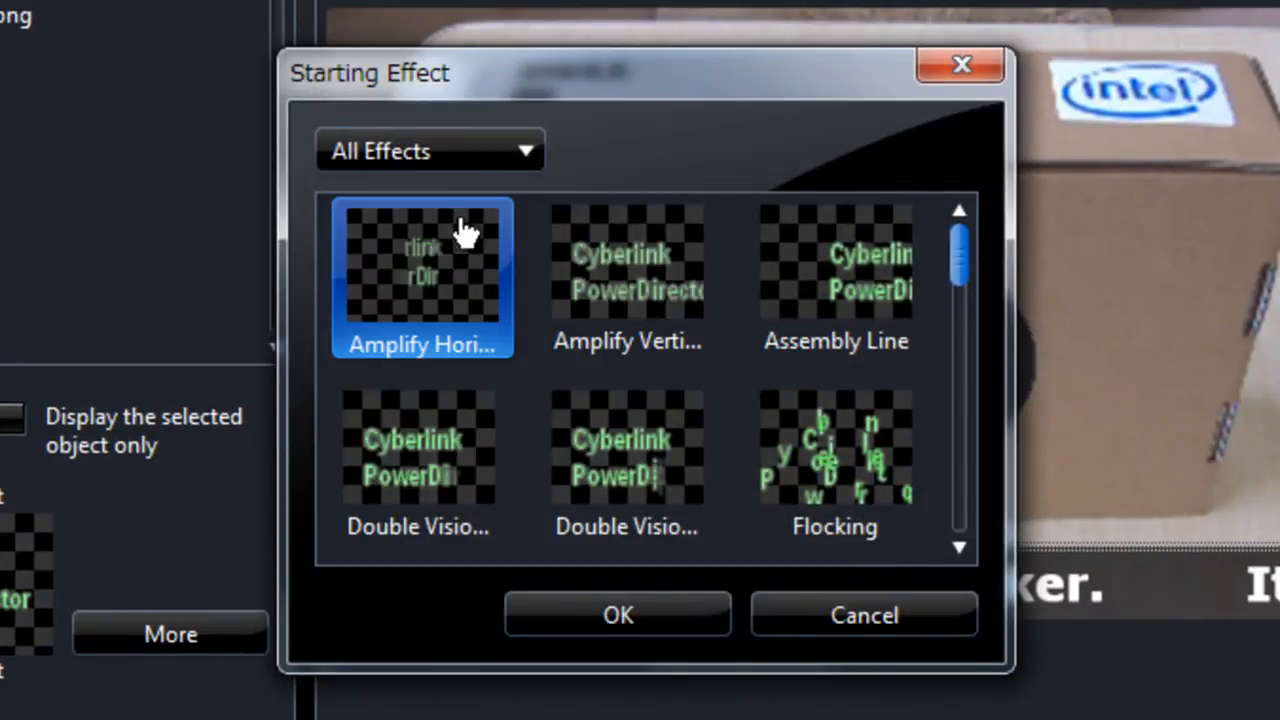
left_click(420, 456)
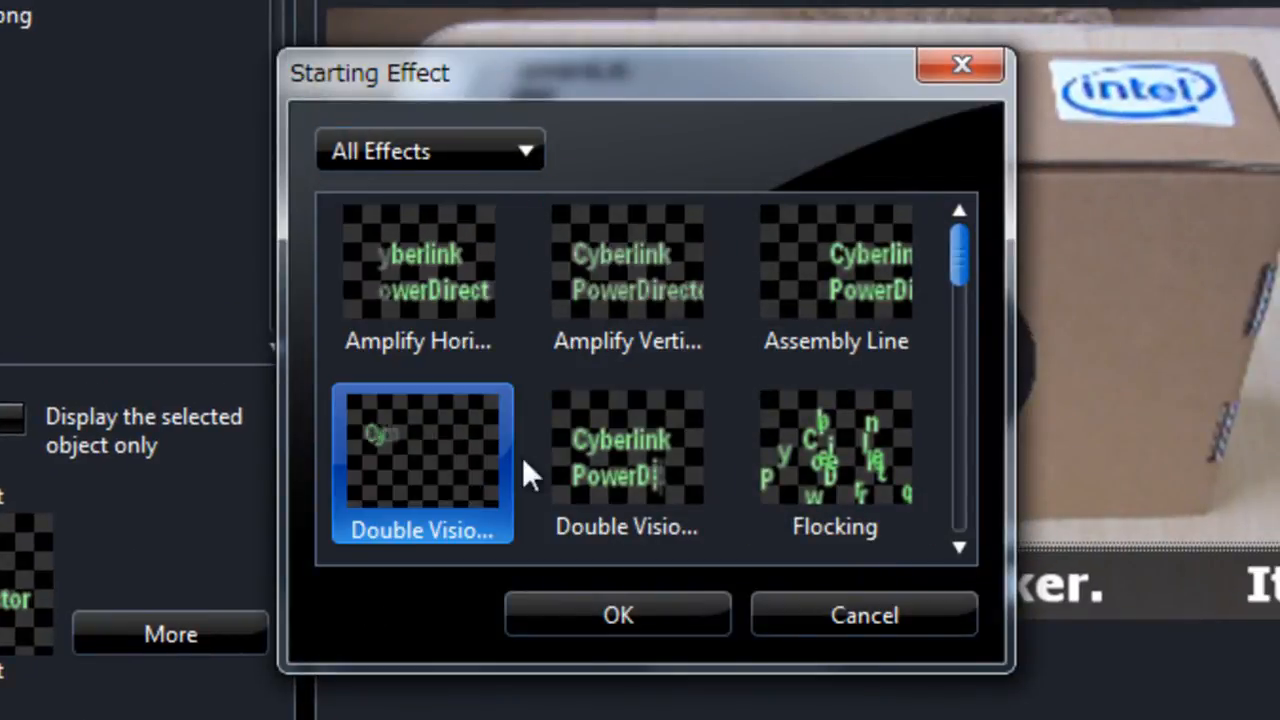
left_click(430, 150)
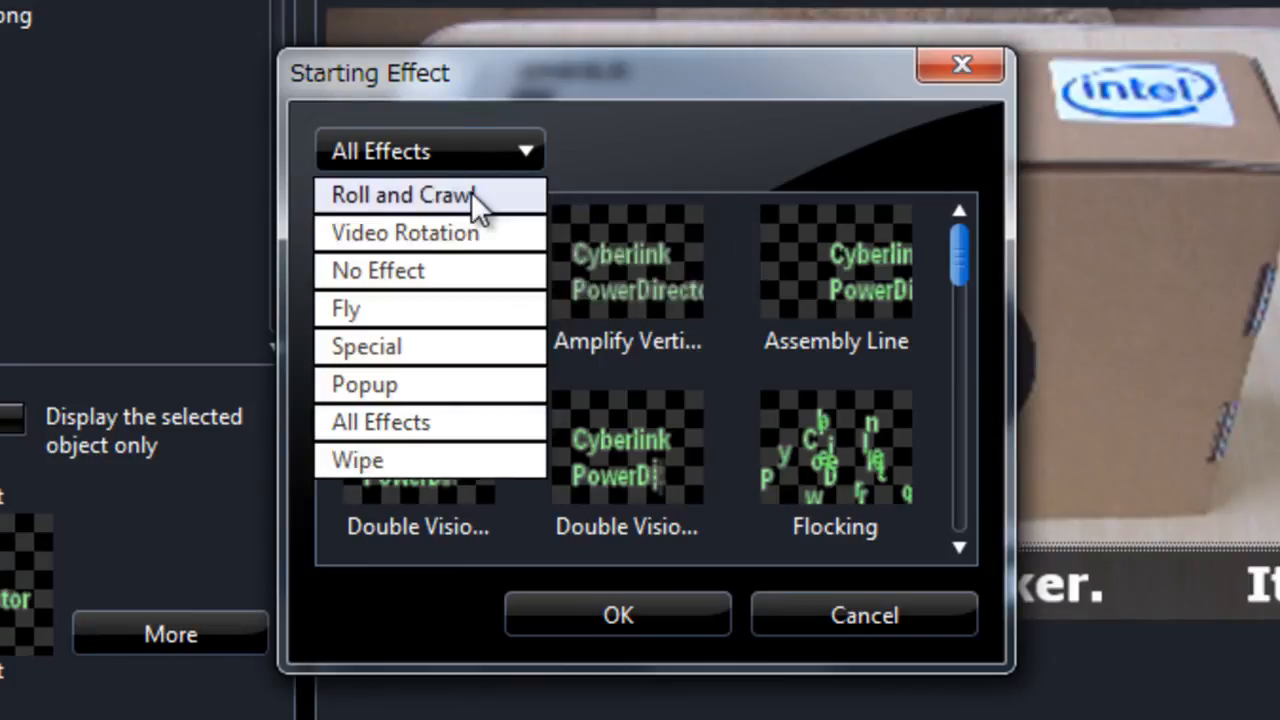
left_click(400, 194)
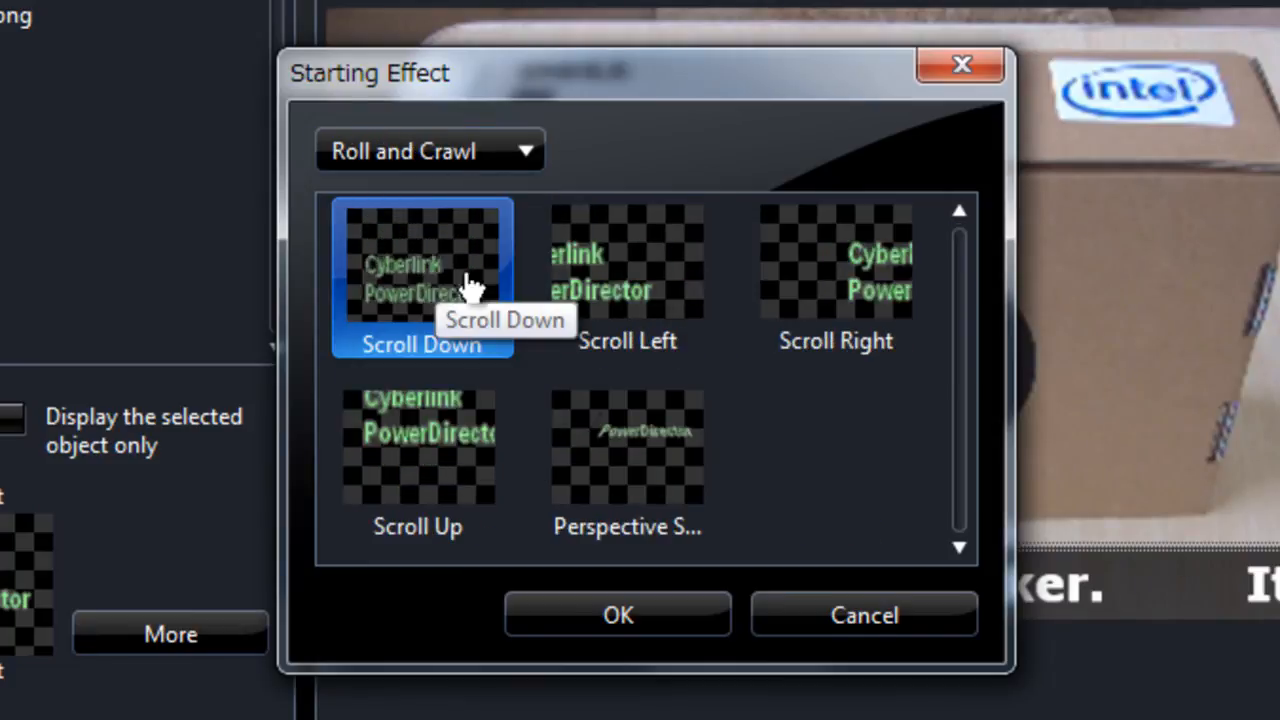
left_click(836, 276)
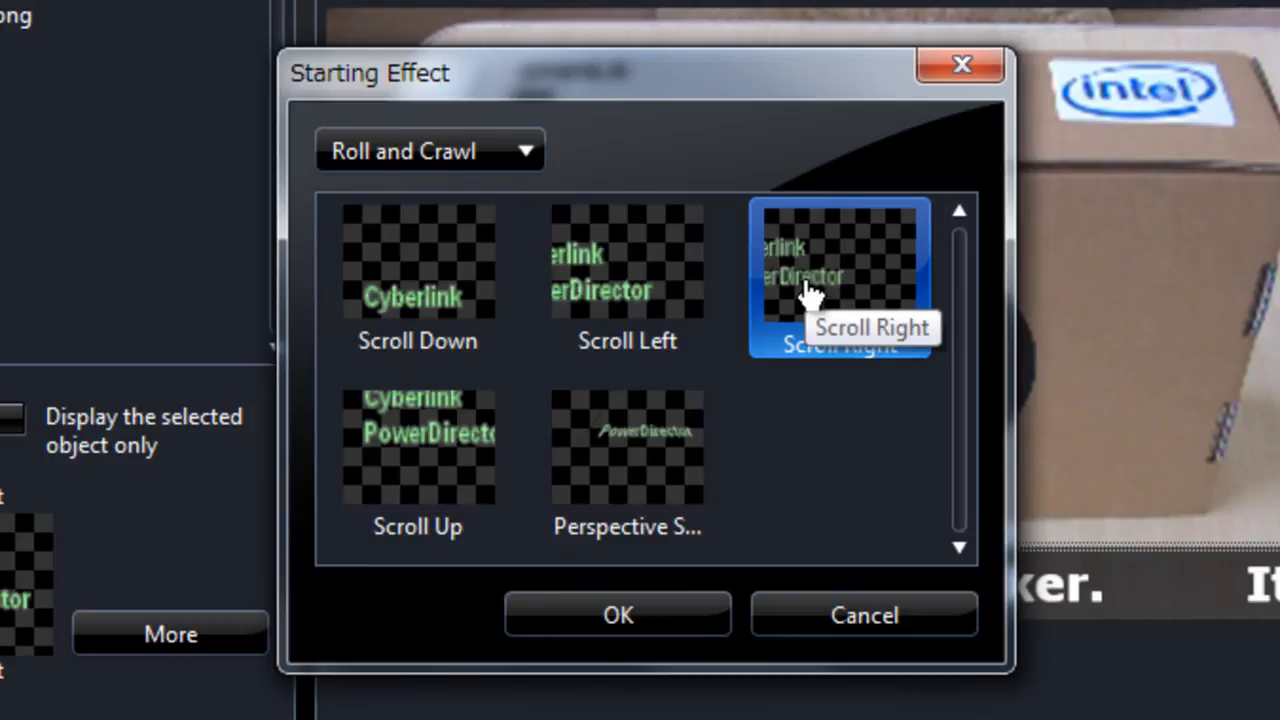
left_click(610, 276)
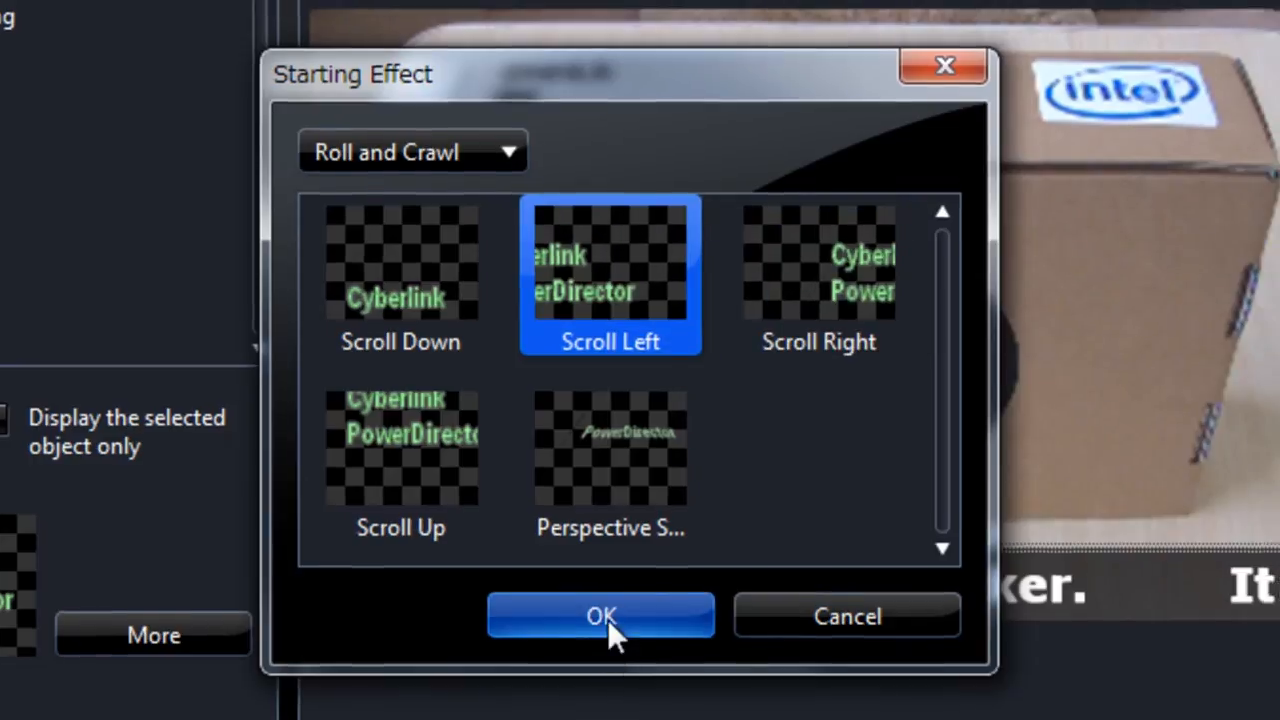
left_click(600, 616)
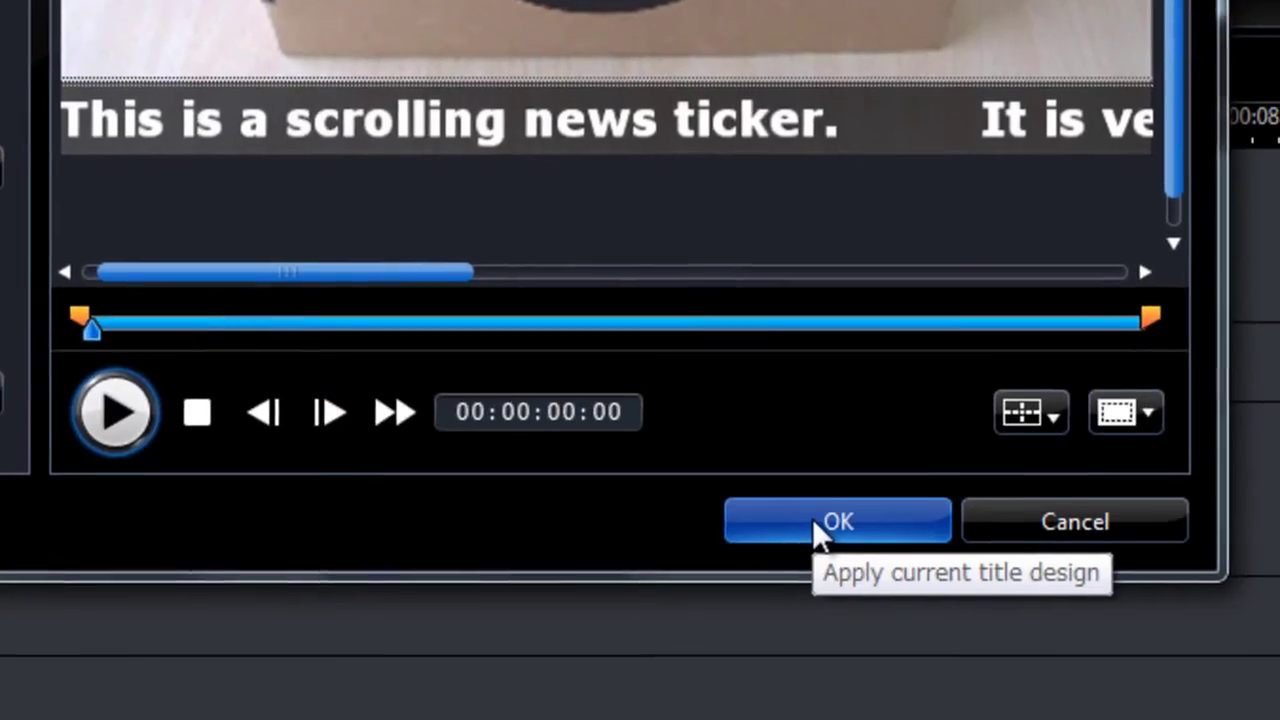
Step: Confirm the title design and preview the ticker entering from the right from the start
left_click(836, 520)
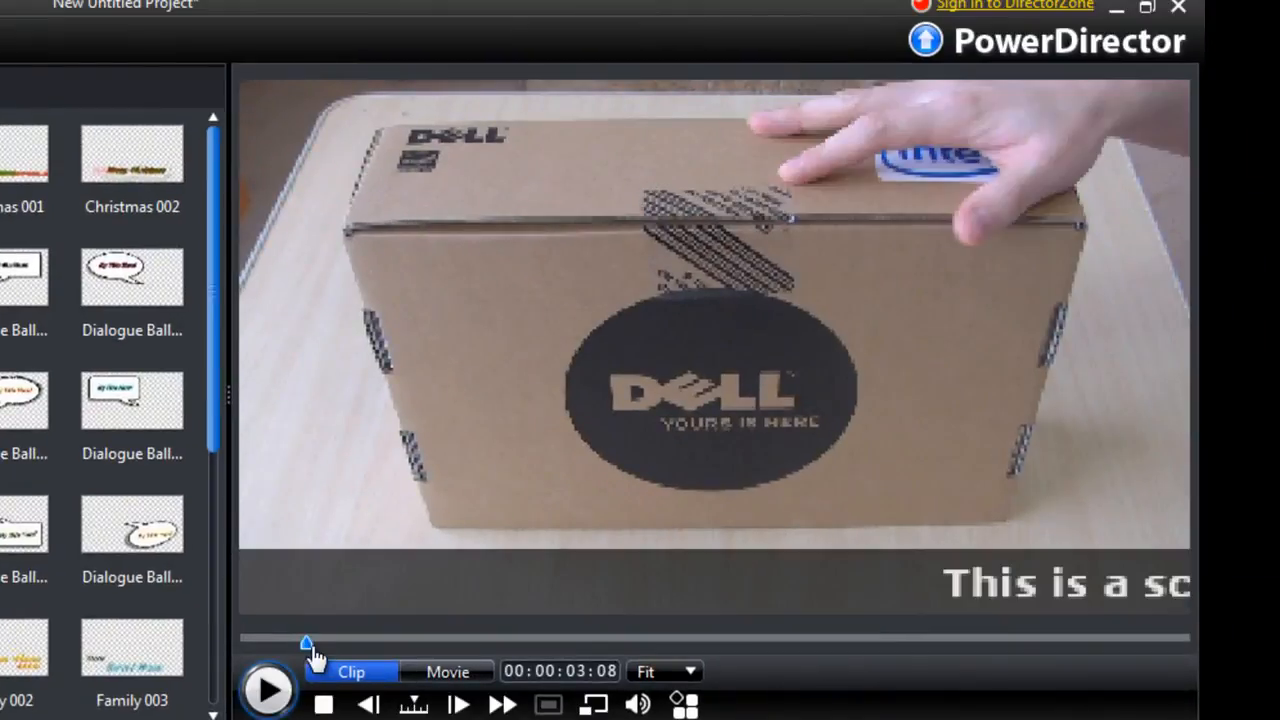
left_click(448, 672)
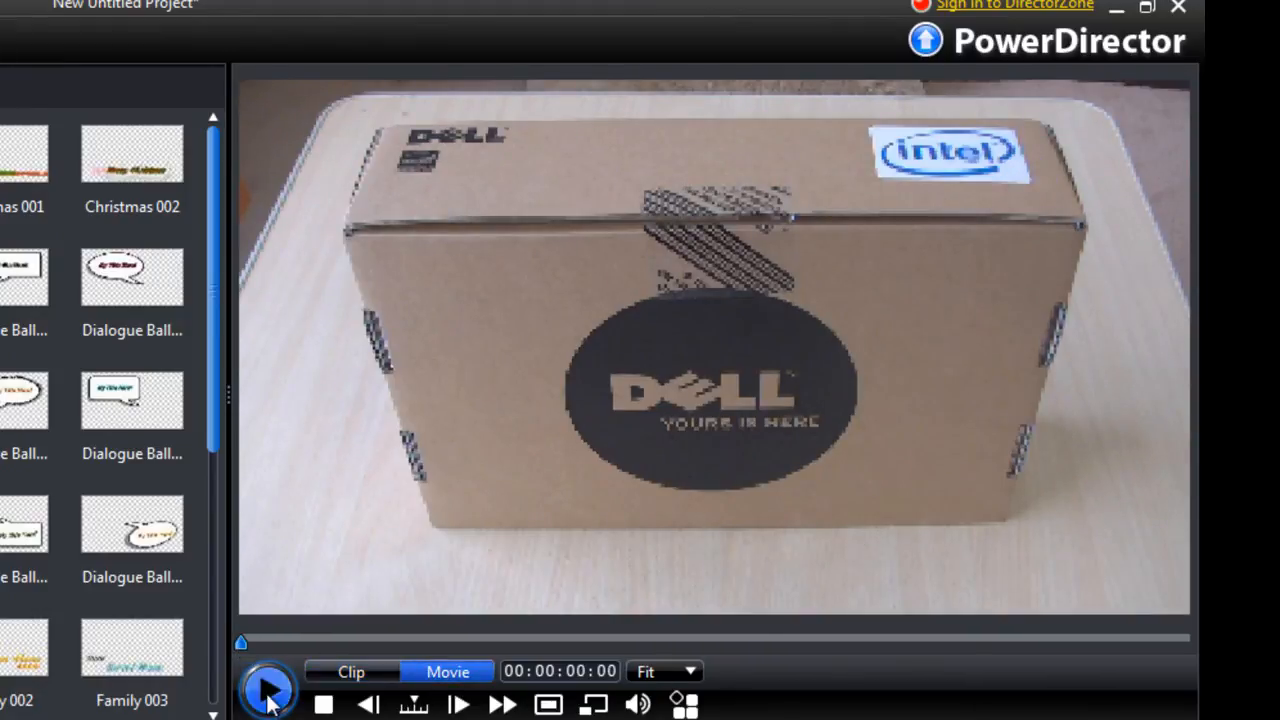
left_click(268, 690)
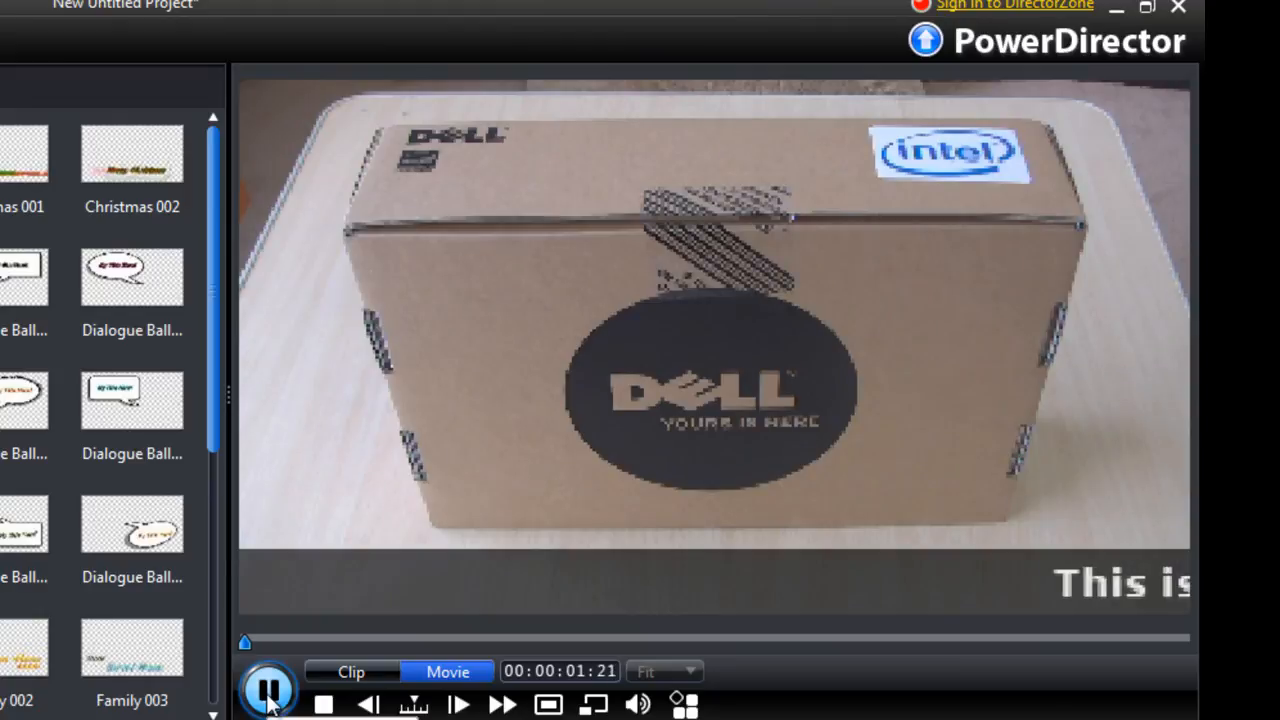
left_click(268, 688)
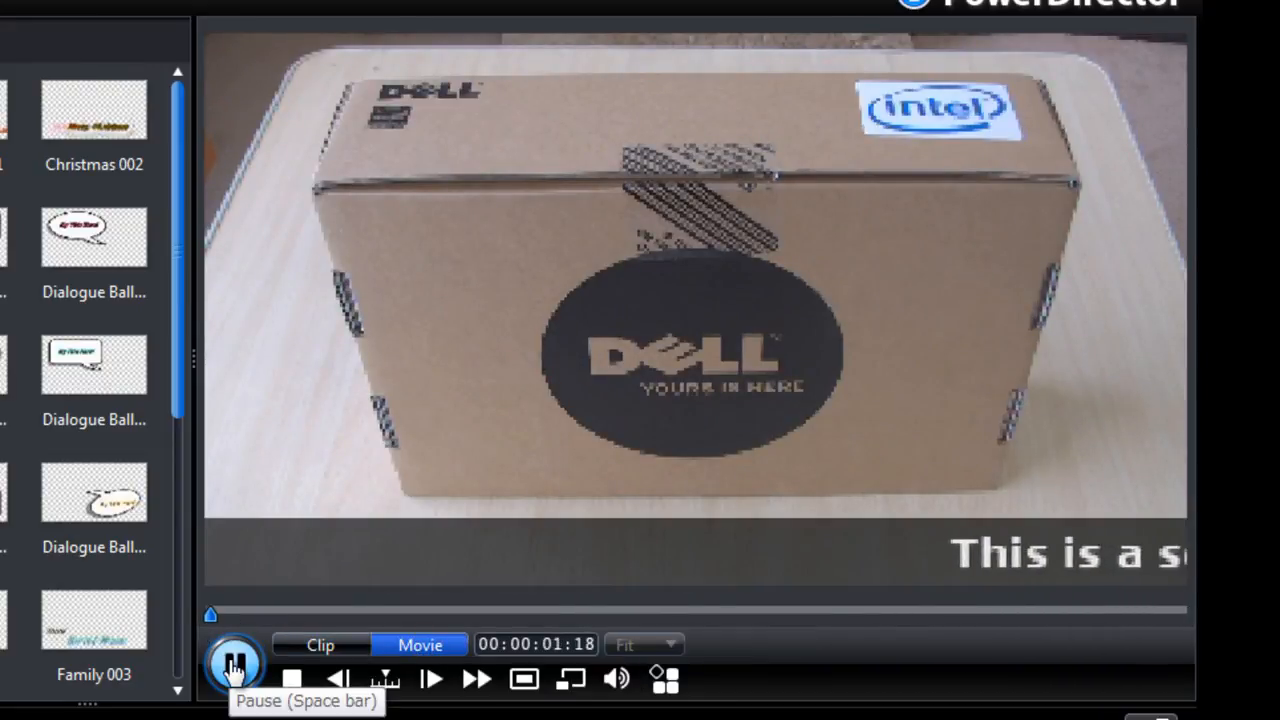
Step: Replay the preview to check the ticker scrolling left along the bottom bar
left_click(232, 664)
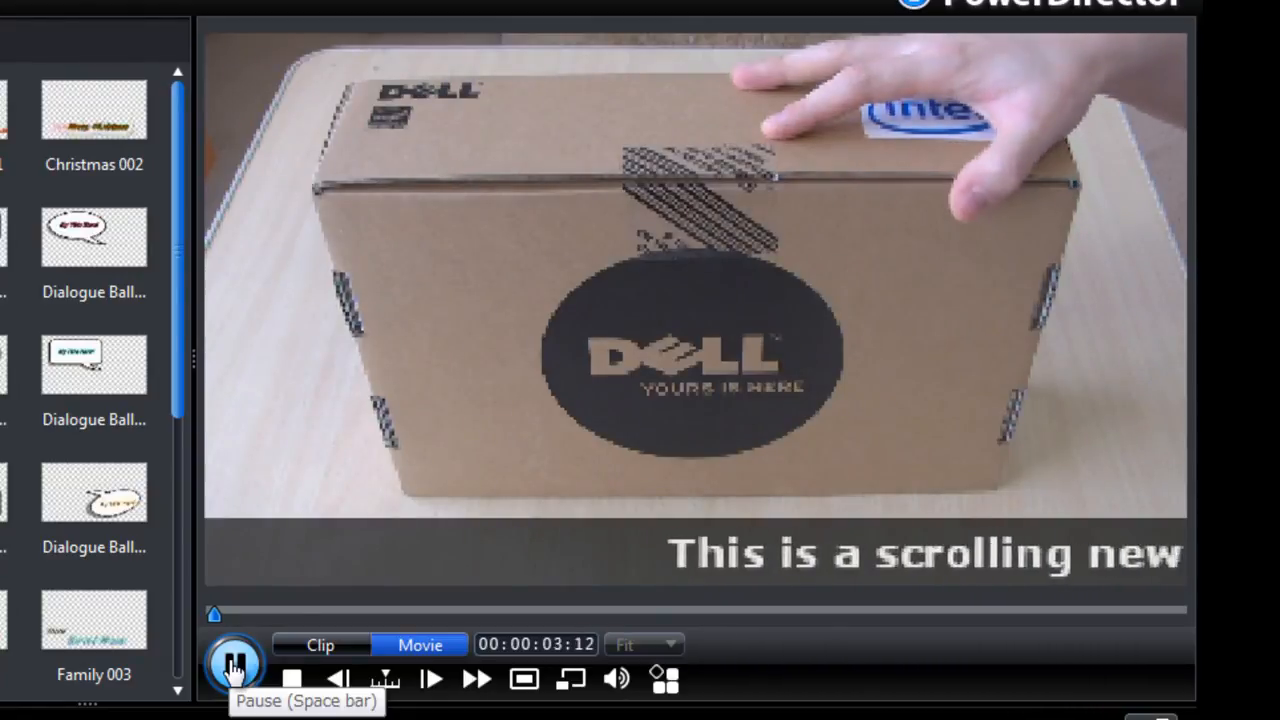
left_click(236, 664)
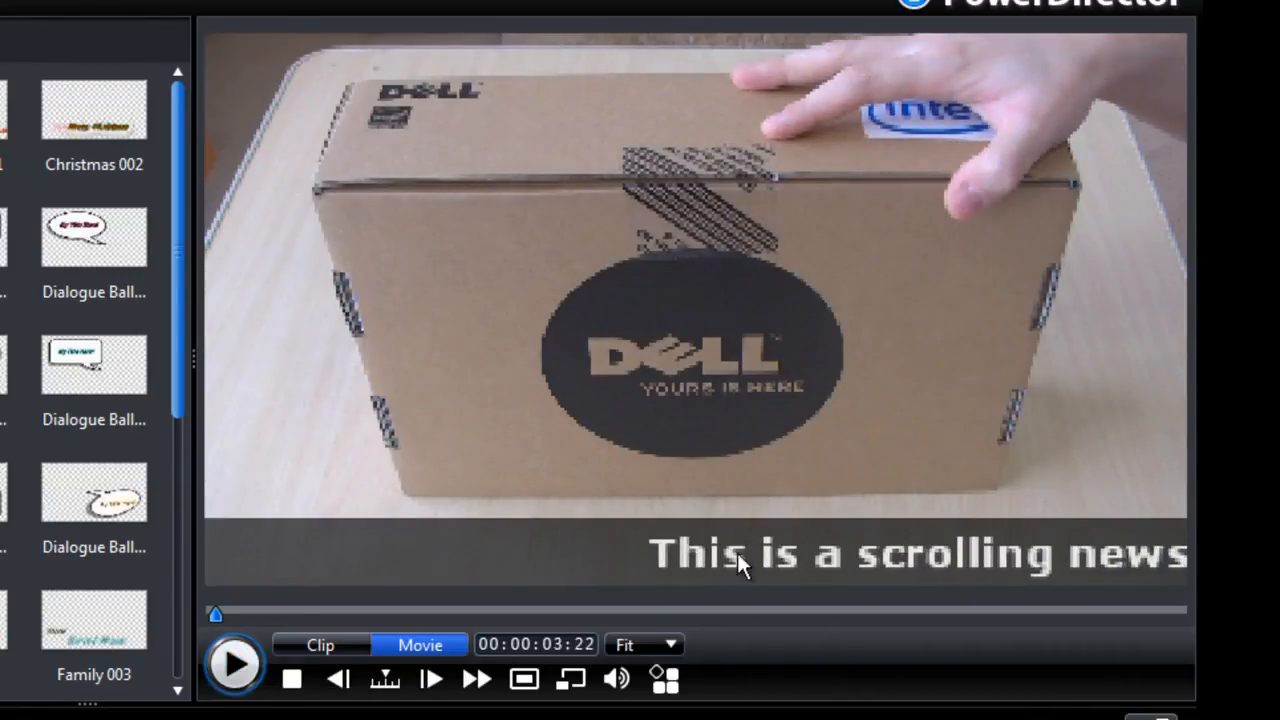
mouse_move(880, 588)
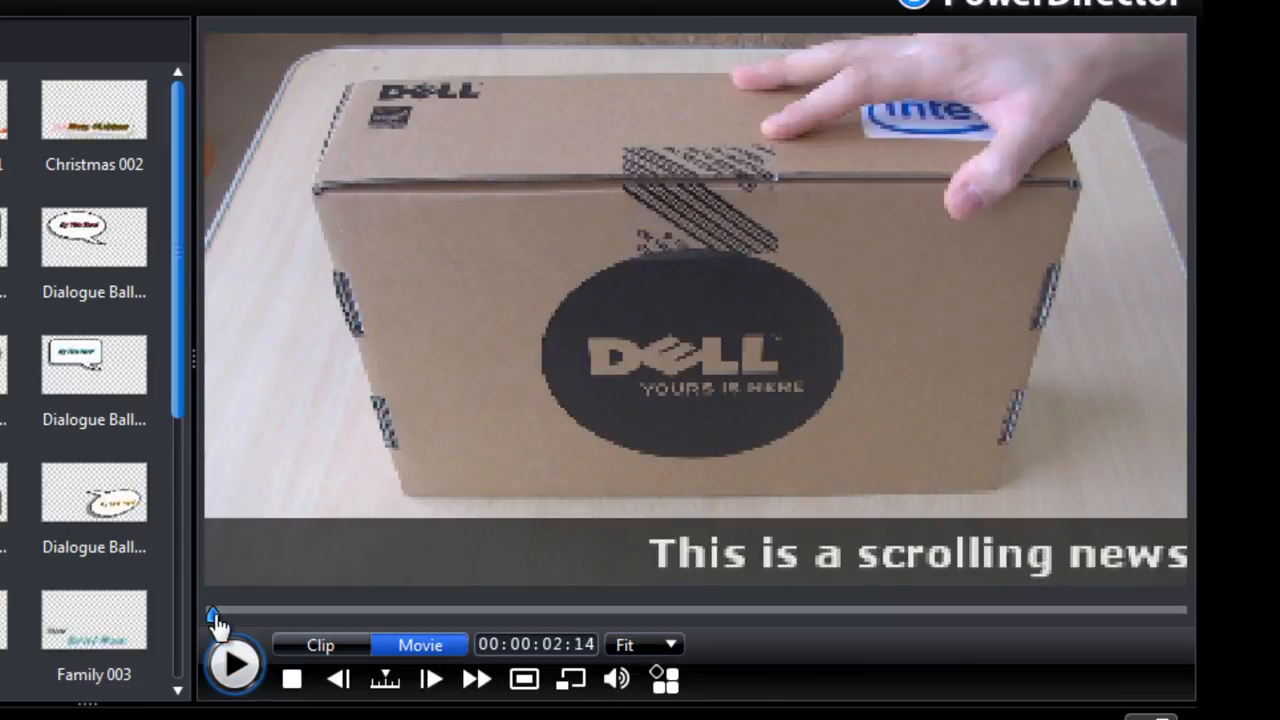
left_click(236, 664)
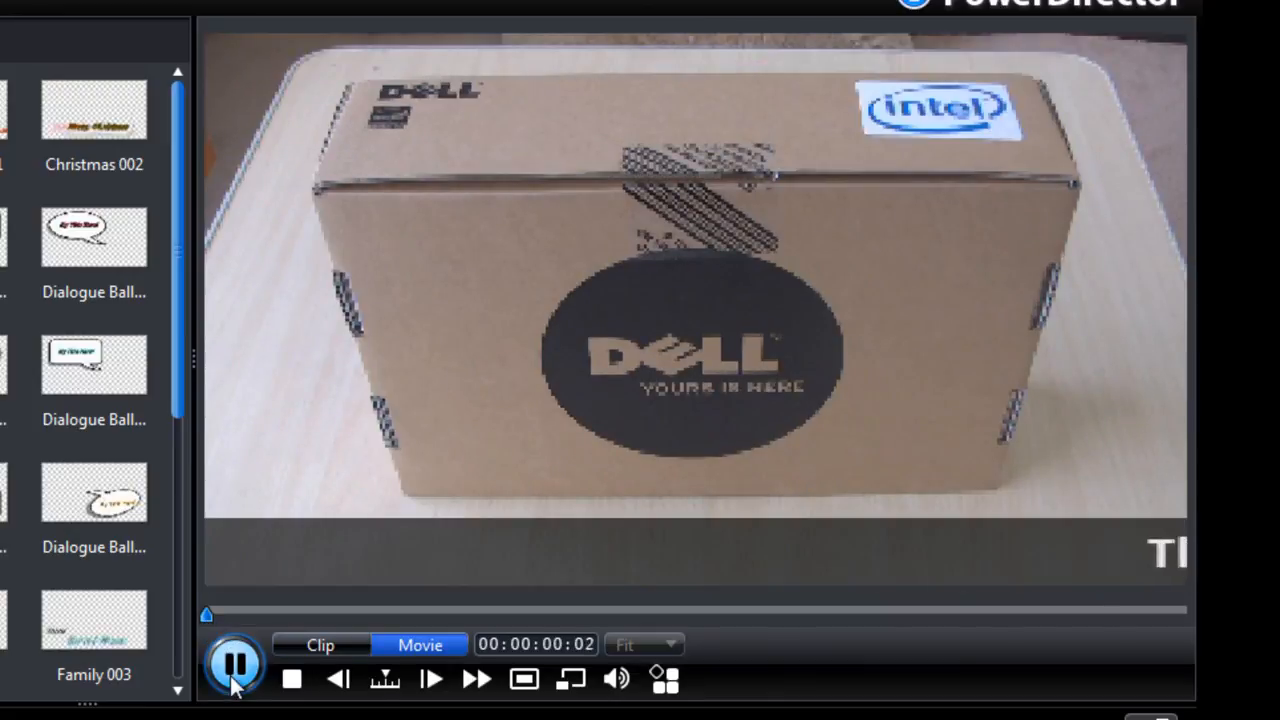